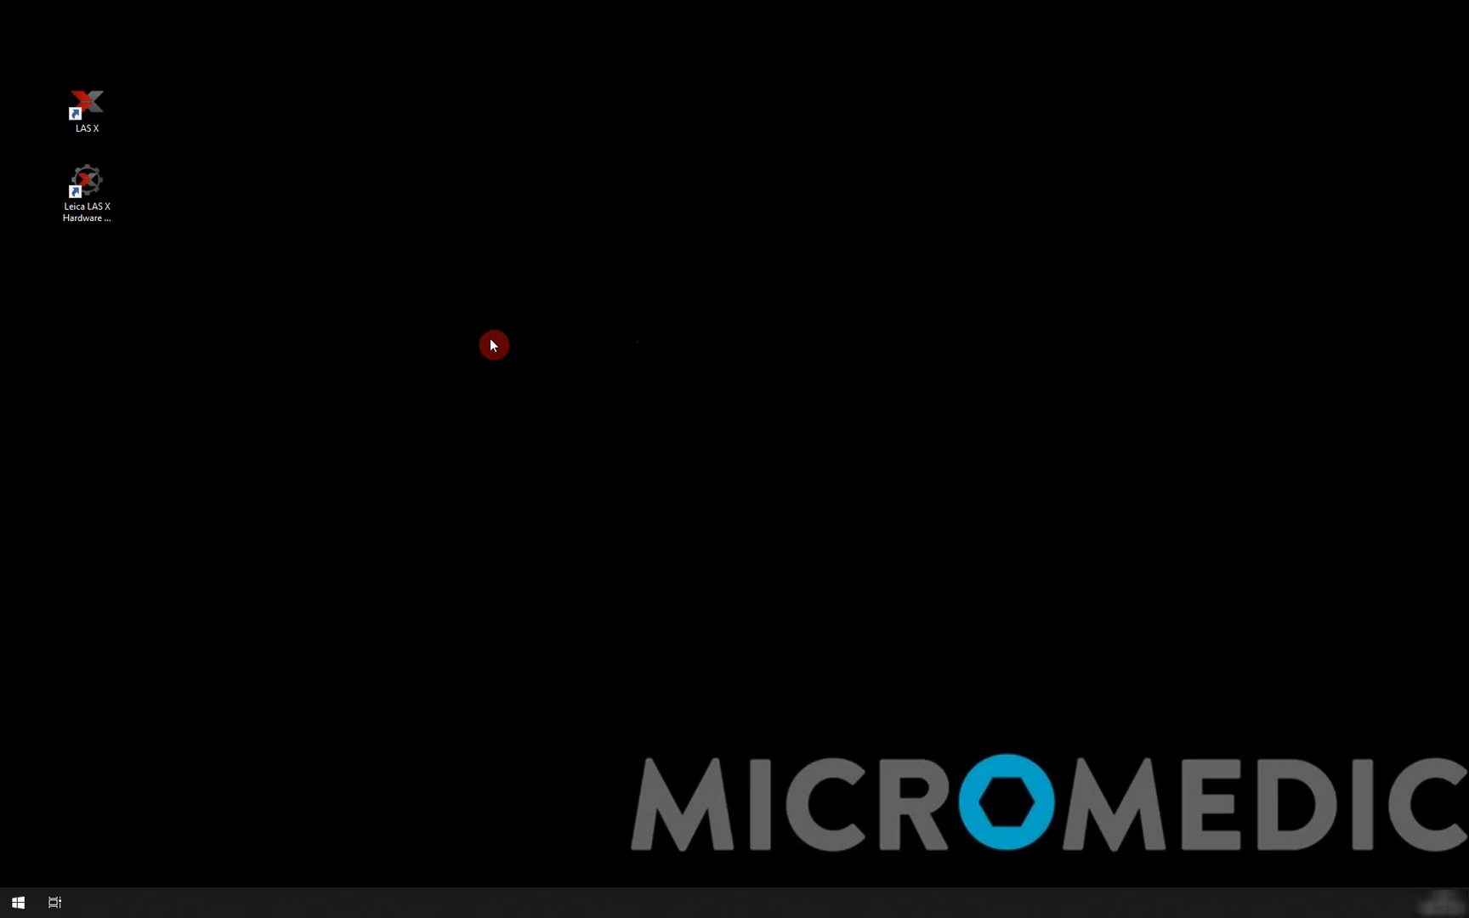
mouse_move(216, 271)
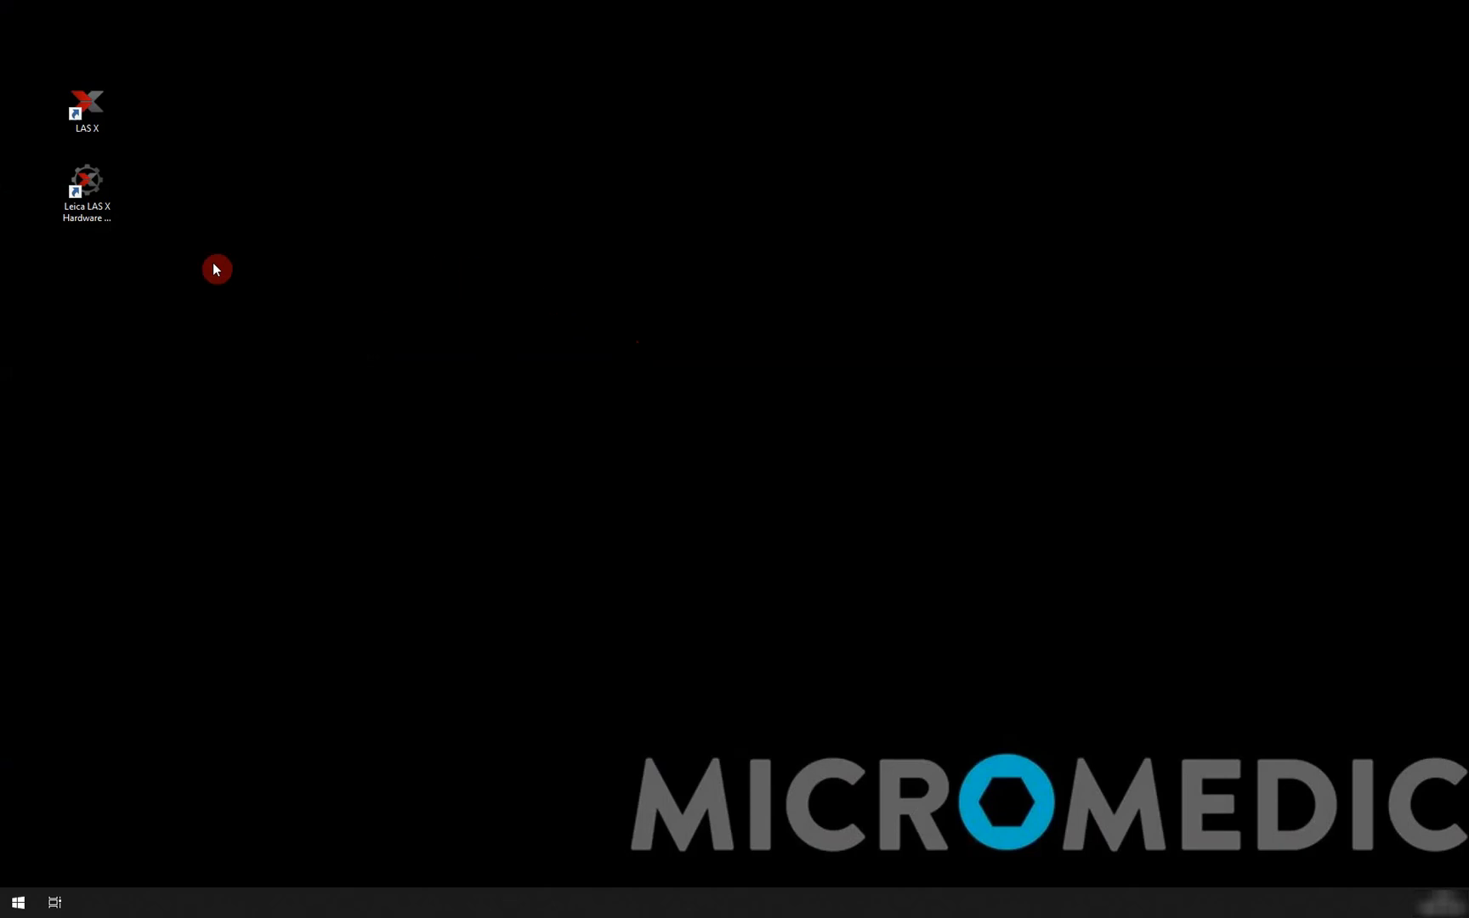
Launch Leica LAS X Hardware Configurator from the Leica Application Suite X Start-menu folder.
left_click(17, 903)
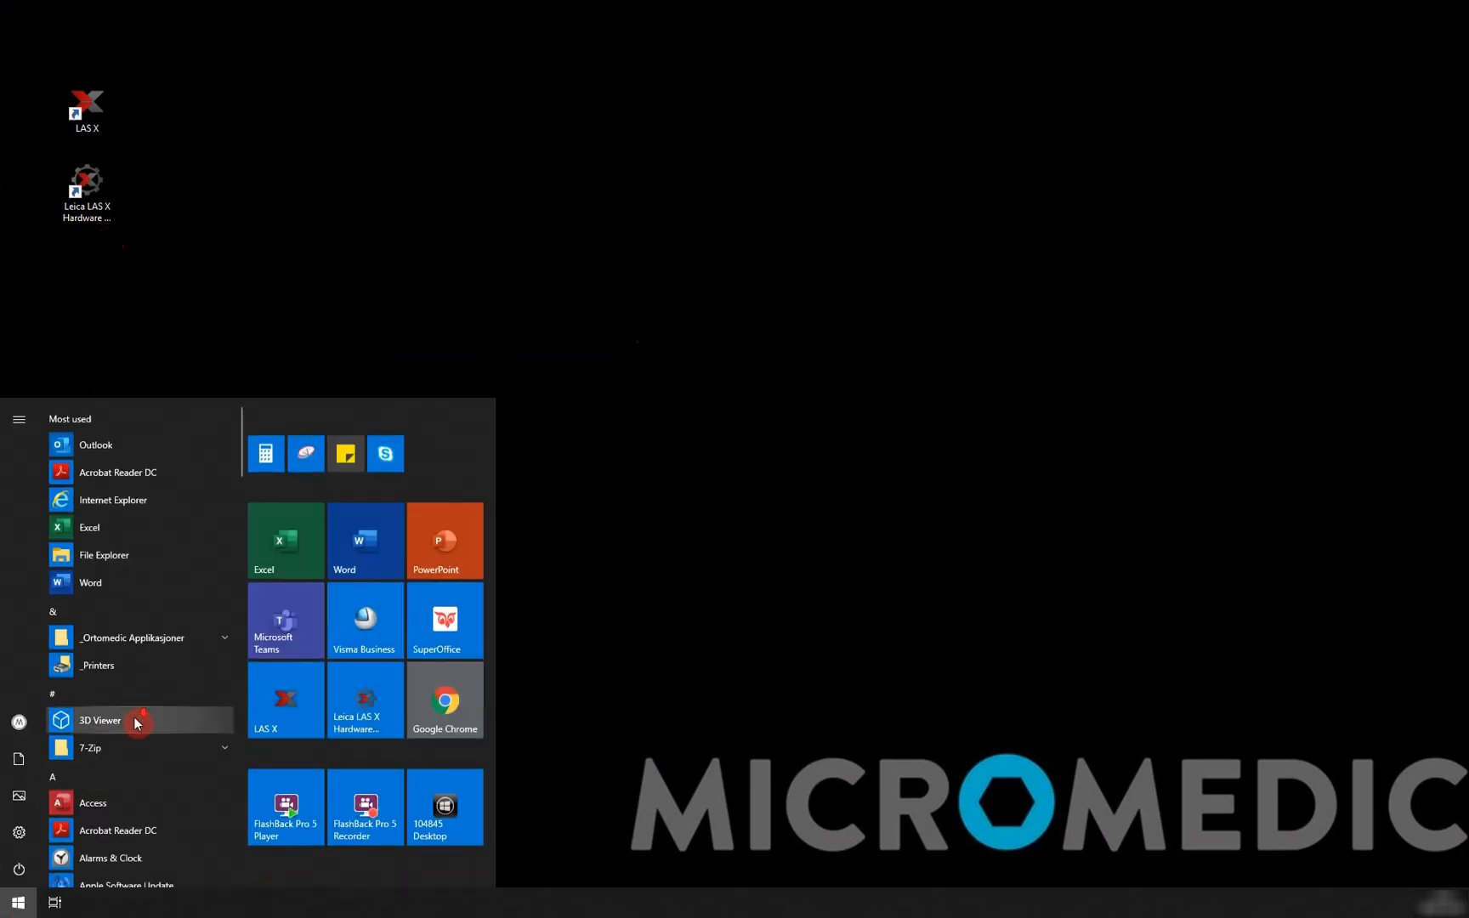
scroll("down", 3)
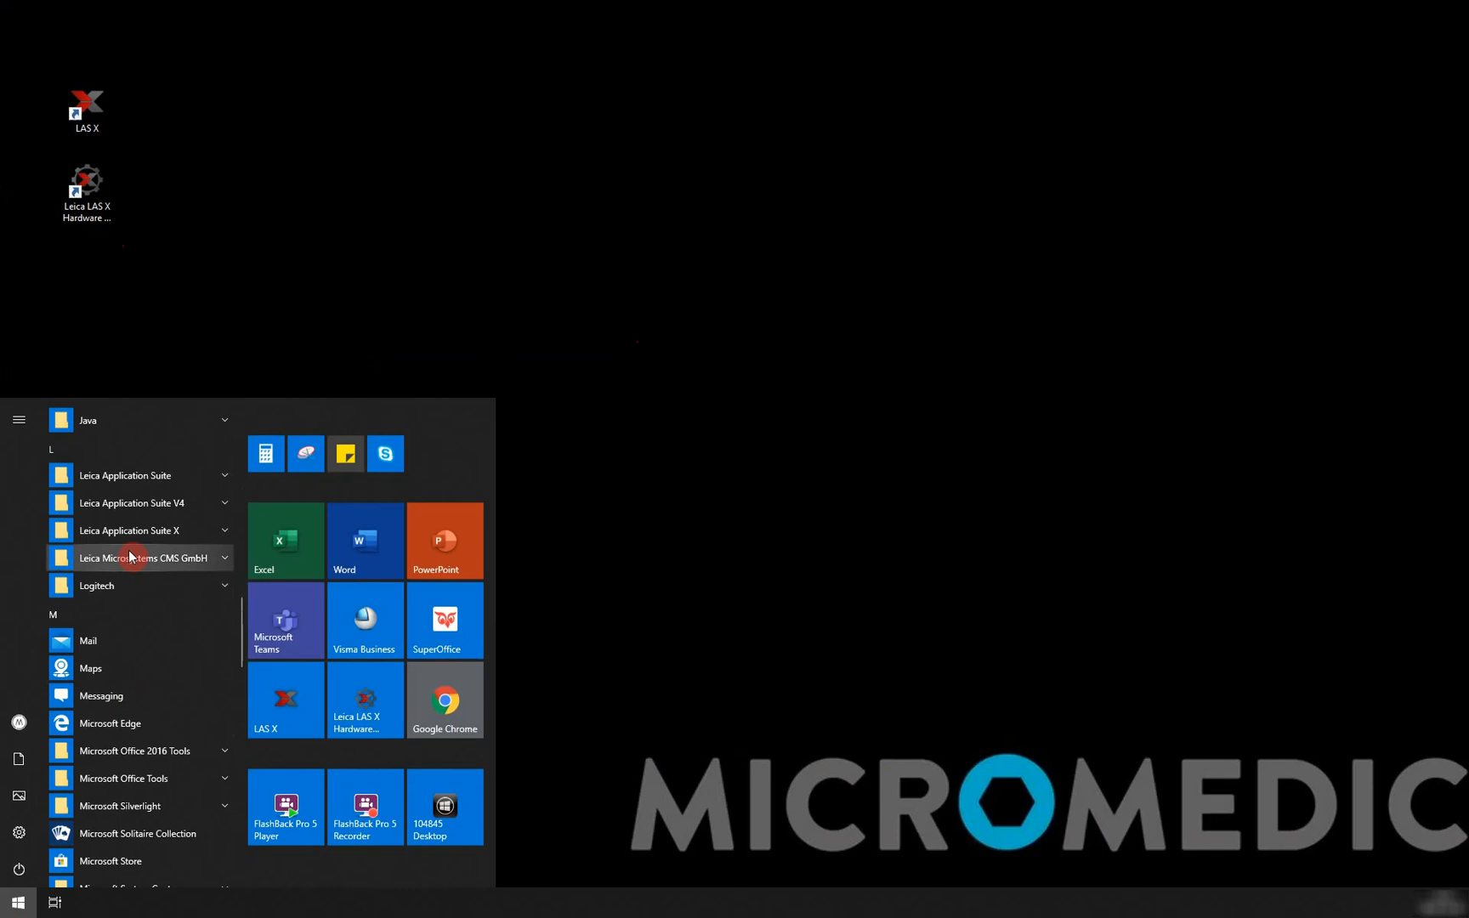
left_click(129, 530)
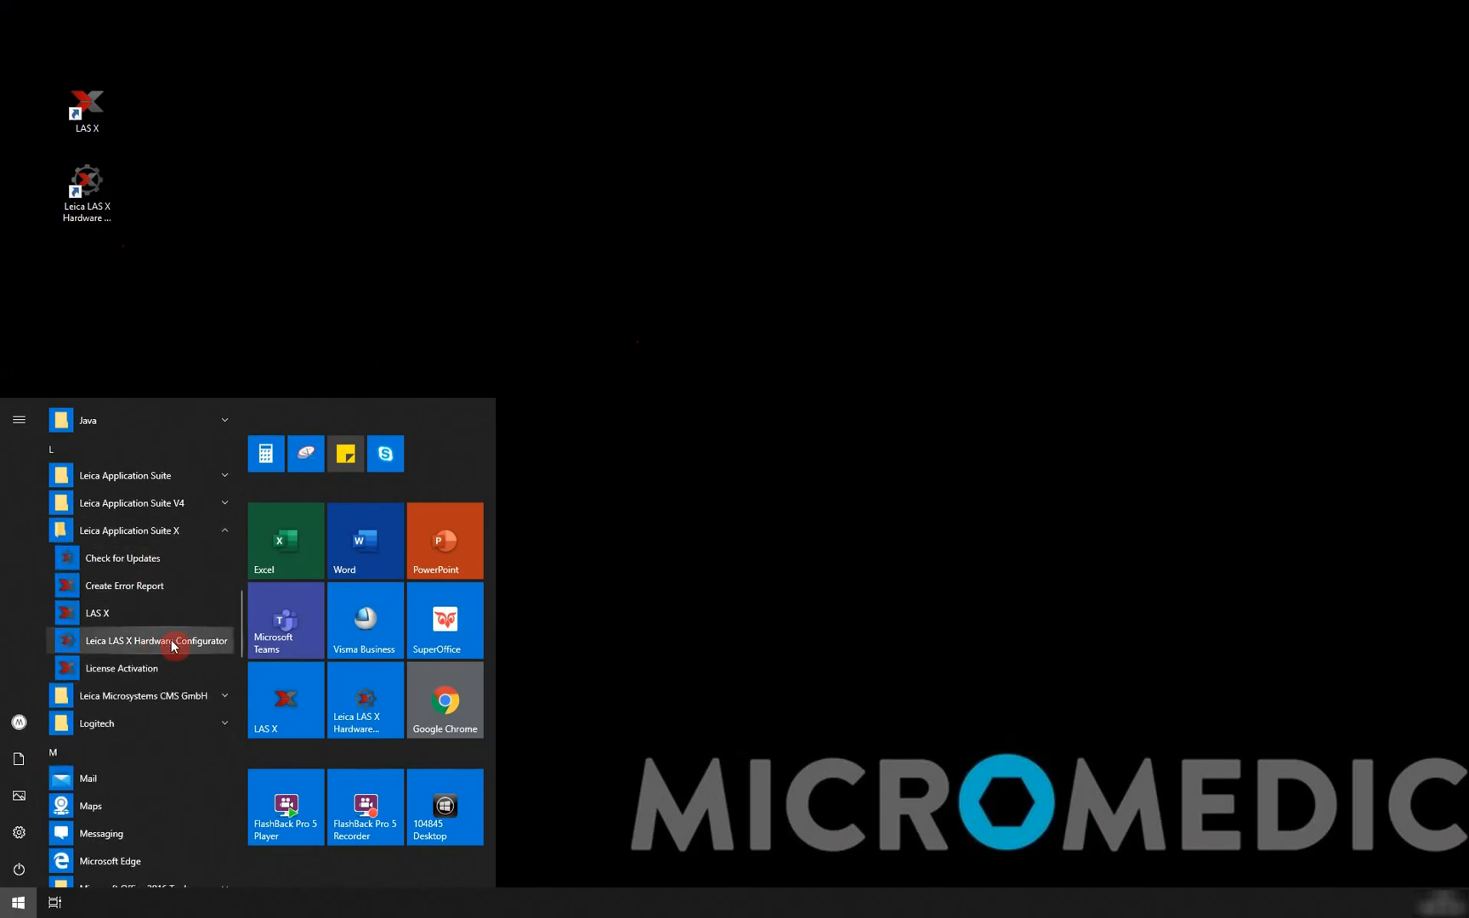
left_click(158, 639)
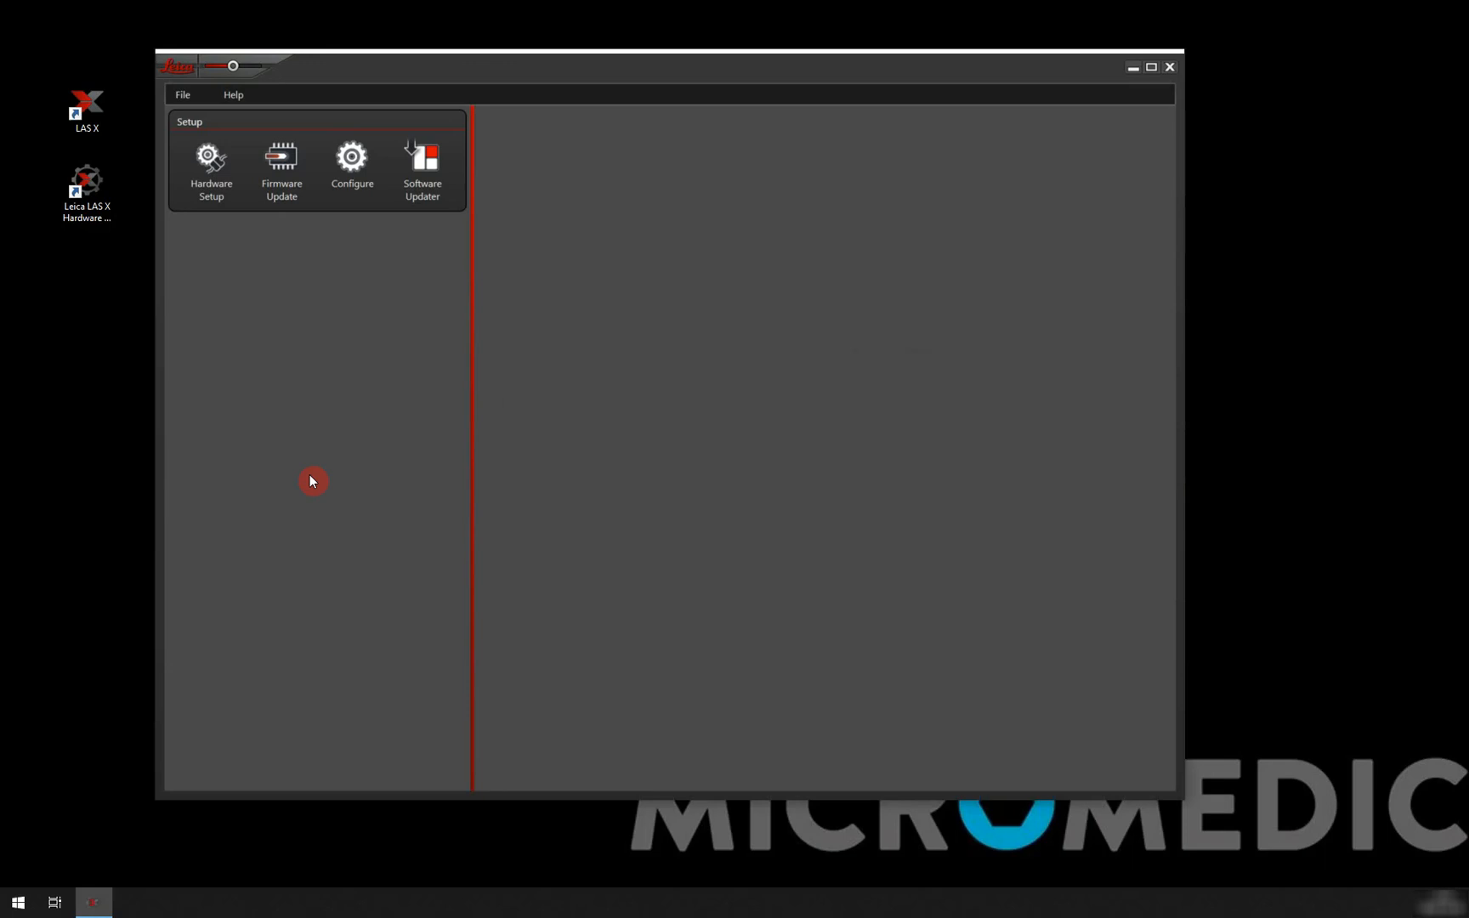
mouse_move(235, 199)
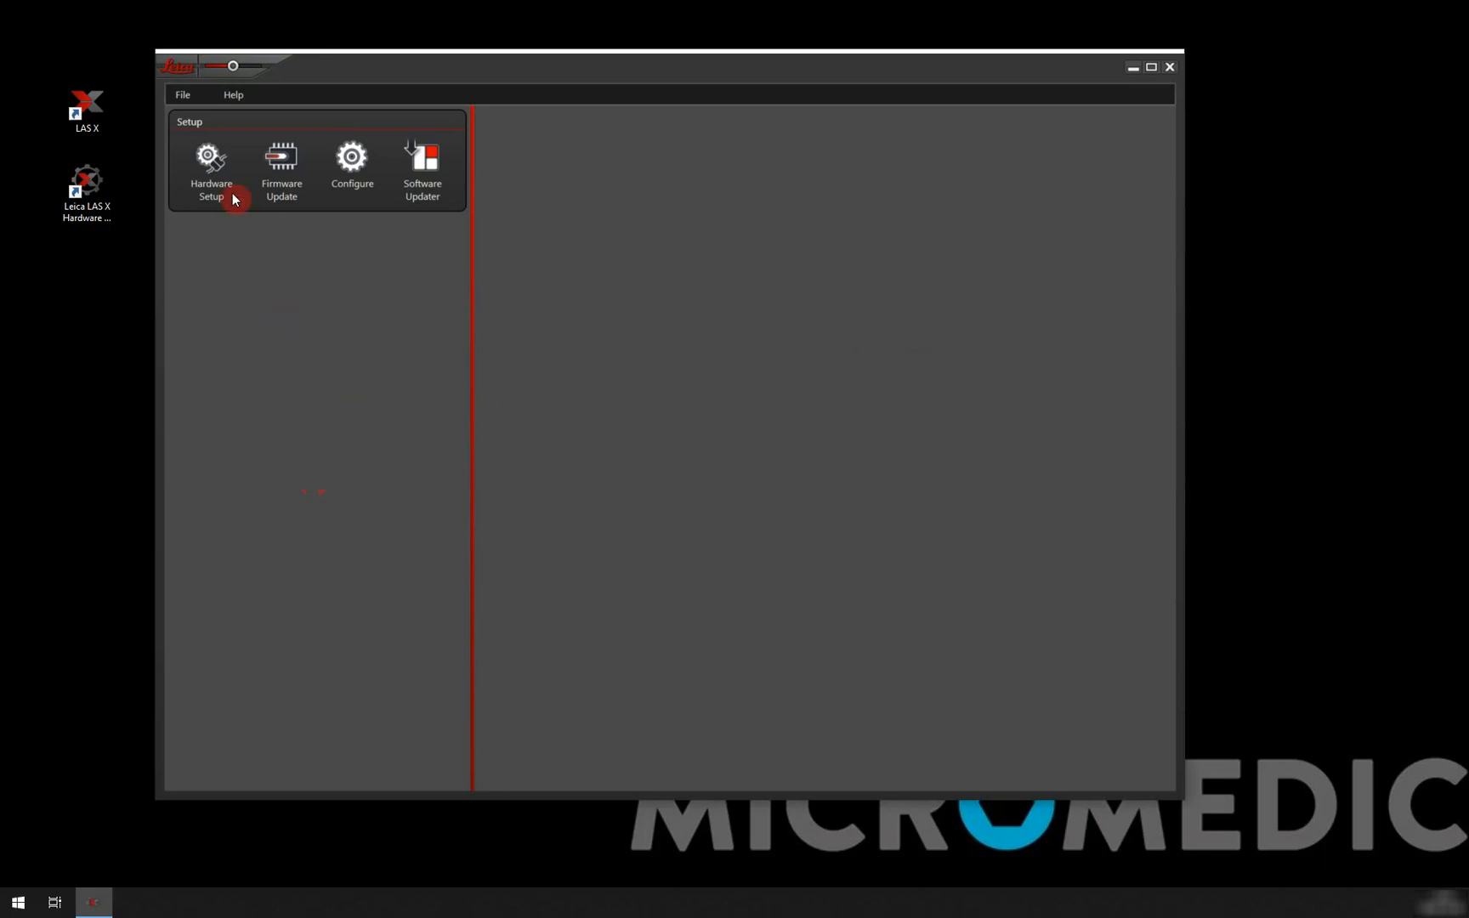
Start Hardware Setup so the microscope selection dialog appears.
left_click(211, 172)
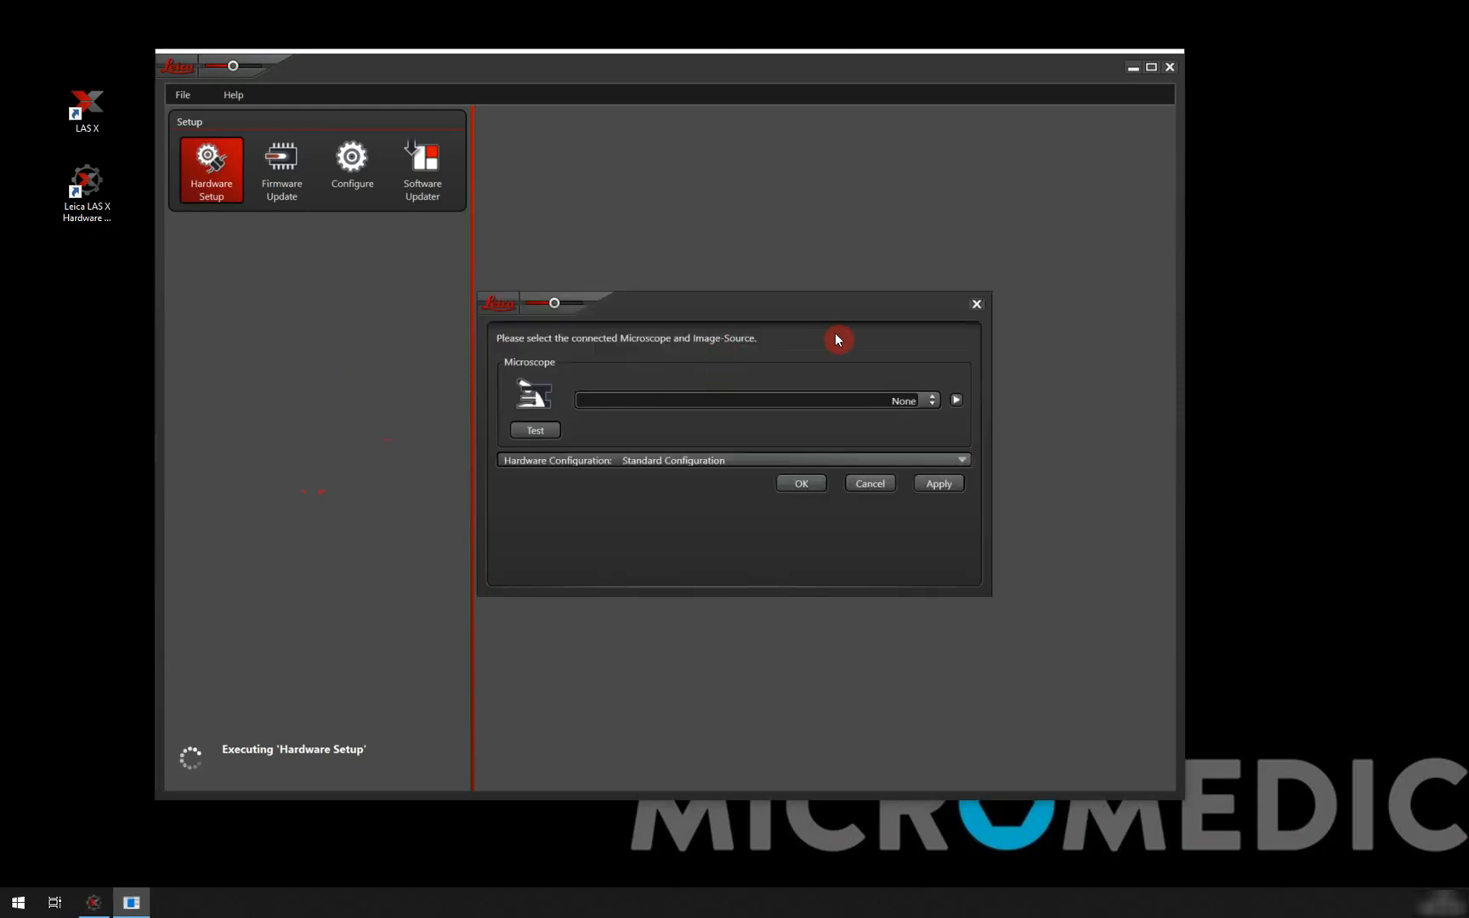
Select Leica DM2000 as the connected microscope model.
left_click(932, 400)
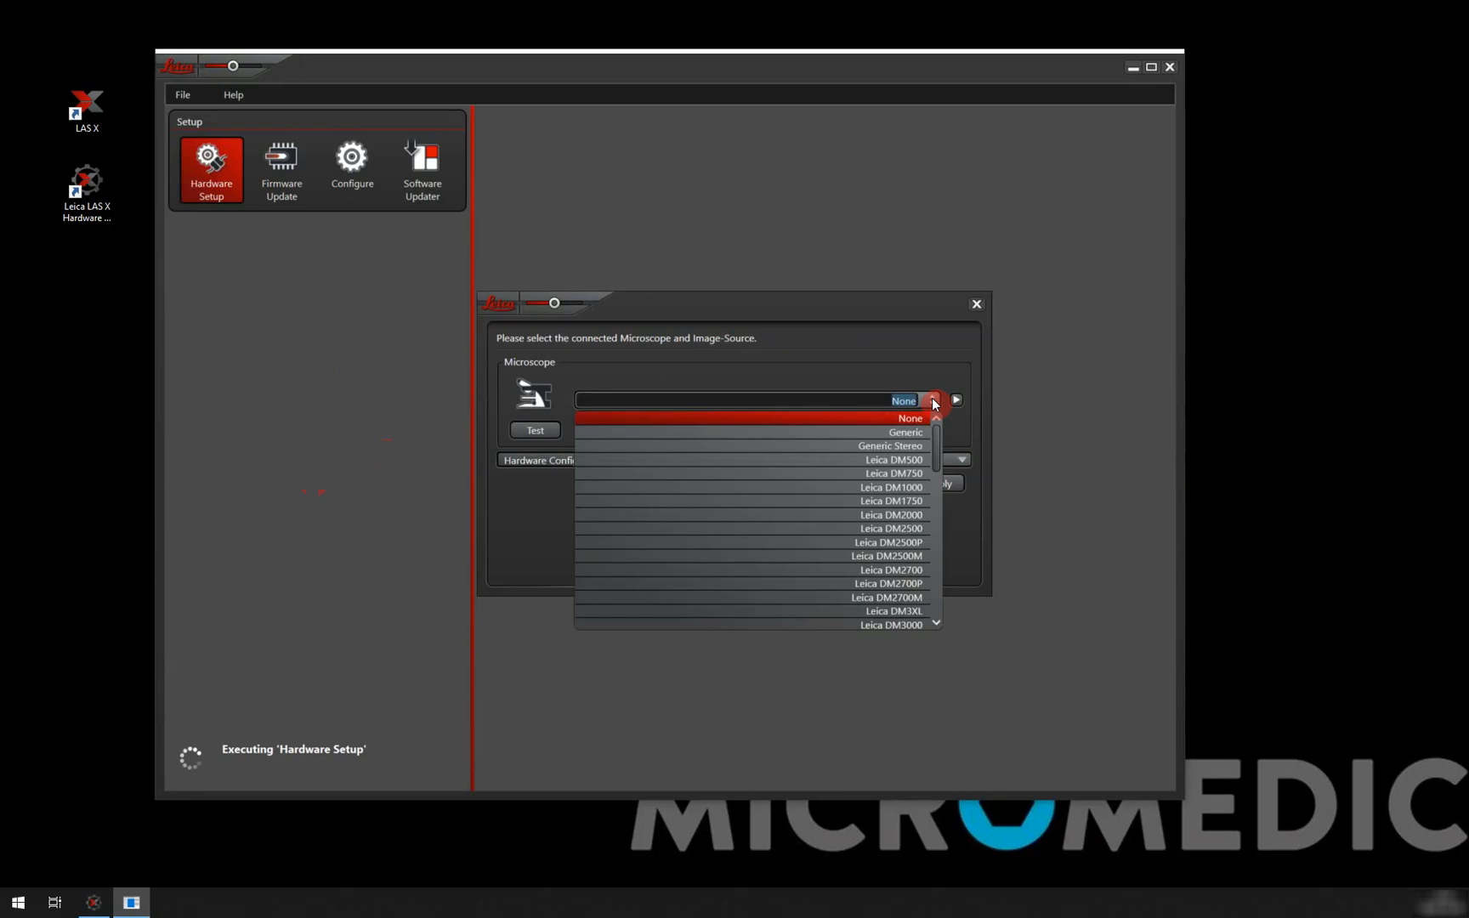
scroll("down", 3)
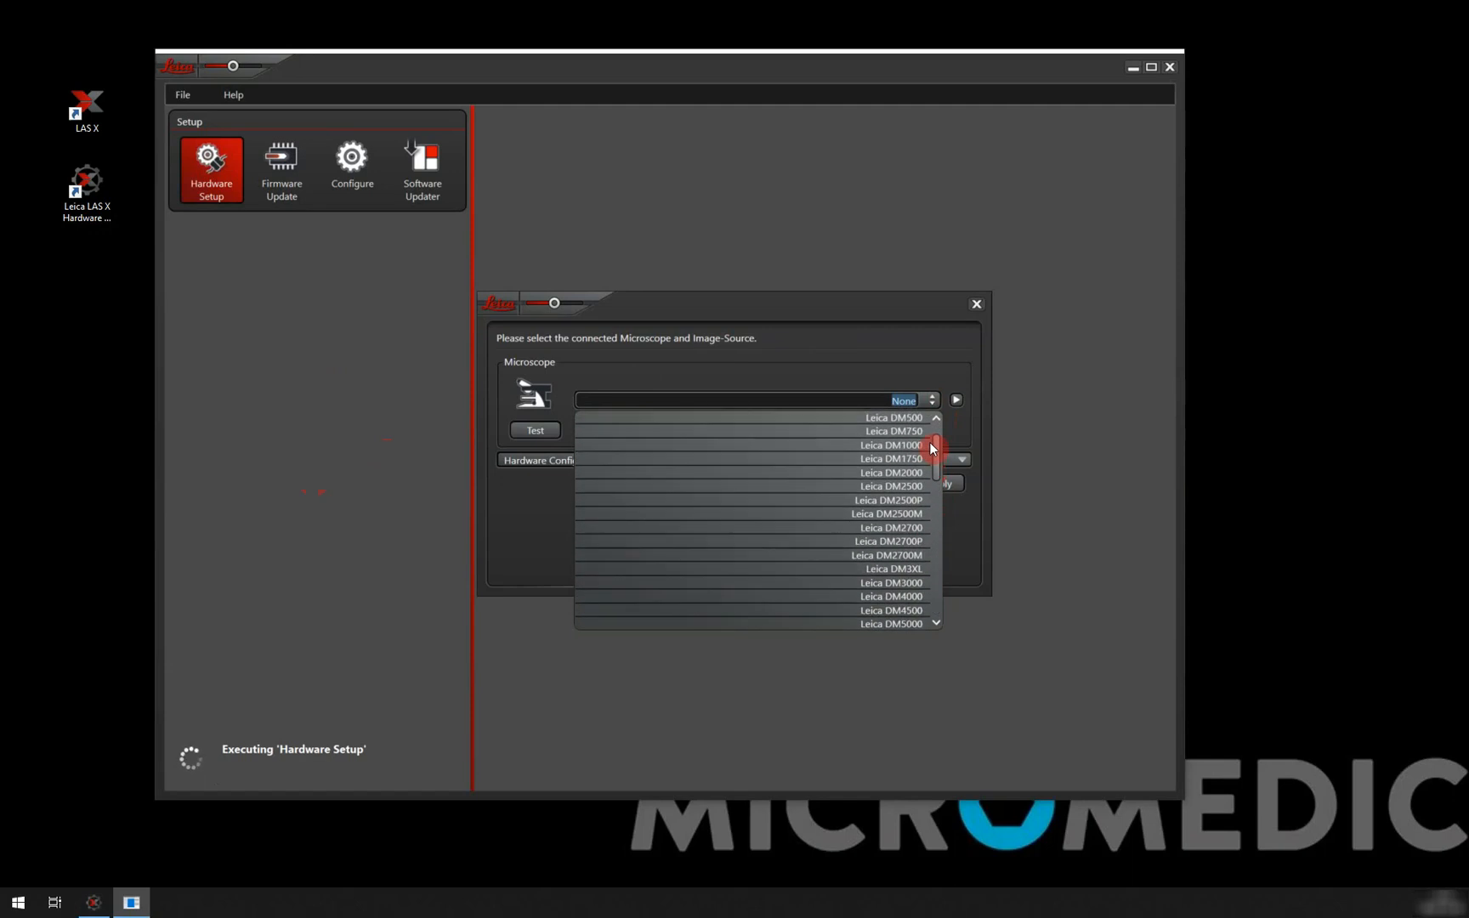
scroll("down", 3)
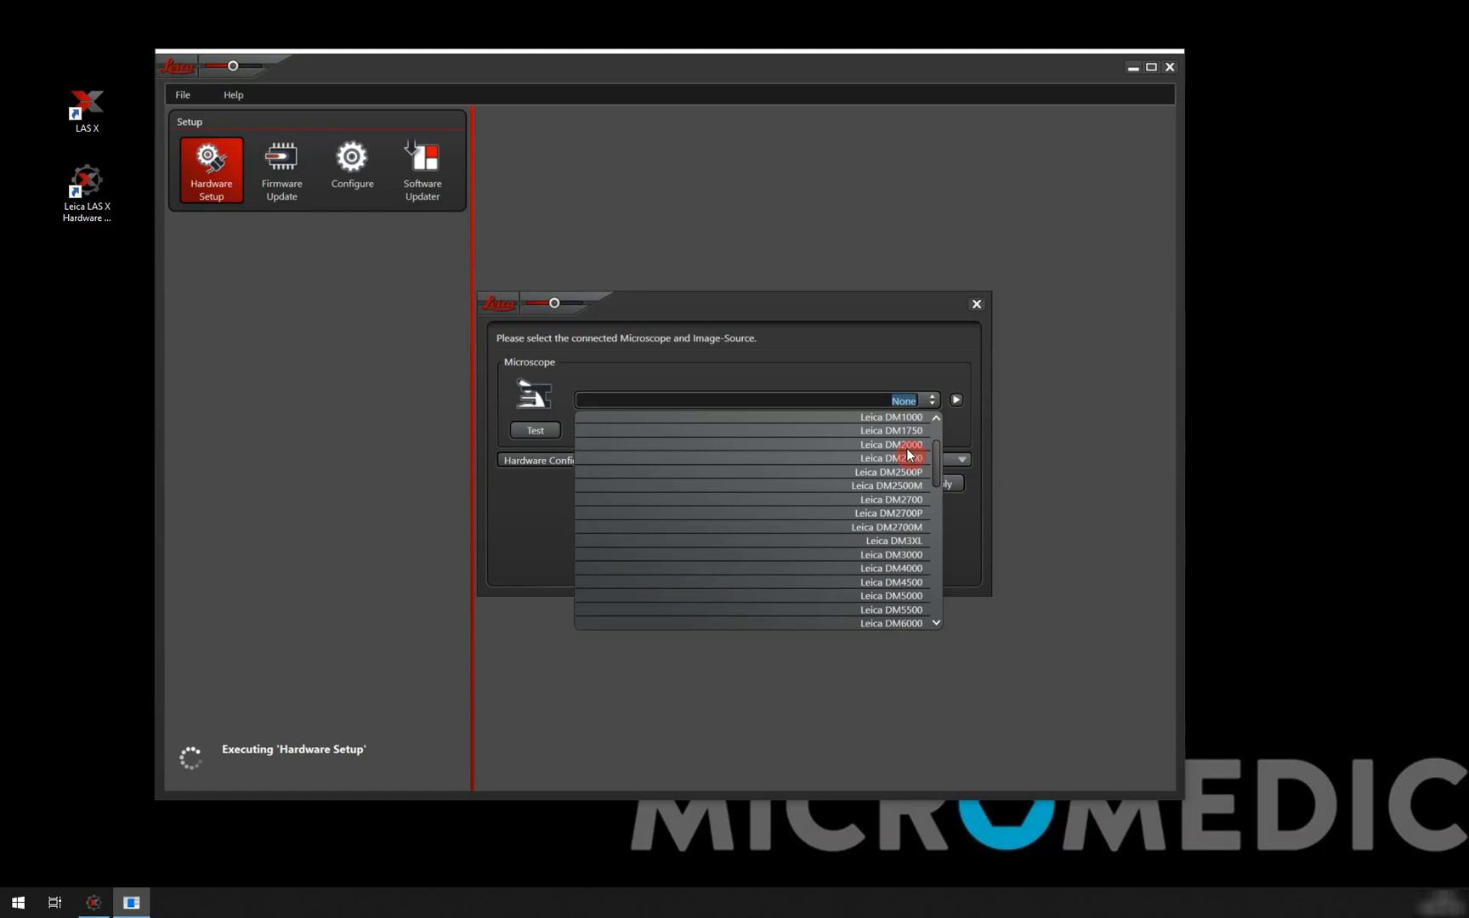
left_click(892, 444)
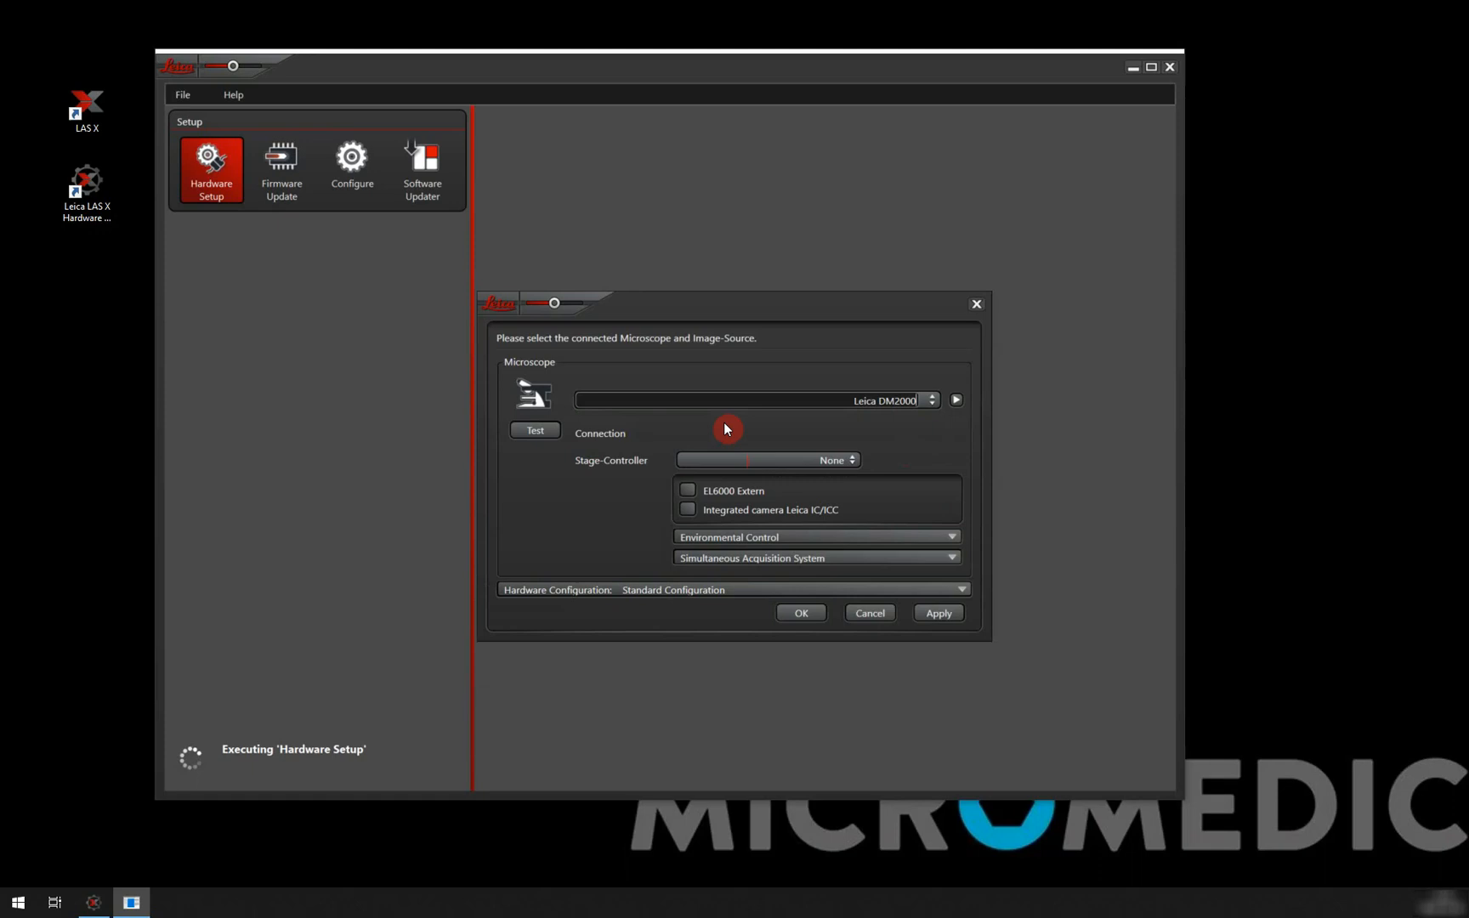
mouse_move(742, 424)
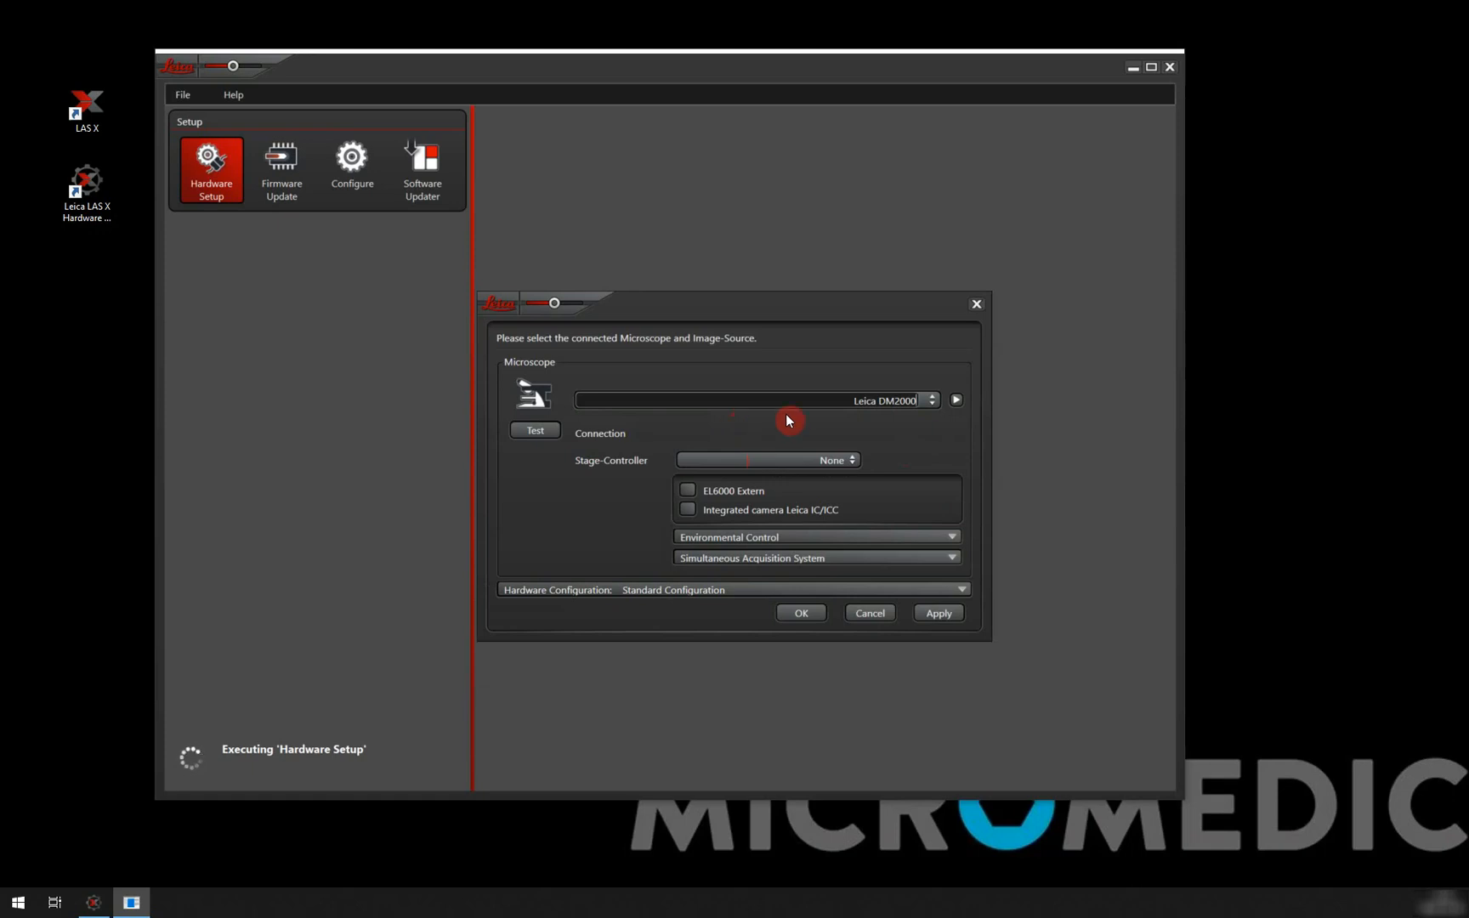
mouse_move(928, 433)
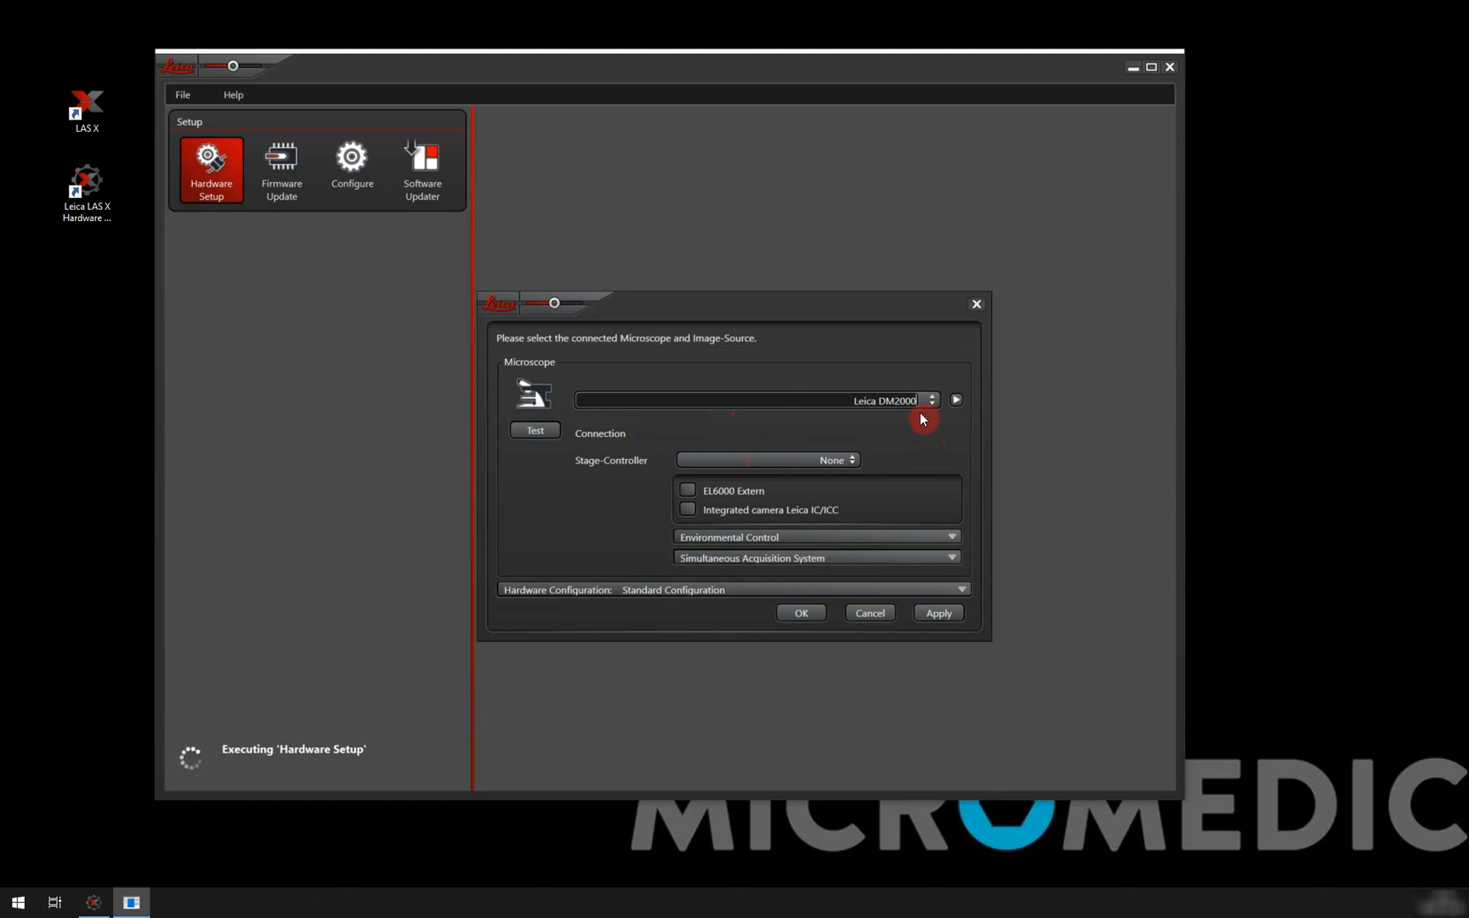
mouse_move(929, 420)
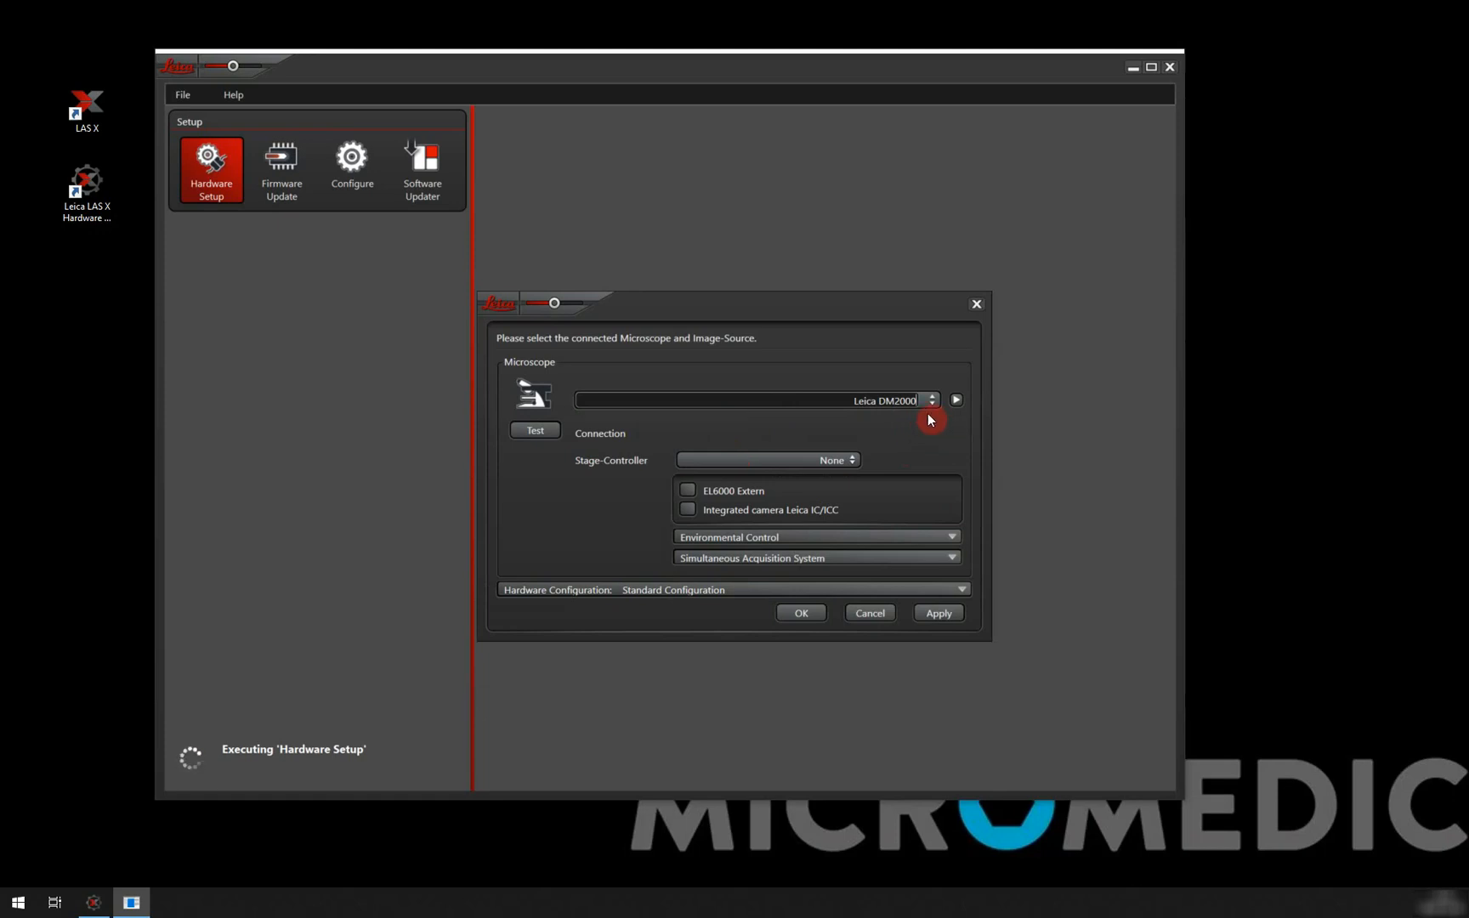
mouse_move(929, 427)
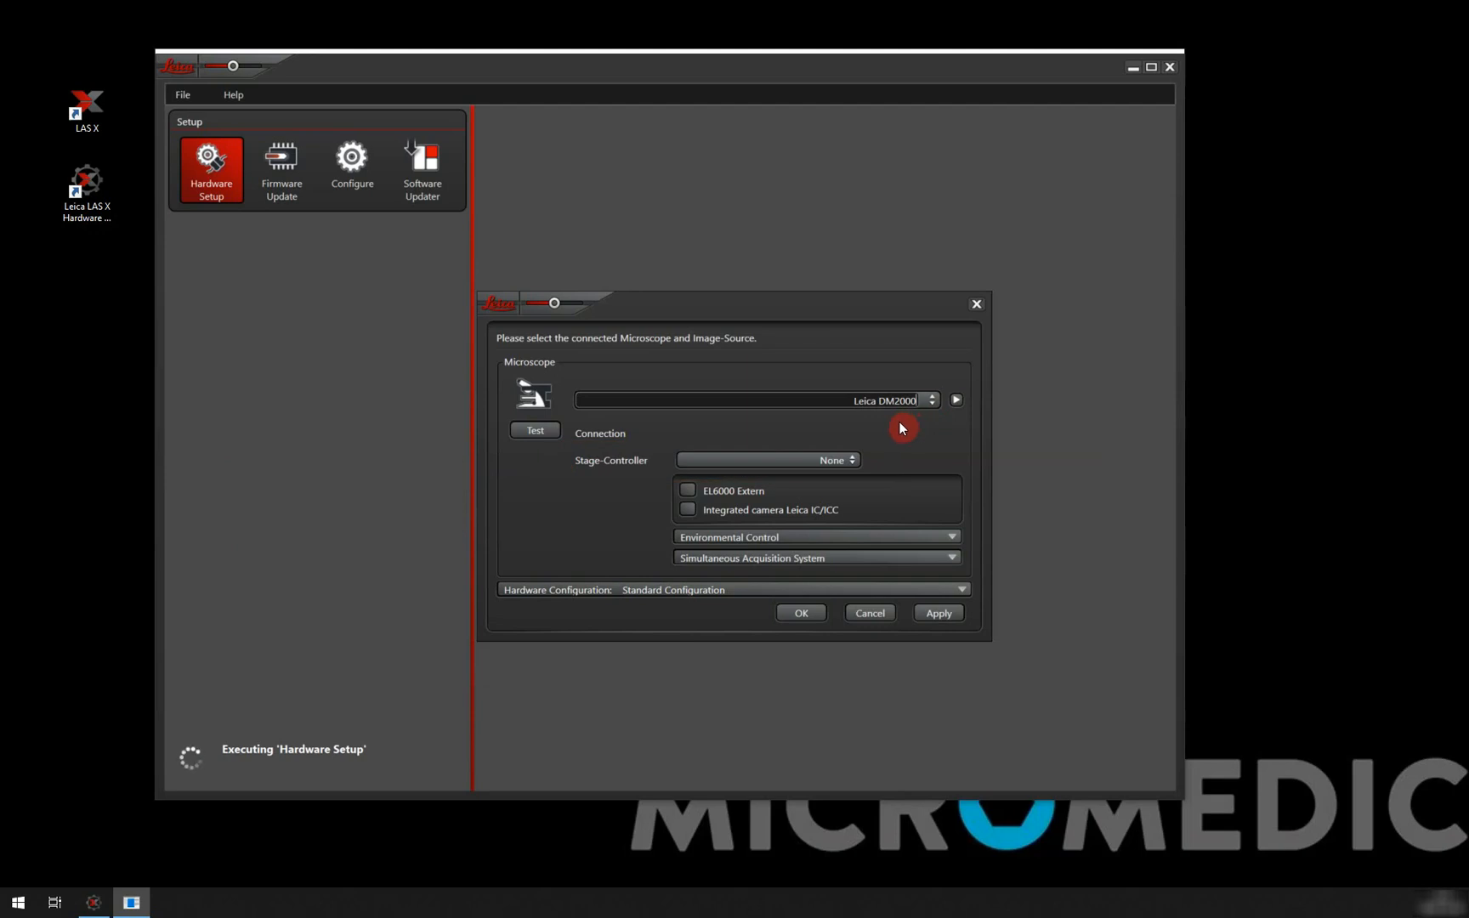
mouse_move(896, 424)
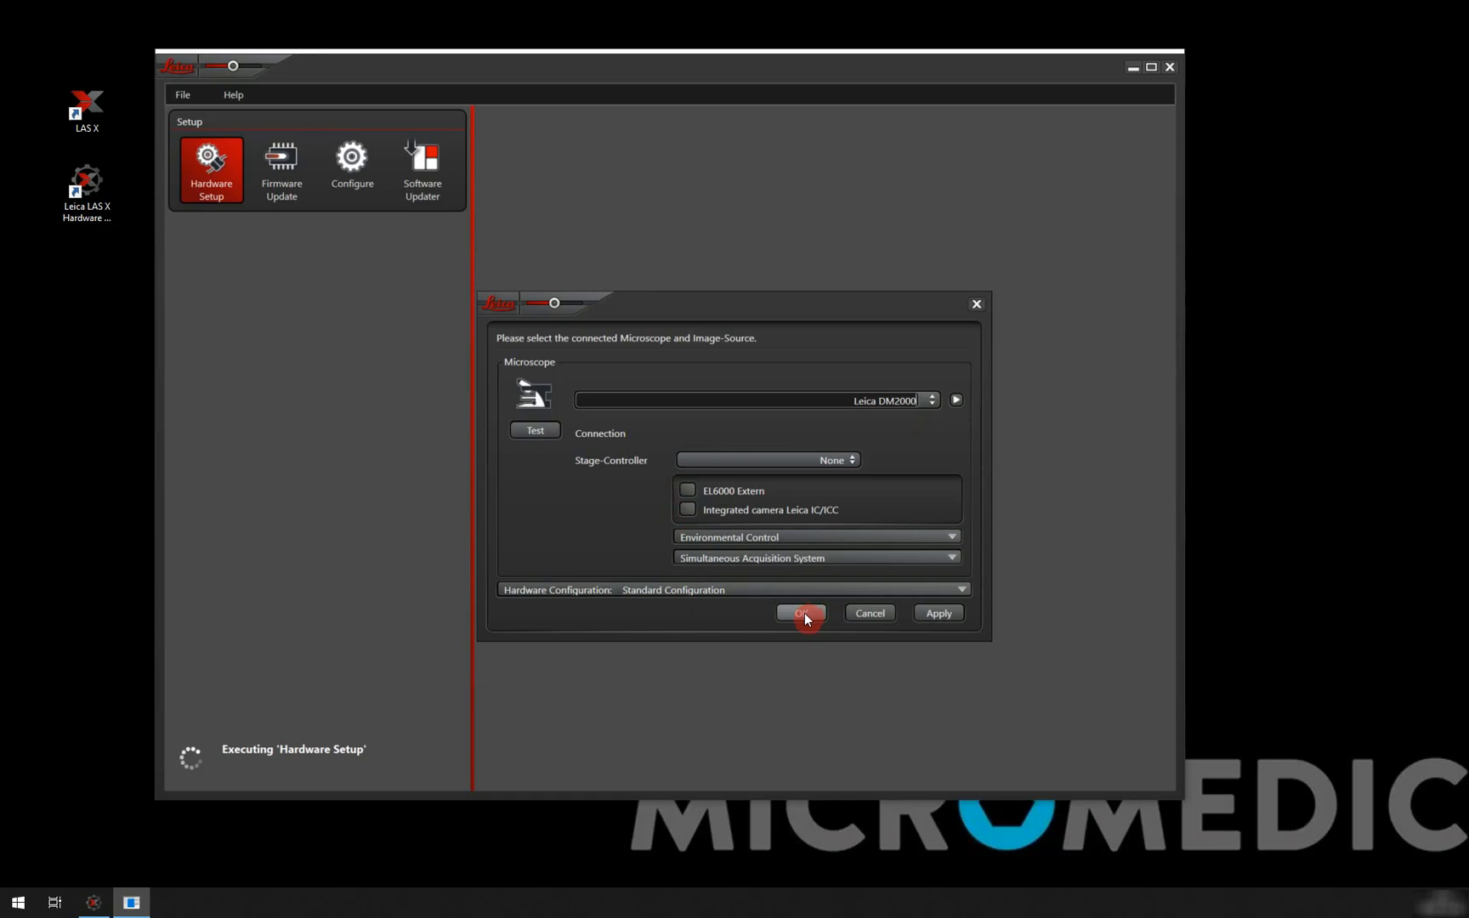
Confirm the DM2000 hardware setup with OK.
left_click(801, 612)
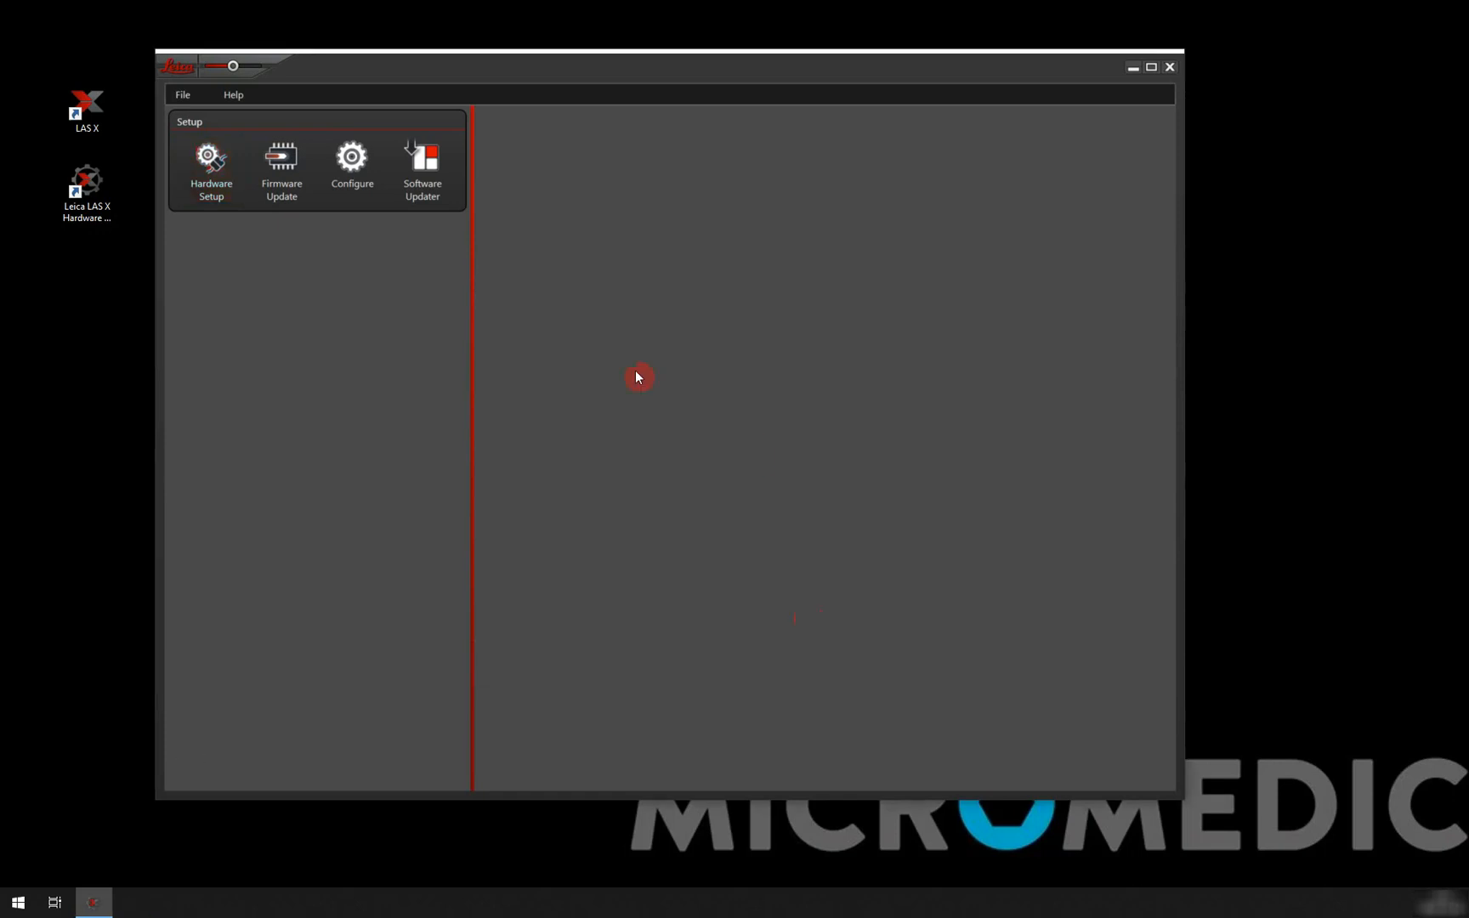
mouse_move(388, 274)
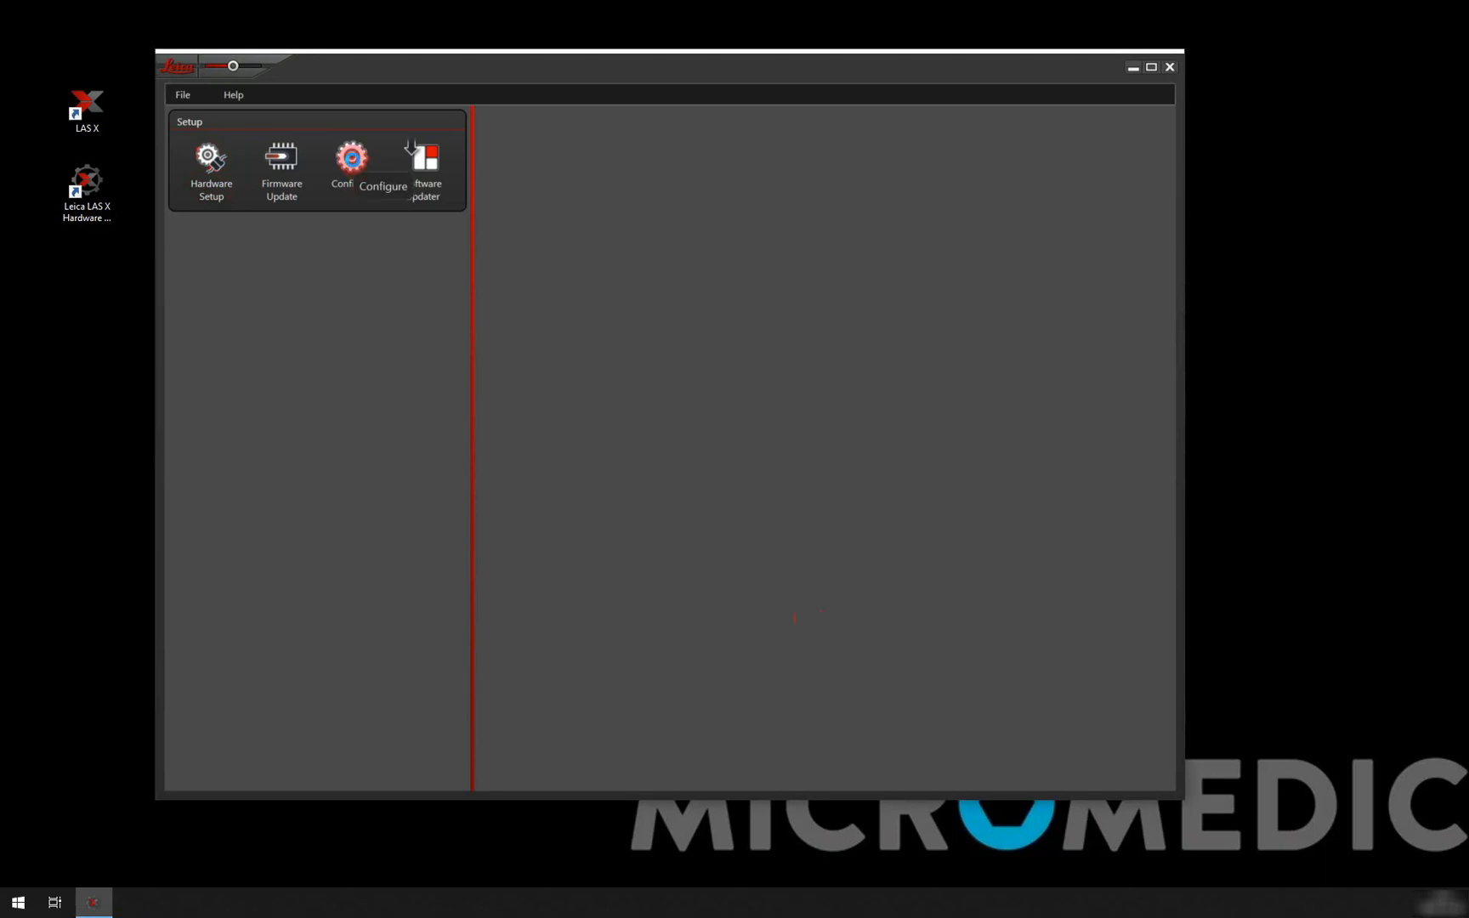
Enter Configure to view the DM2000 stand's component data.
left_click(352, 168)
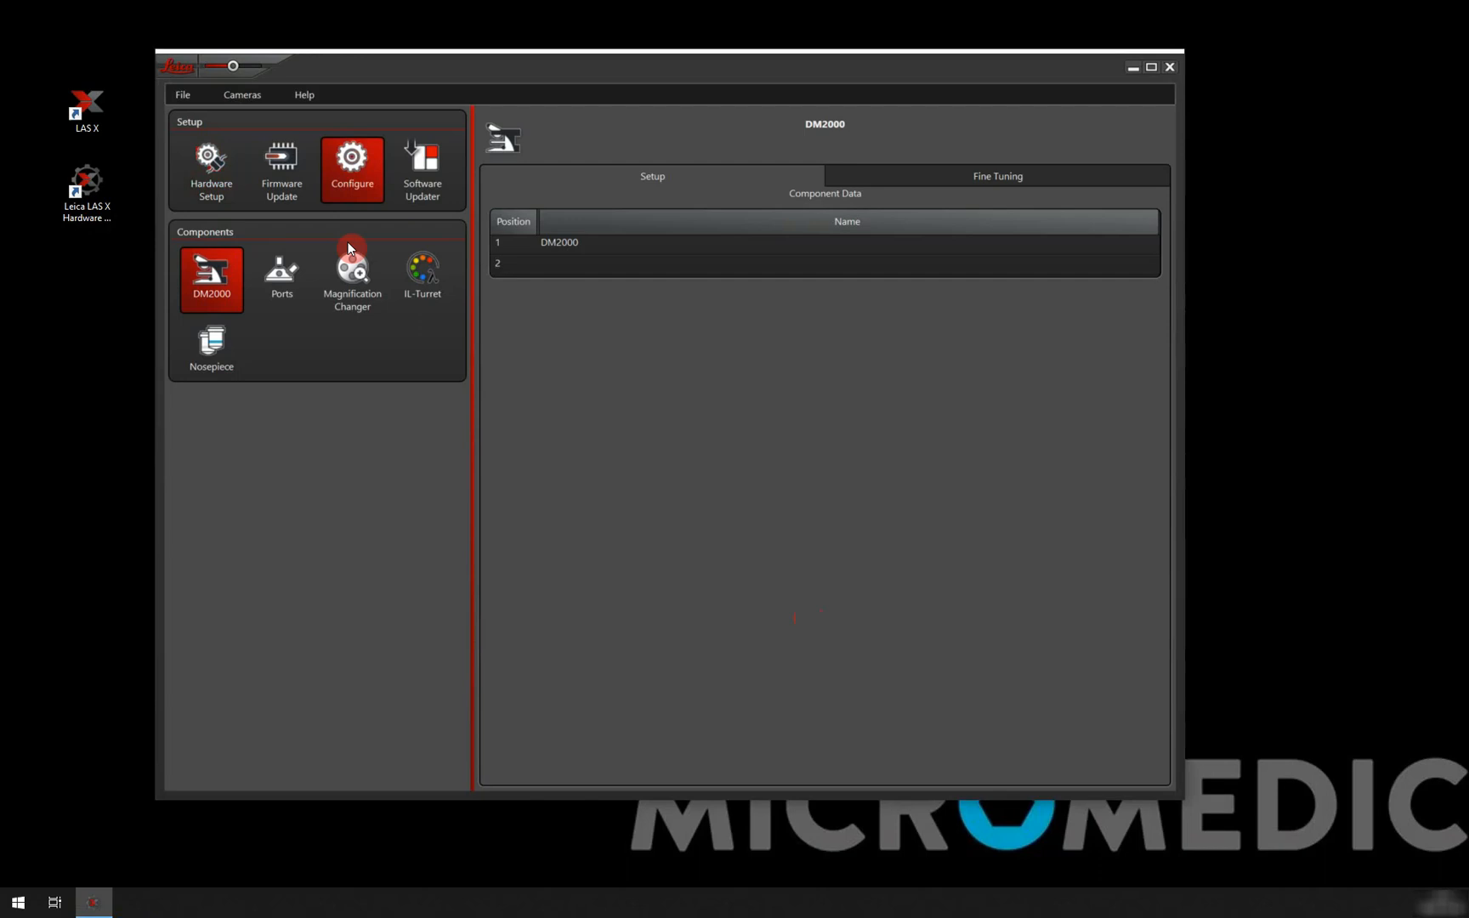
mouse_move(332, 391)
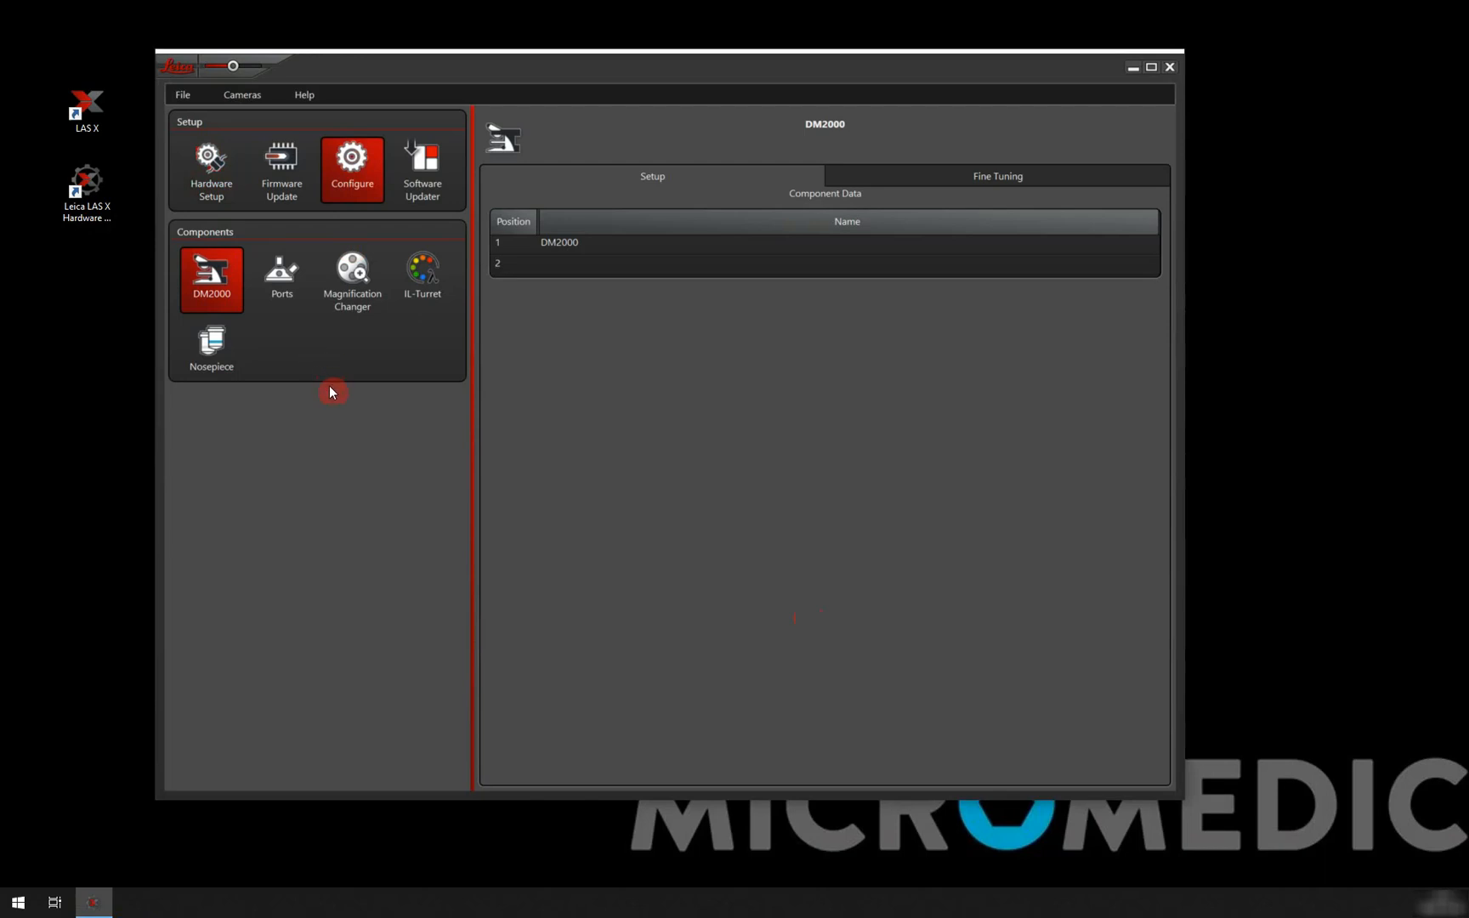
mouse_move(240, 296)
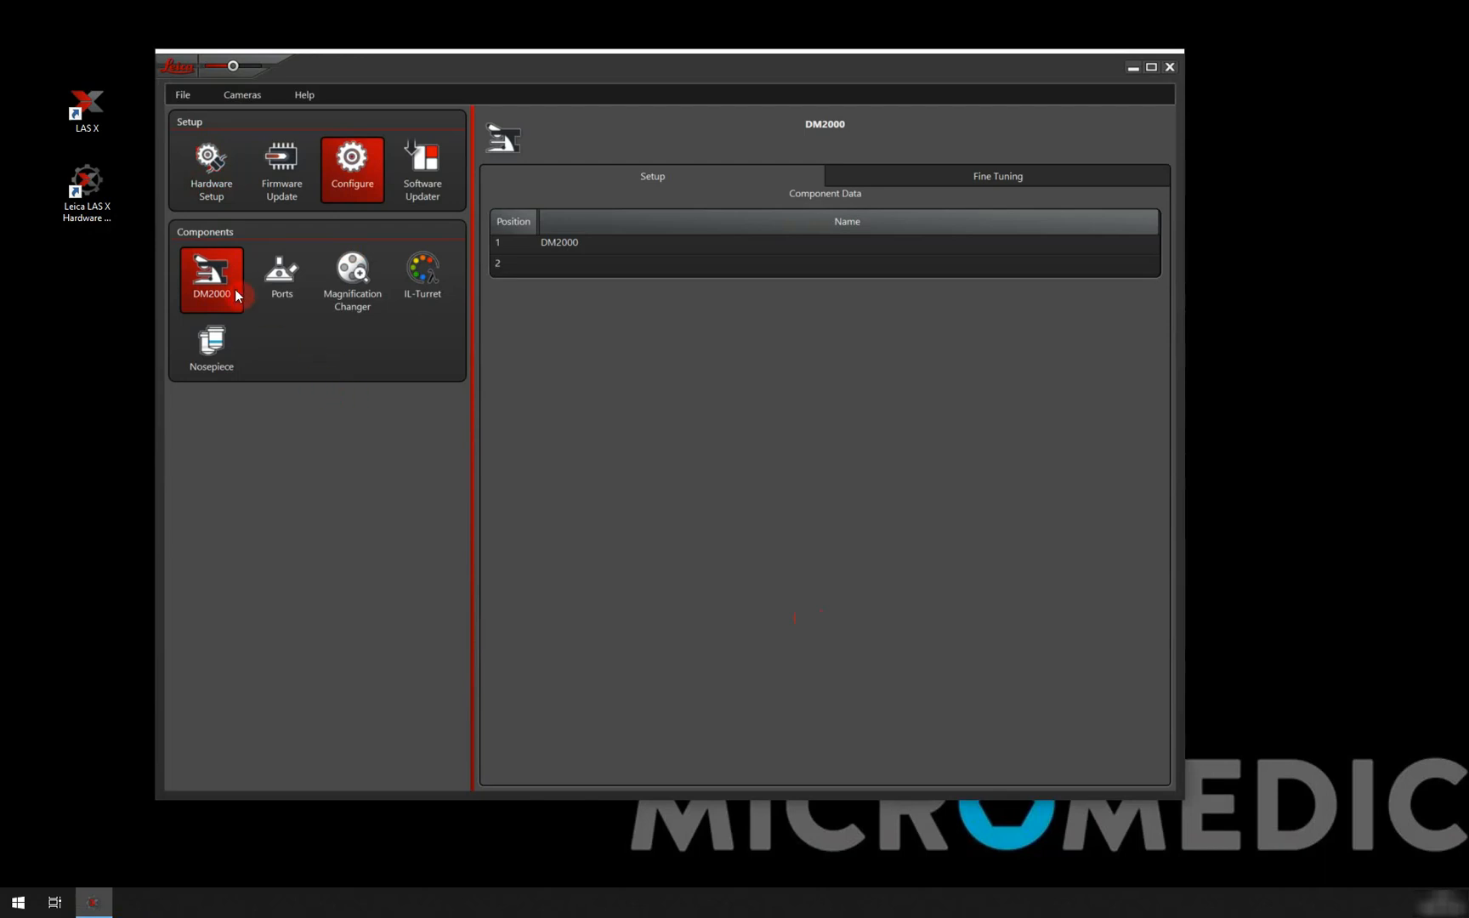
mouse_move(201, 308)
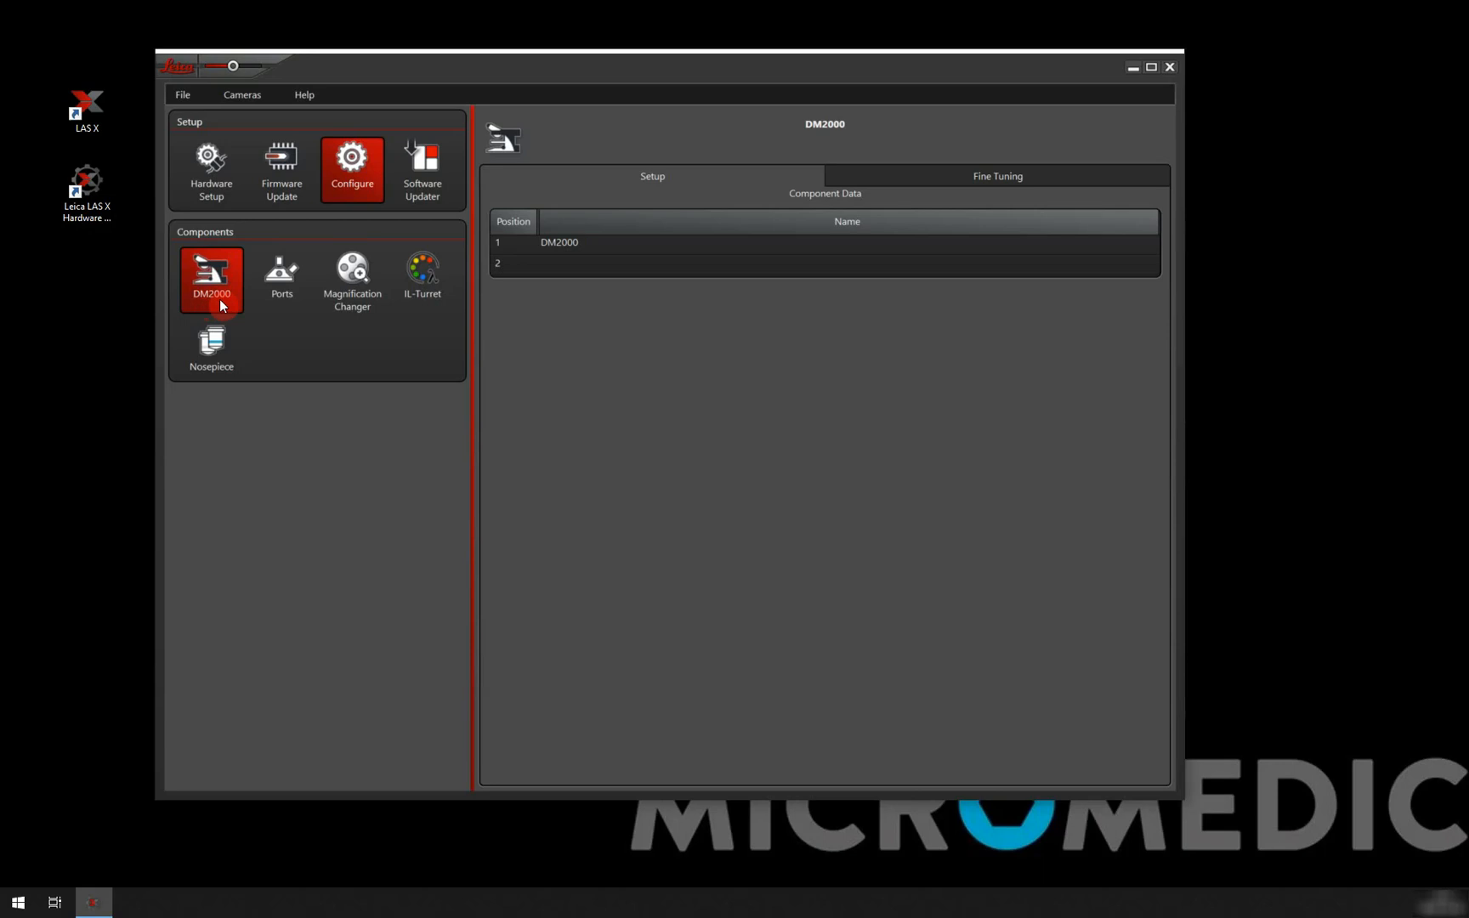
mouse_move(291, 285)
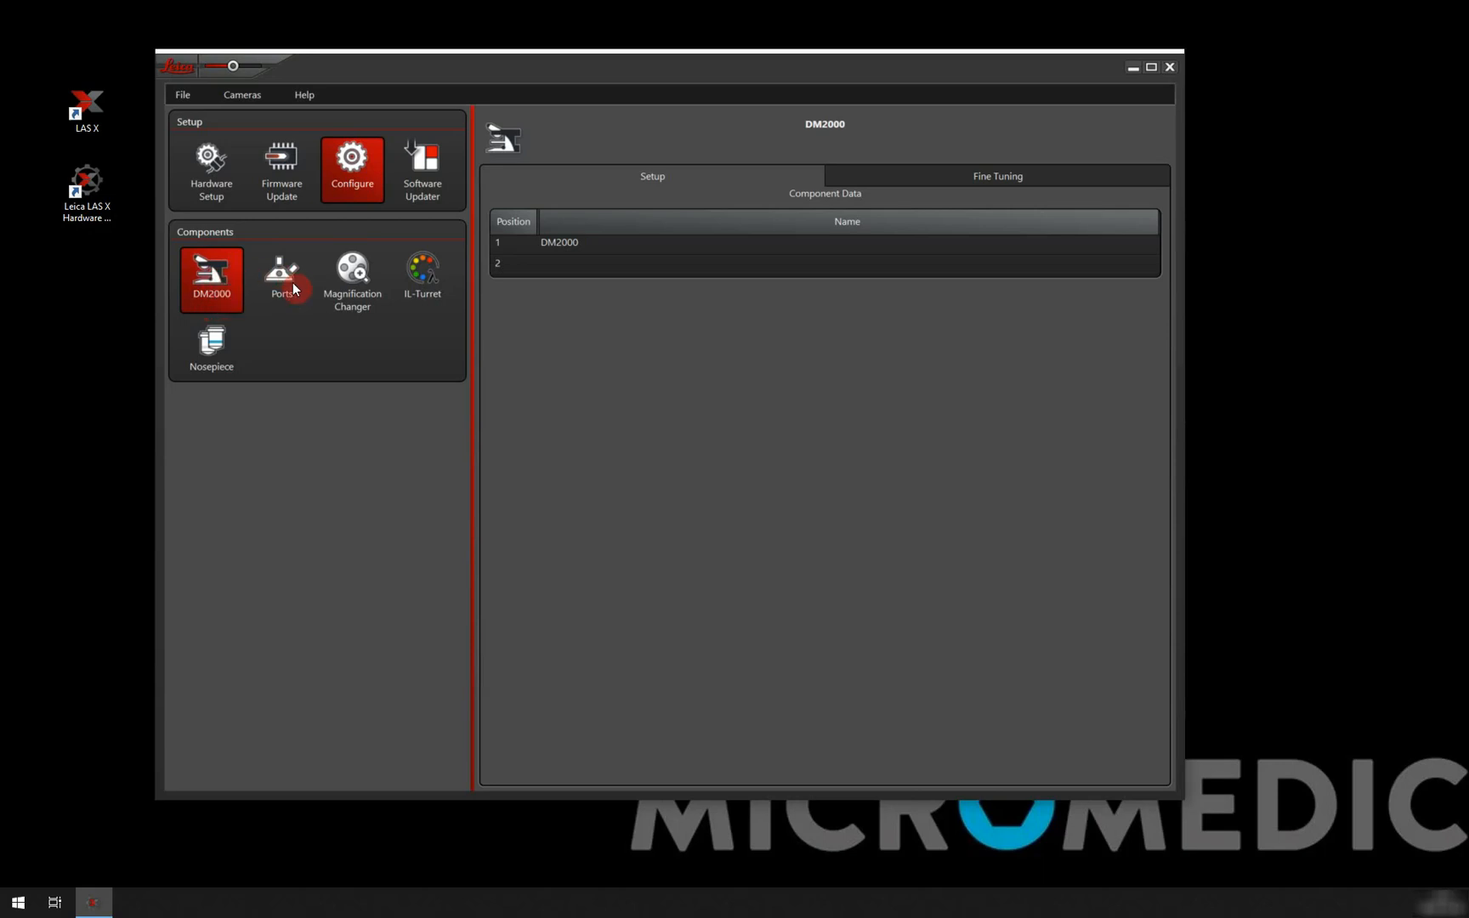
mouse_move(280, 277)
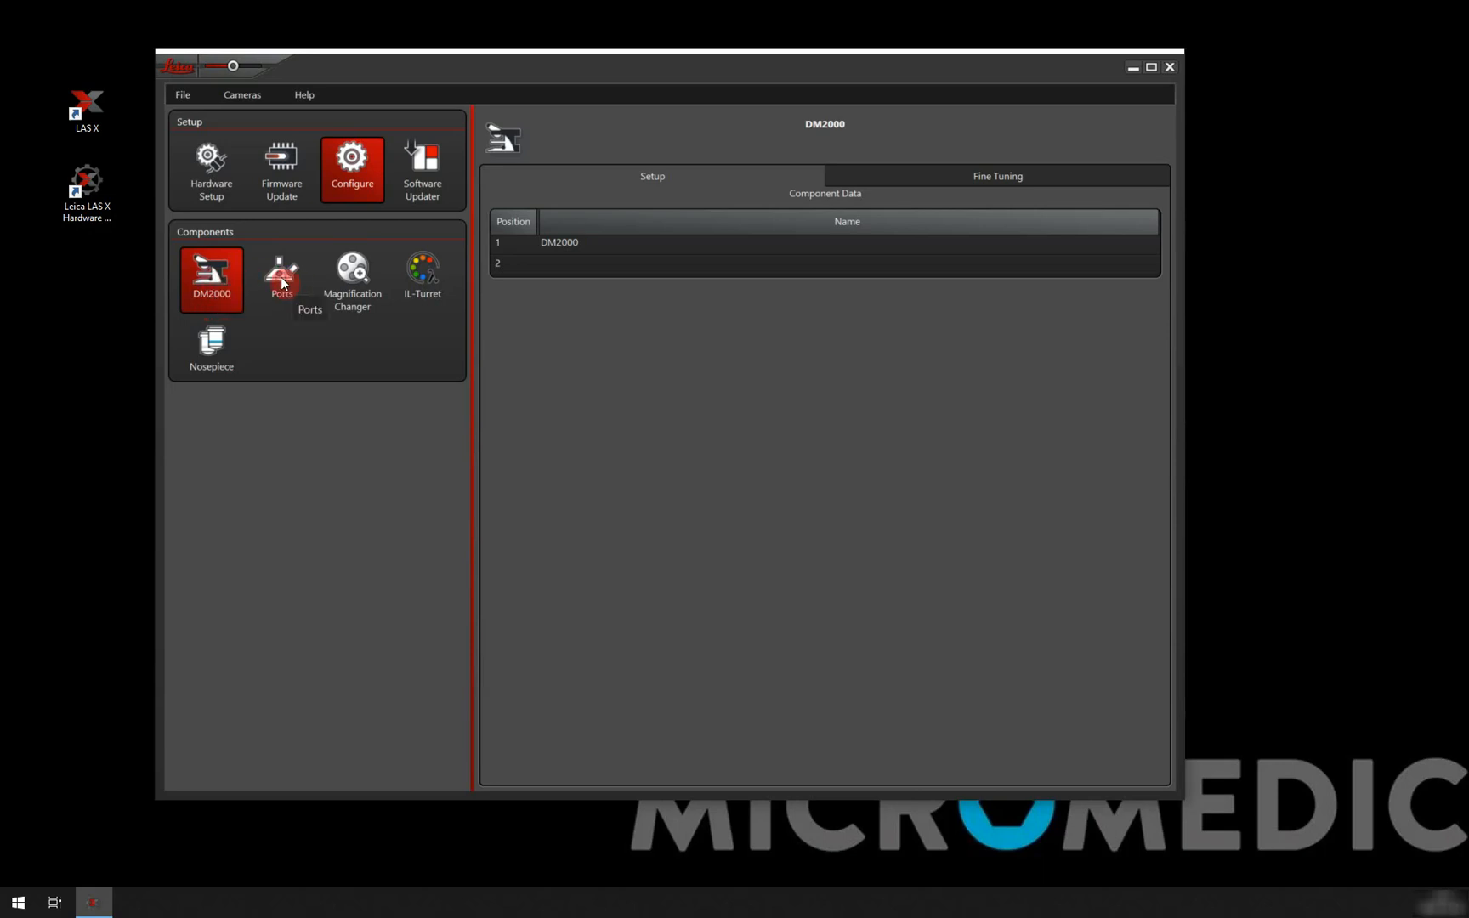
Show the Ports component page and focus the tube Search filter.
left_click(281, 279)
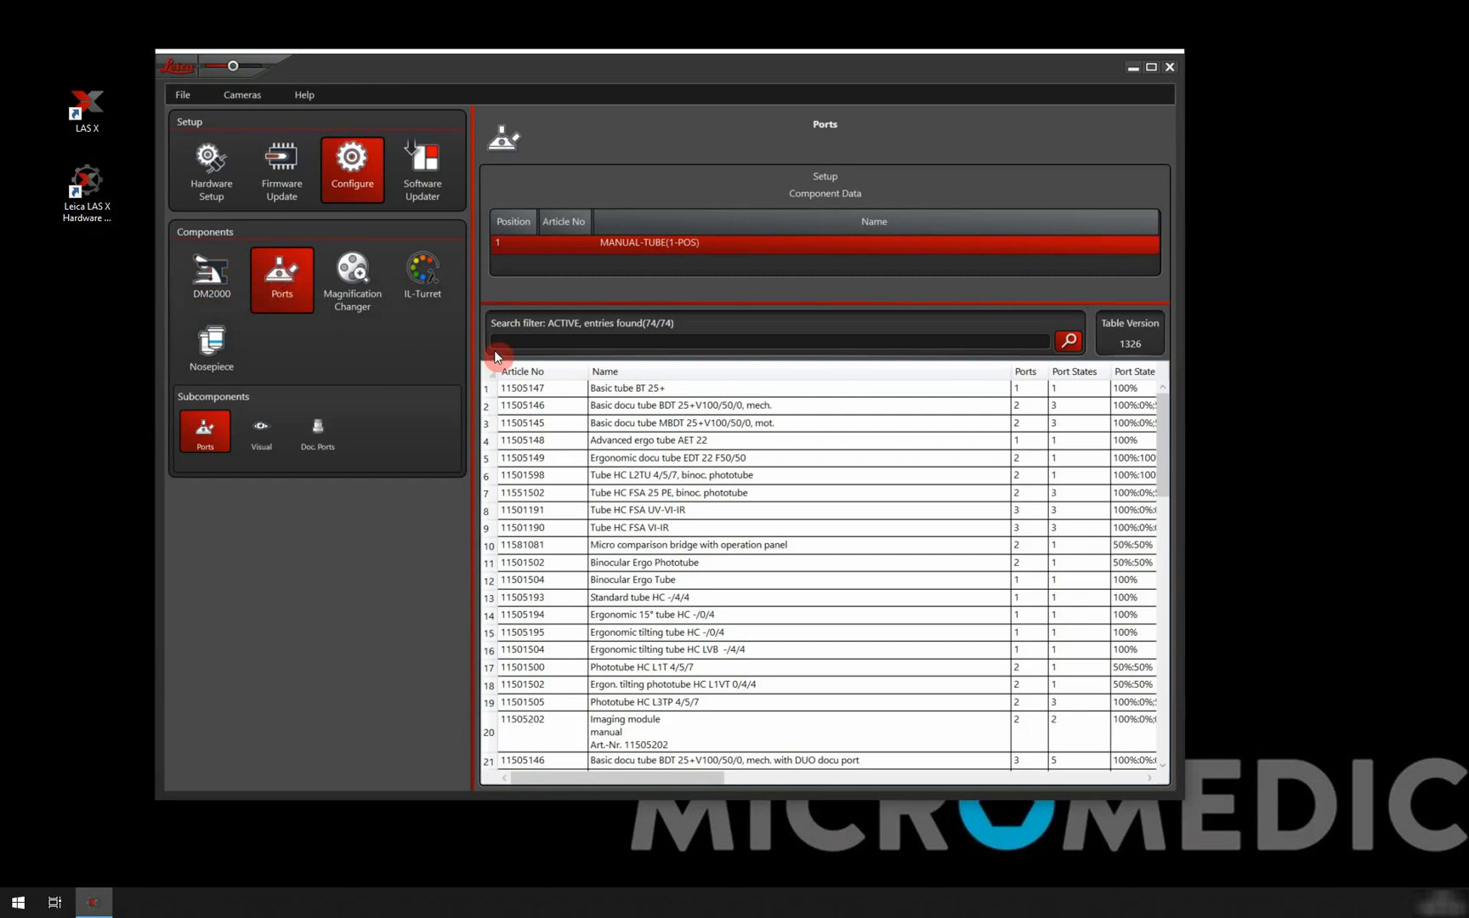
left_click(502, 341)
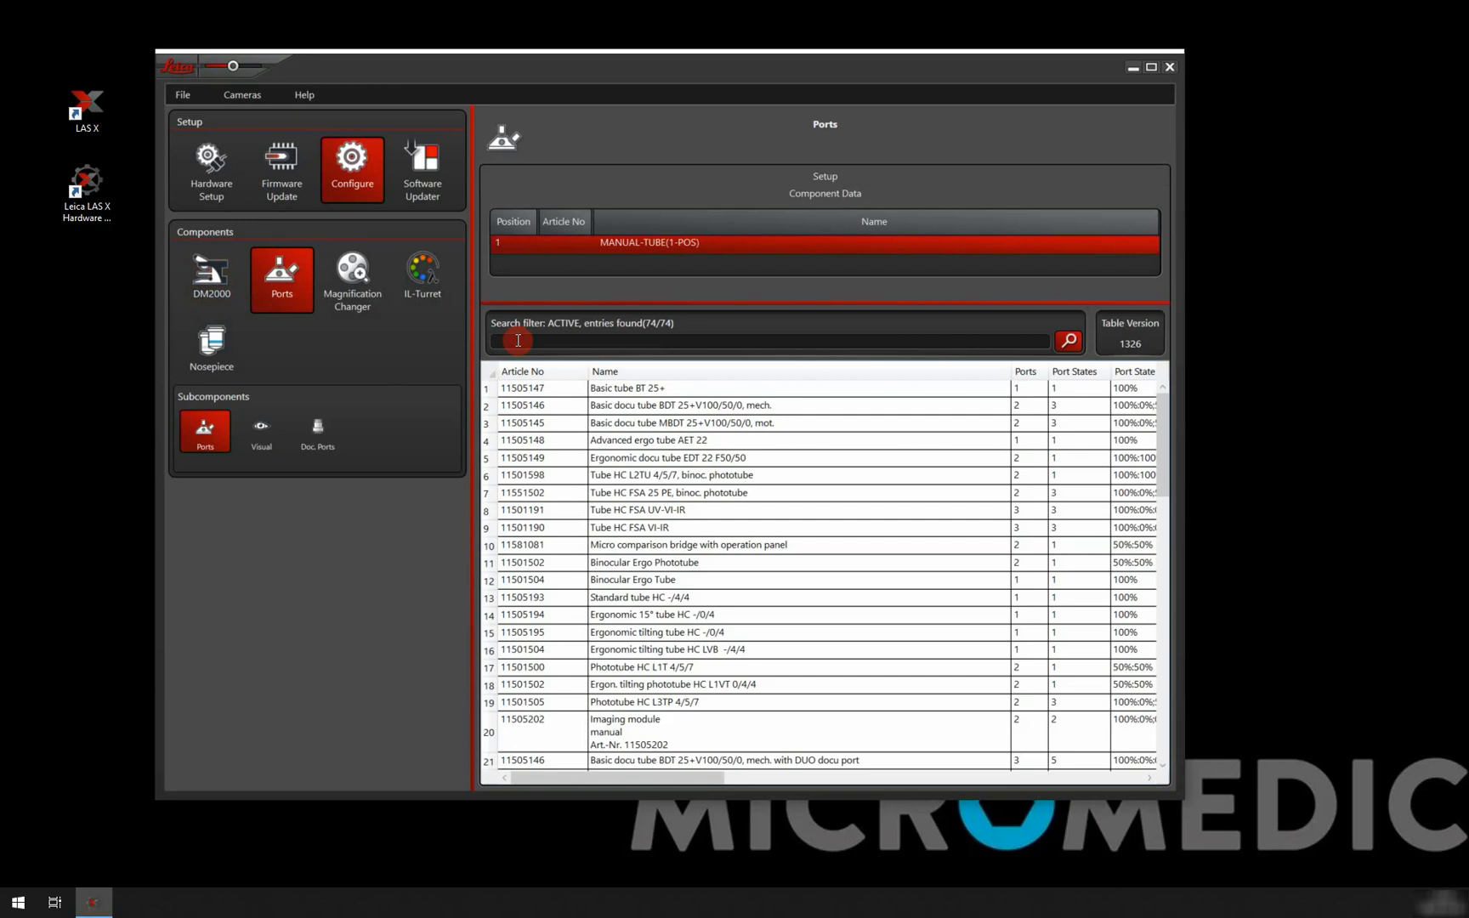
Filter tubes to article 11501502 and assign the Binocular Ergo Phototube.
type("11501502")
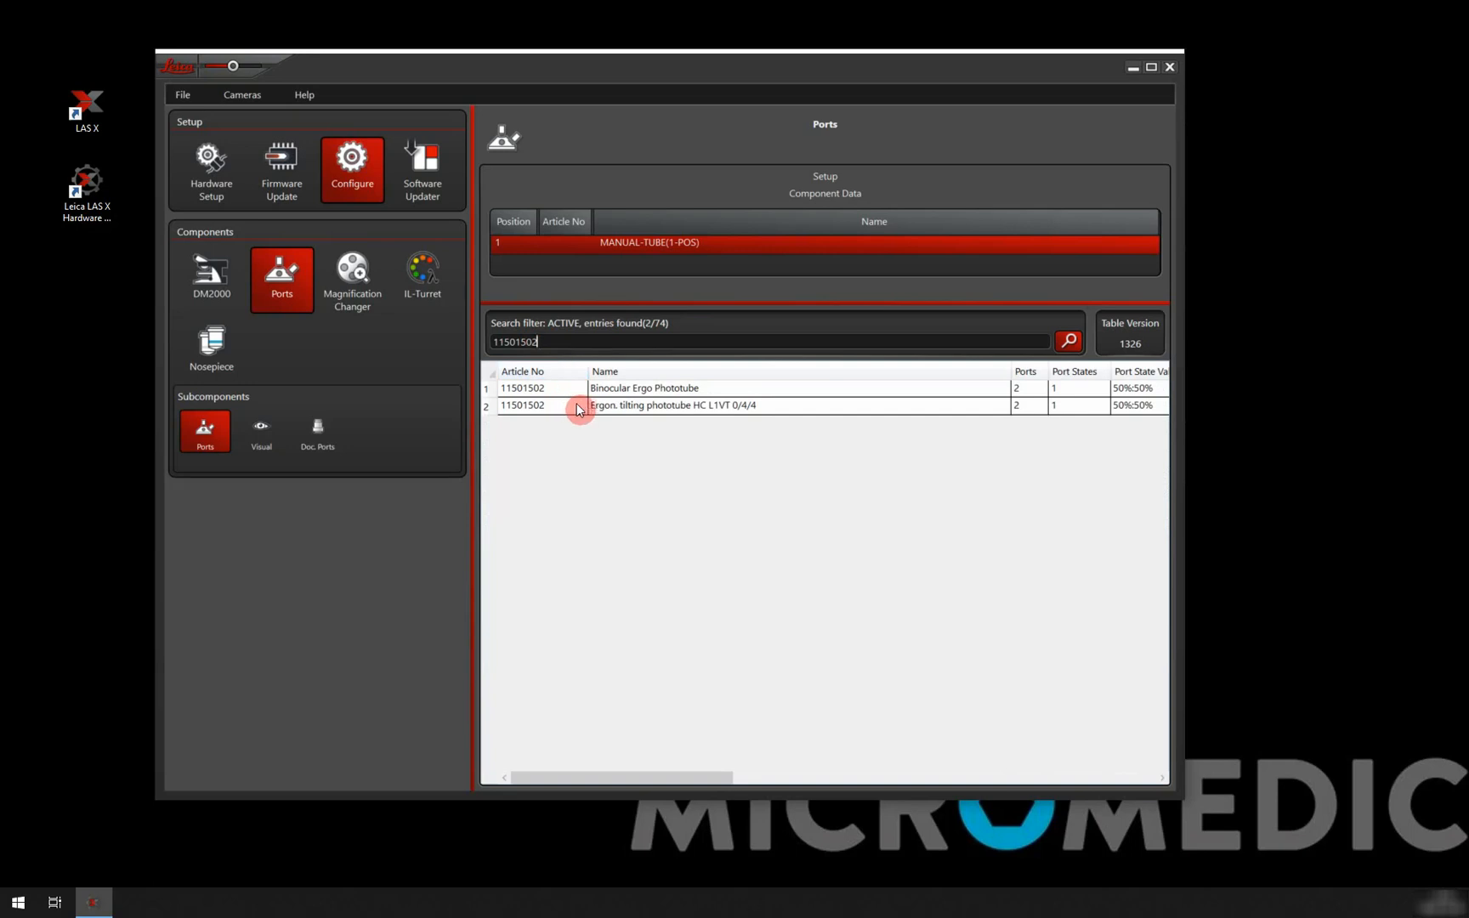
left_click(671, 405)
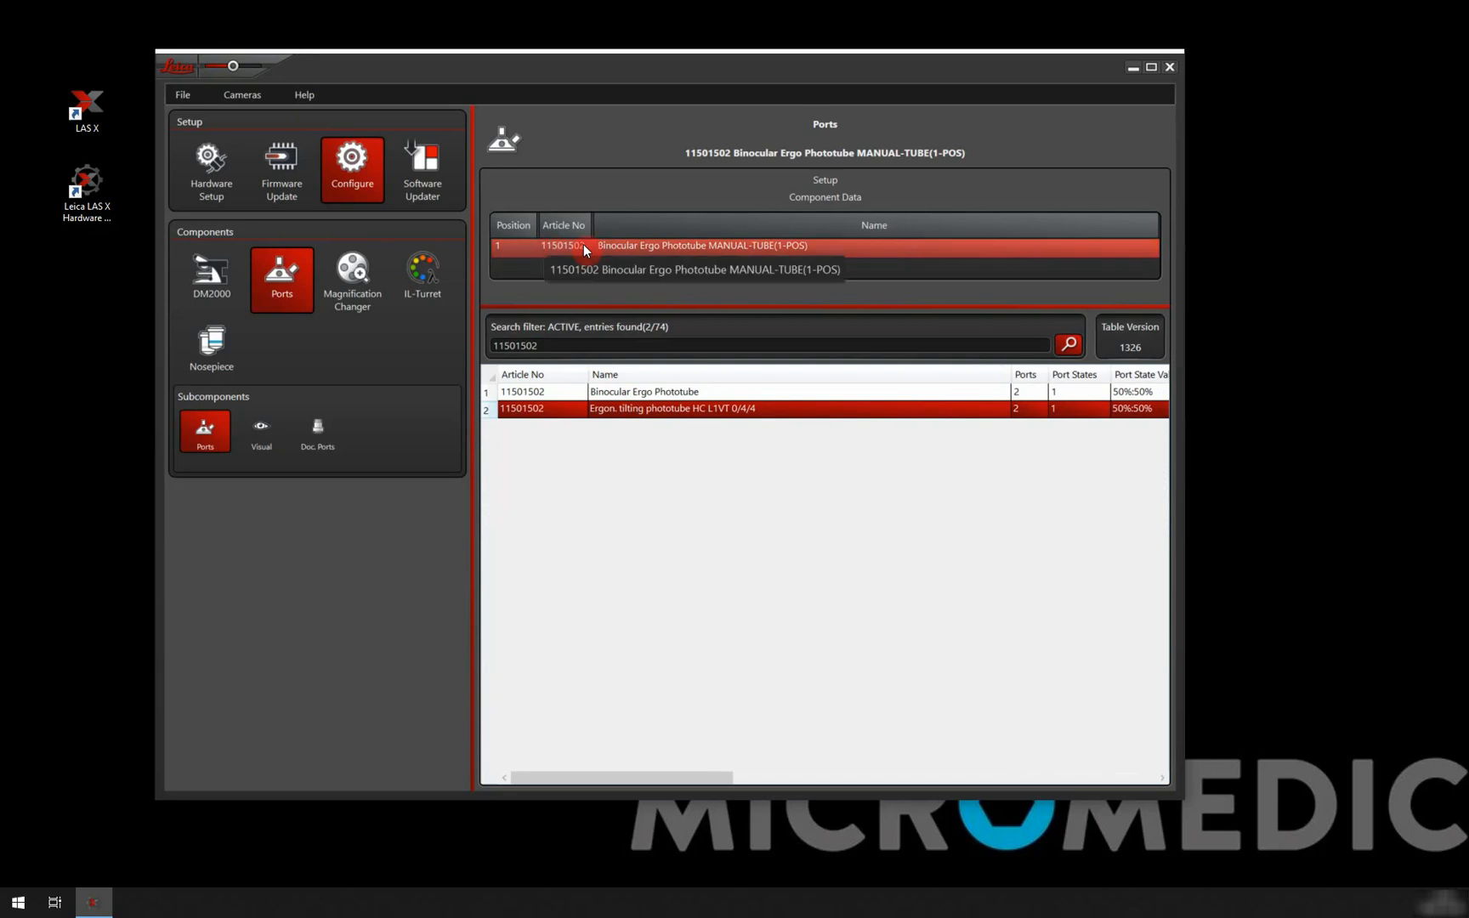
mouse_move(713, 253)
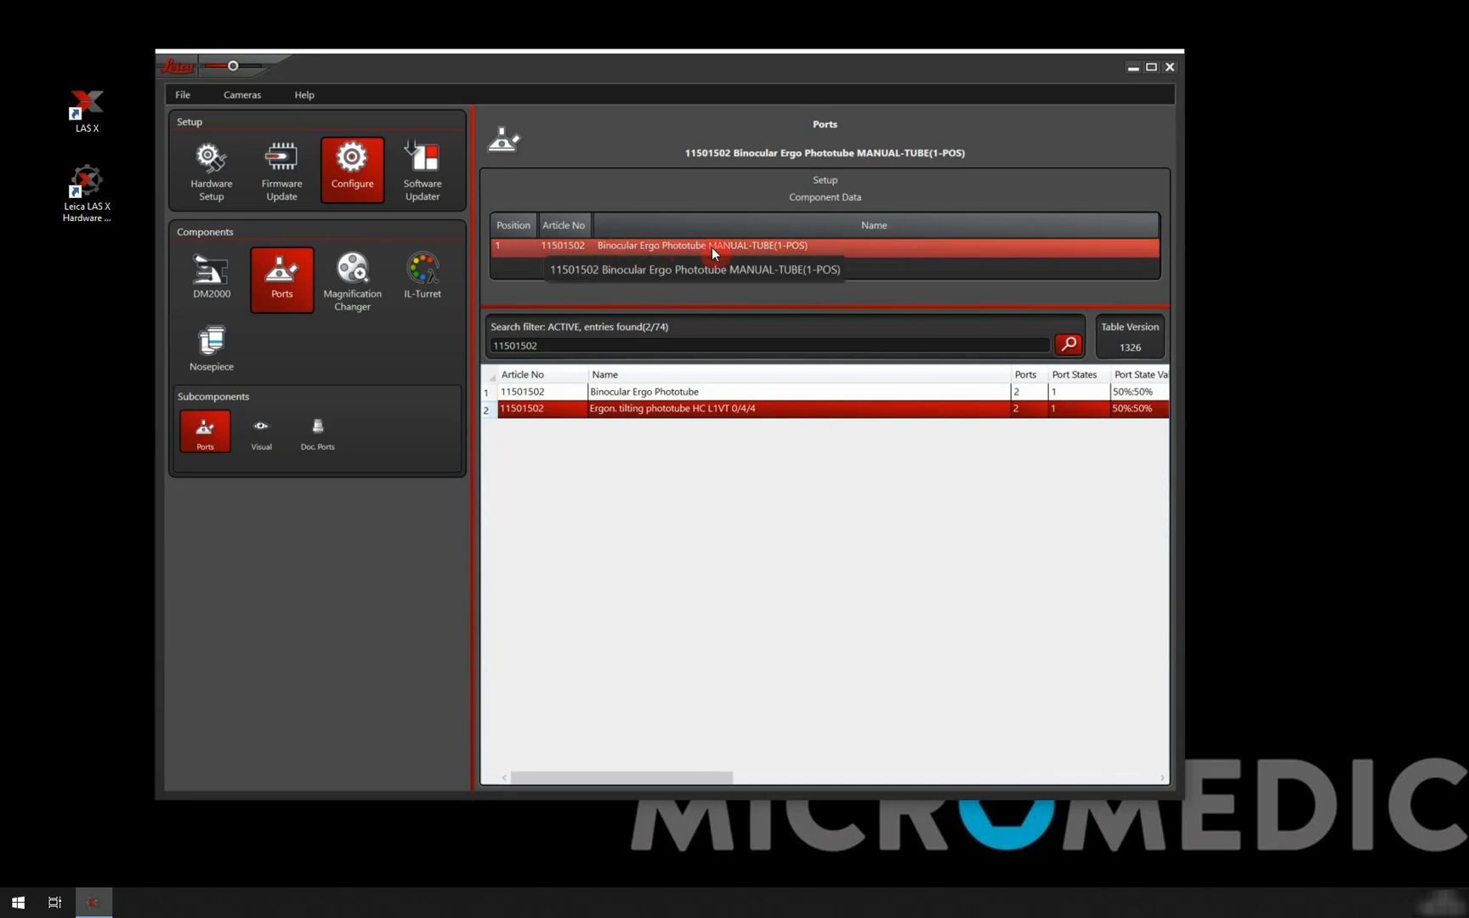
mouse_move(714, 290)
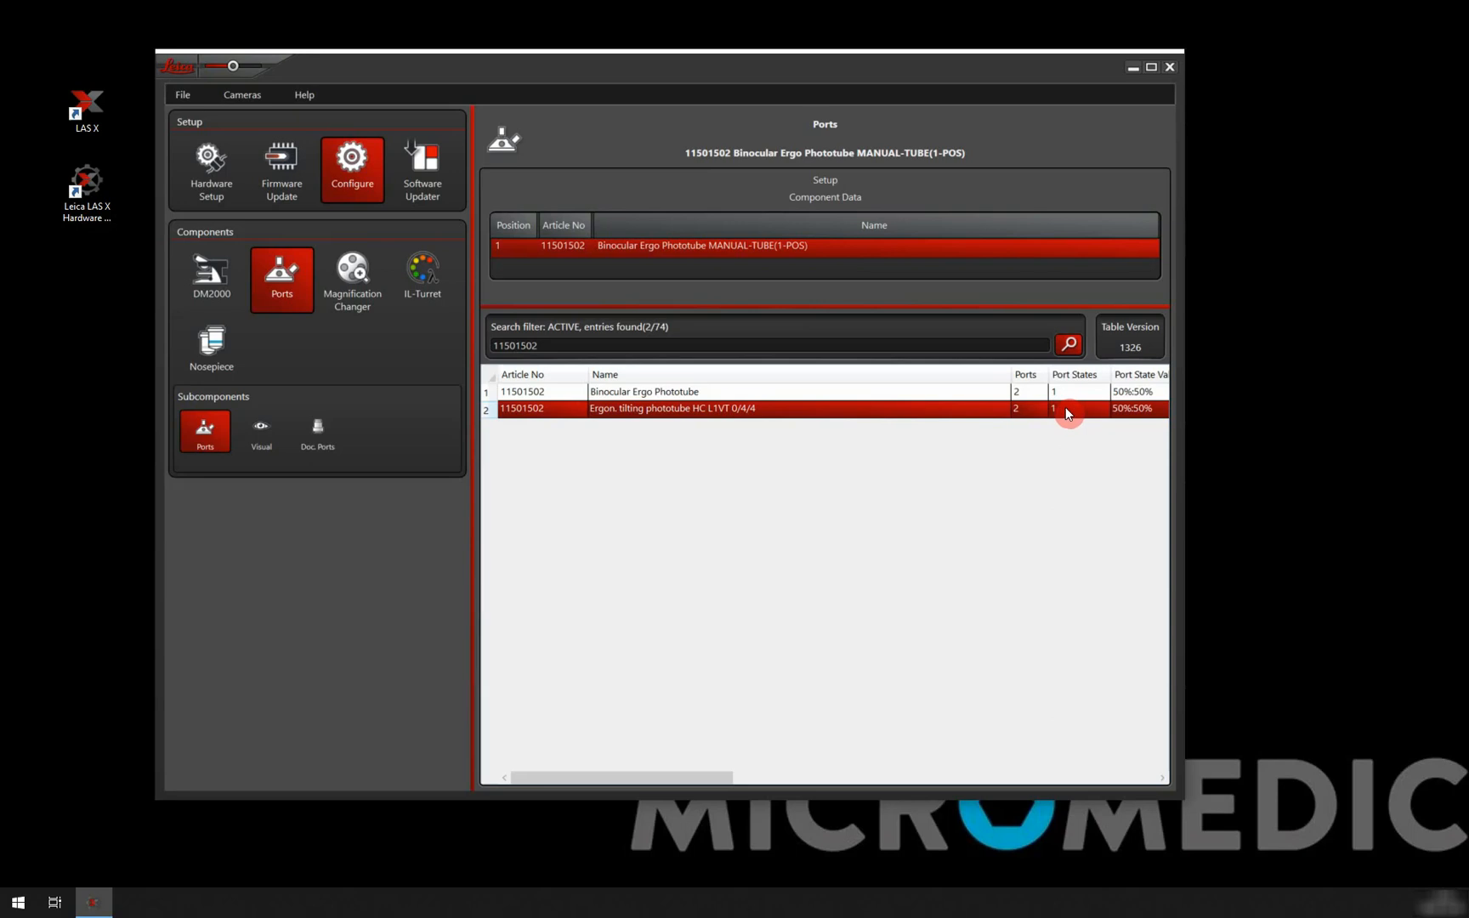
mouse_move(1141, 422)
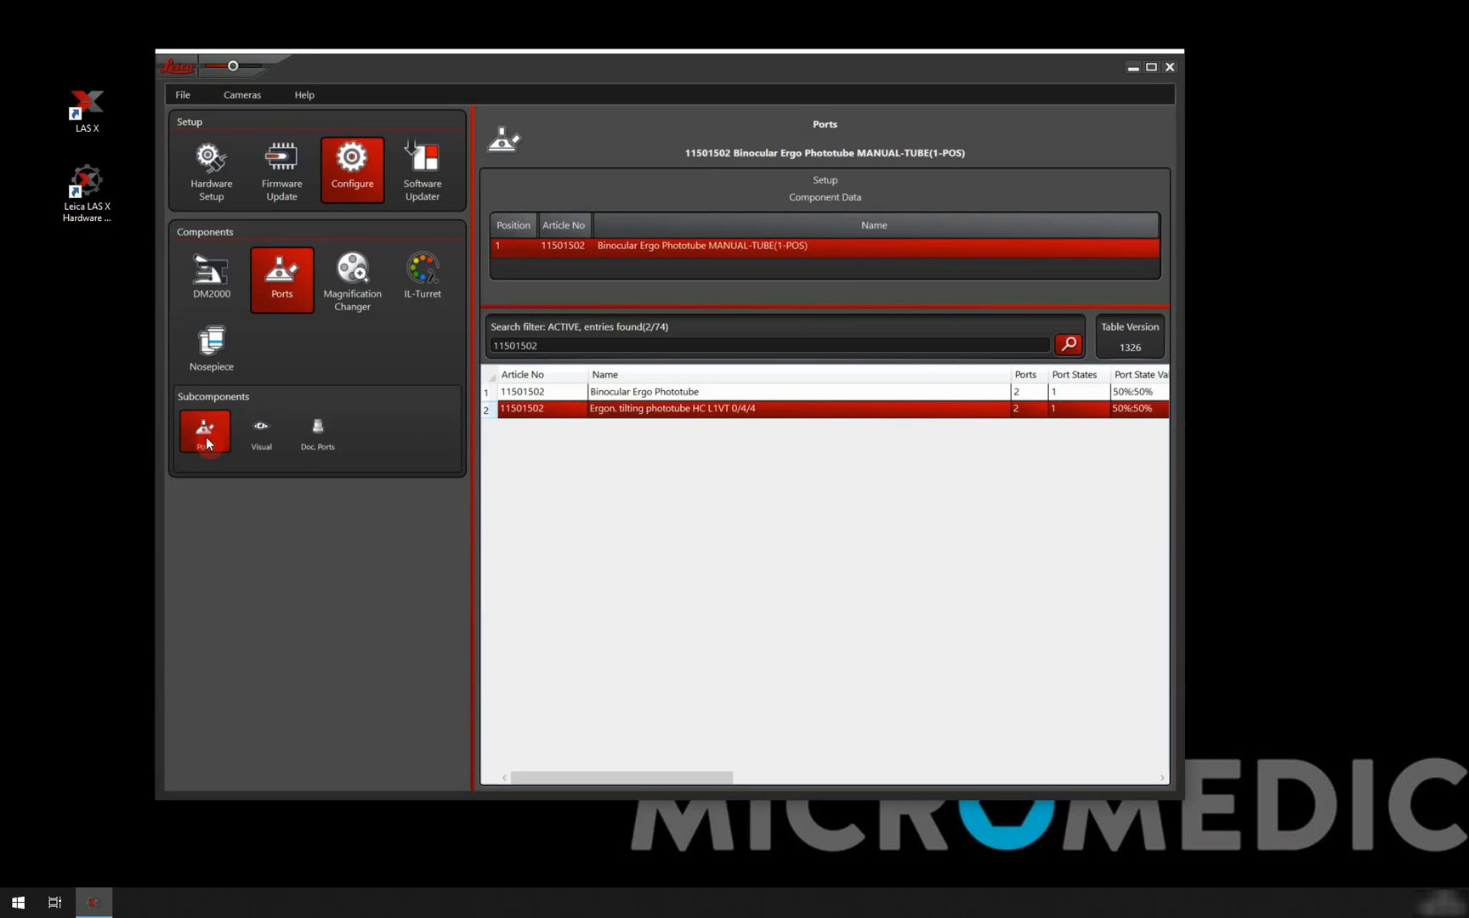
mouse_move(204, 431)
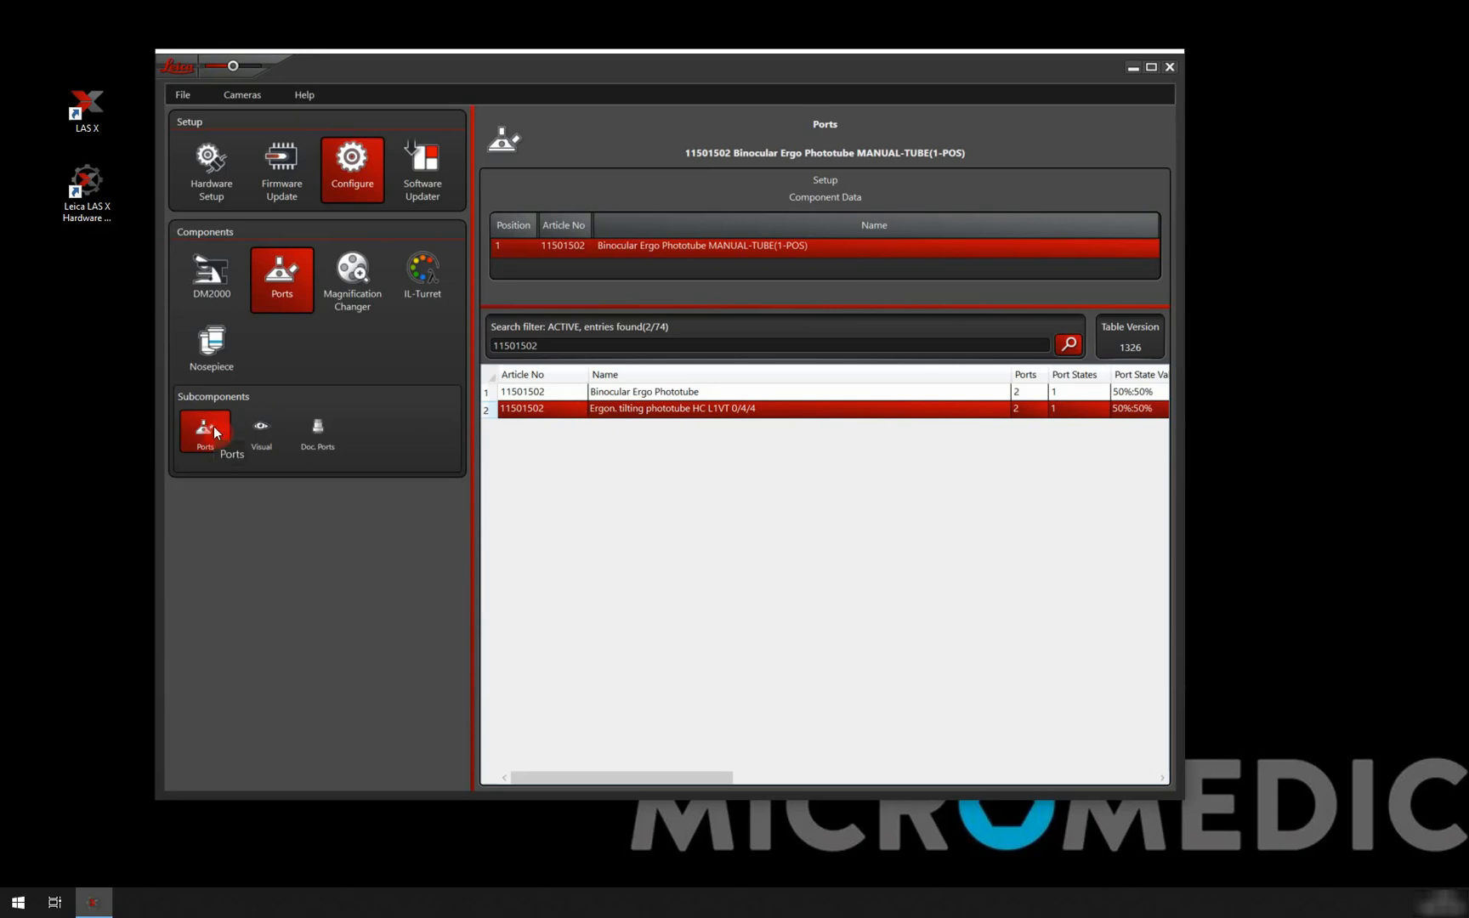
Fit the visual port with Eyepiece HC PLAN s 10x/22 Br. M (11507807).
left_click(260, 431)
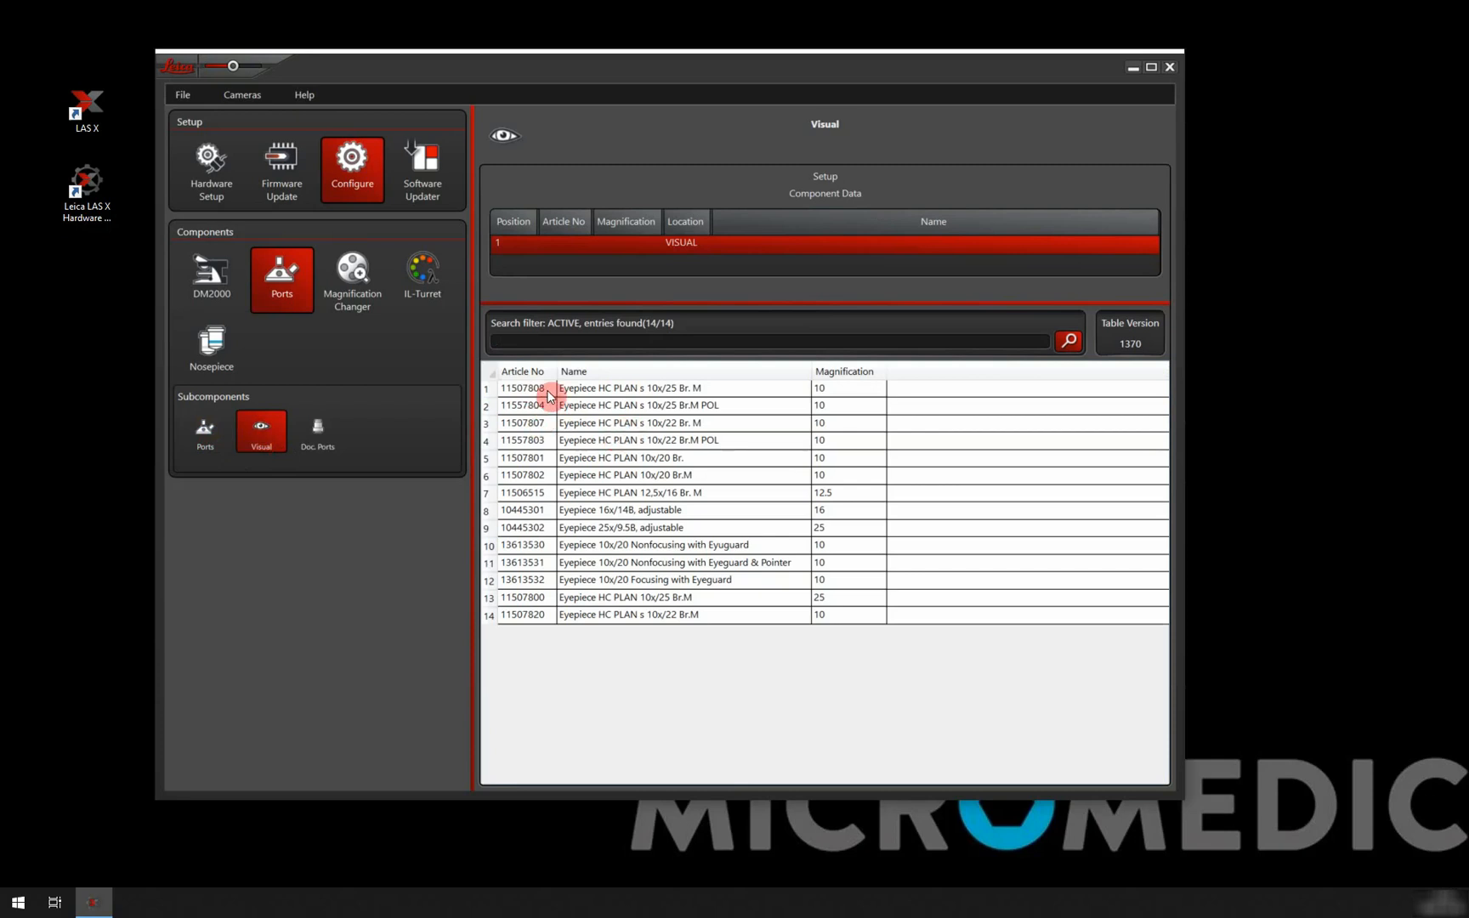
mouse_move(546, 429)
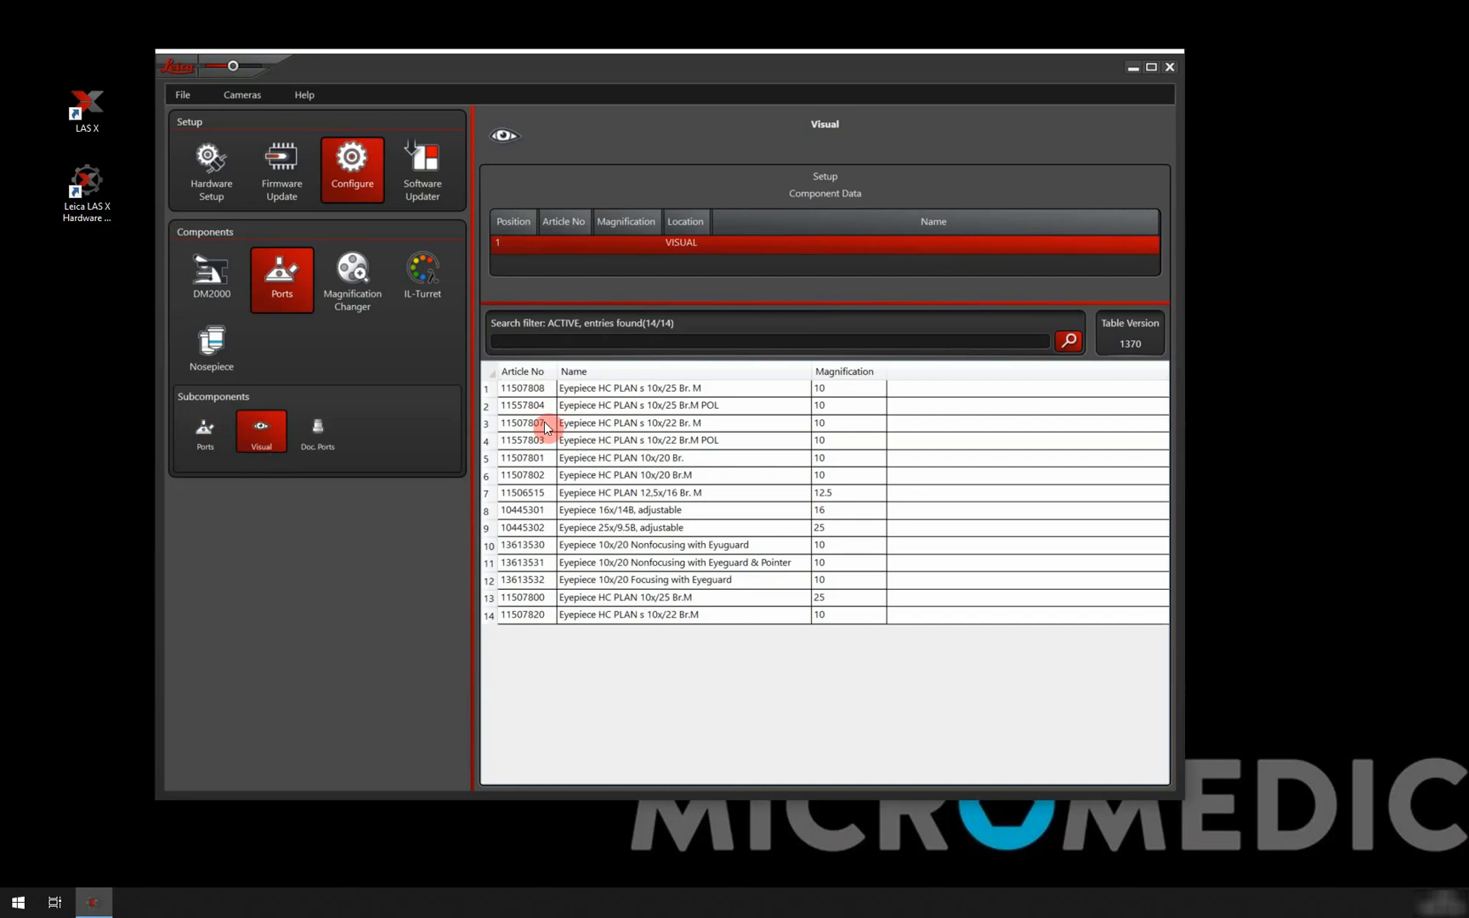
left_click(629, 424)
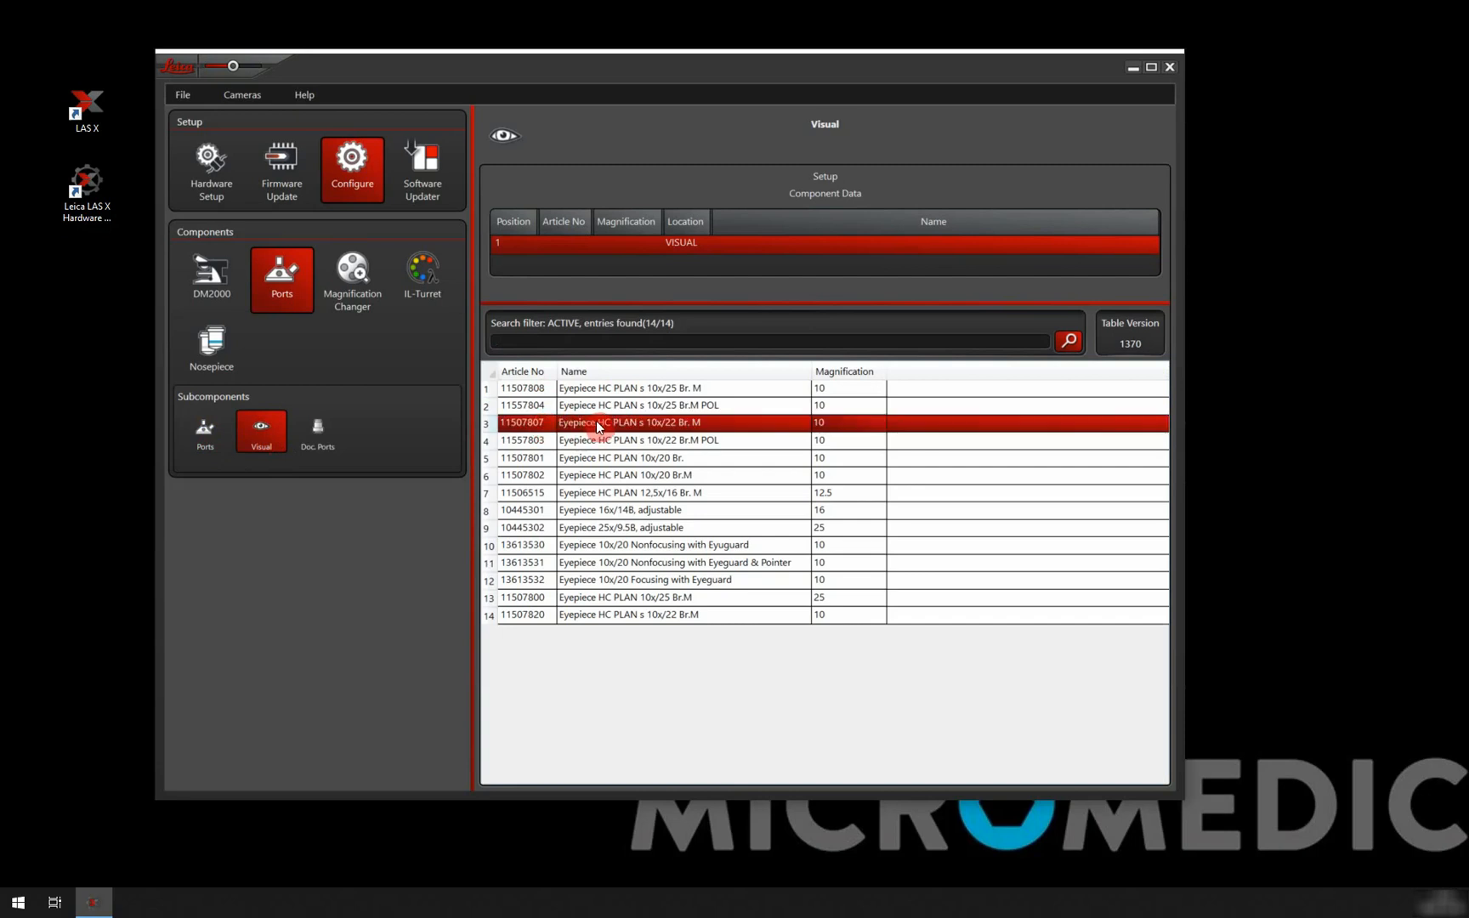
double_click(628, 425)
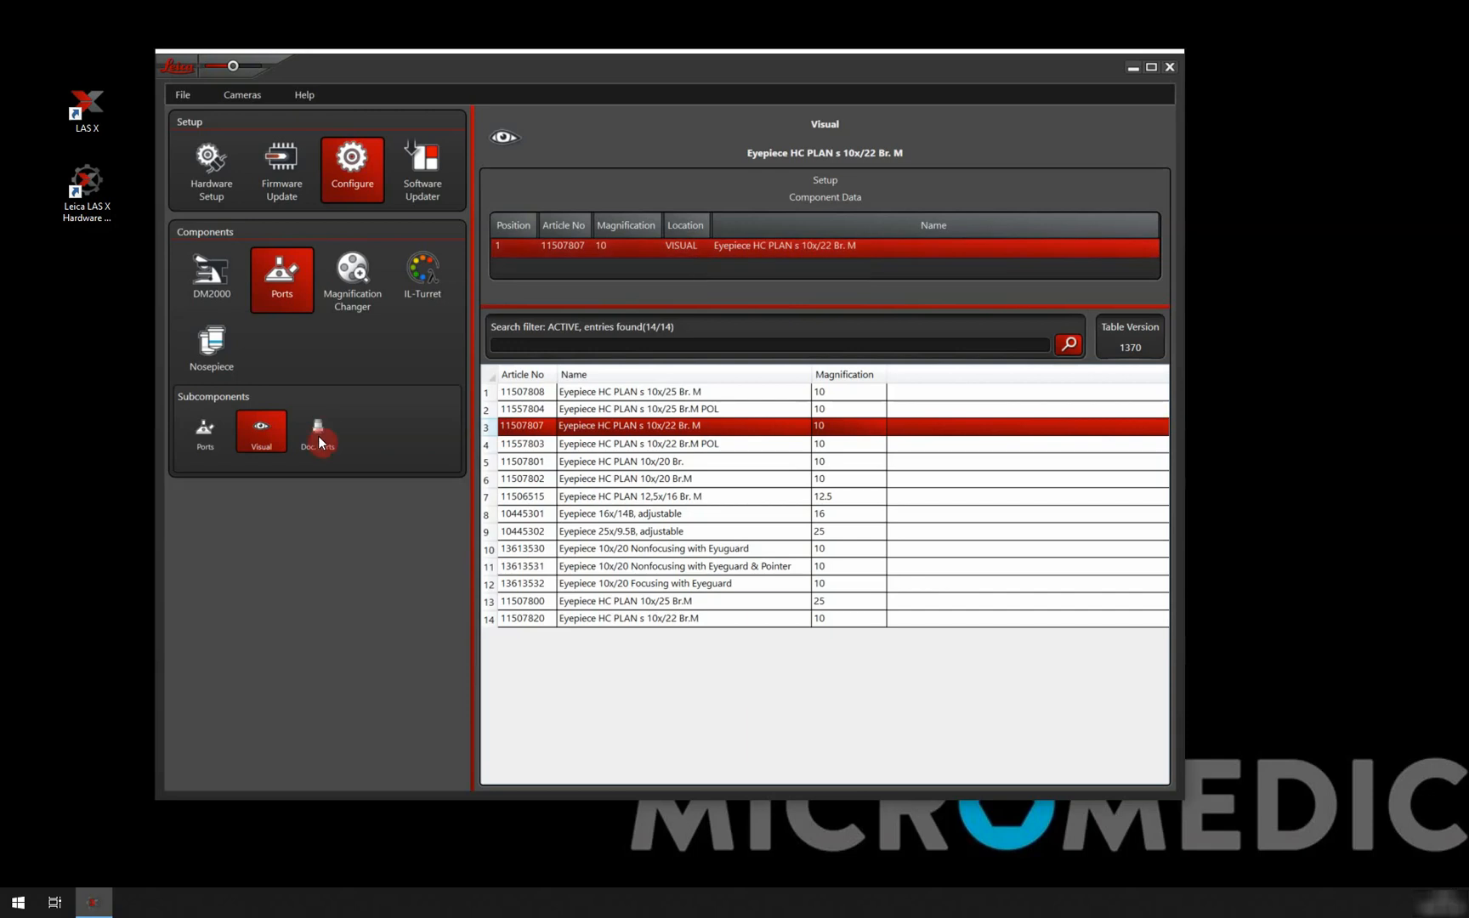
Assign the HC C-Mount 0.55x adapter (11541544) to the DOC1 camera port.
left_click(317, 427)
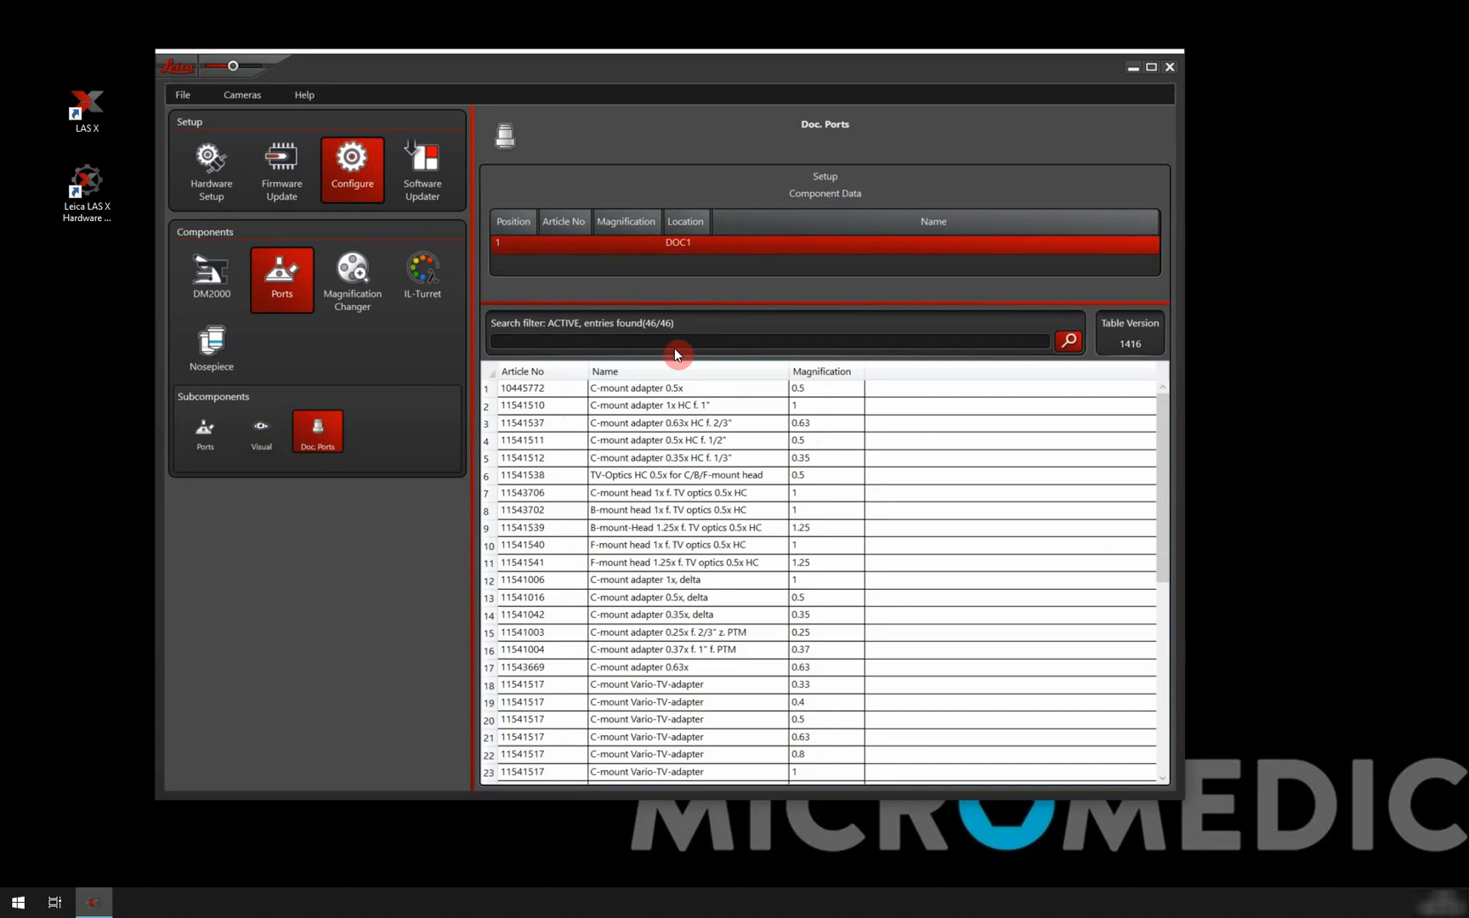
mouse_move(658, 424)
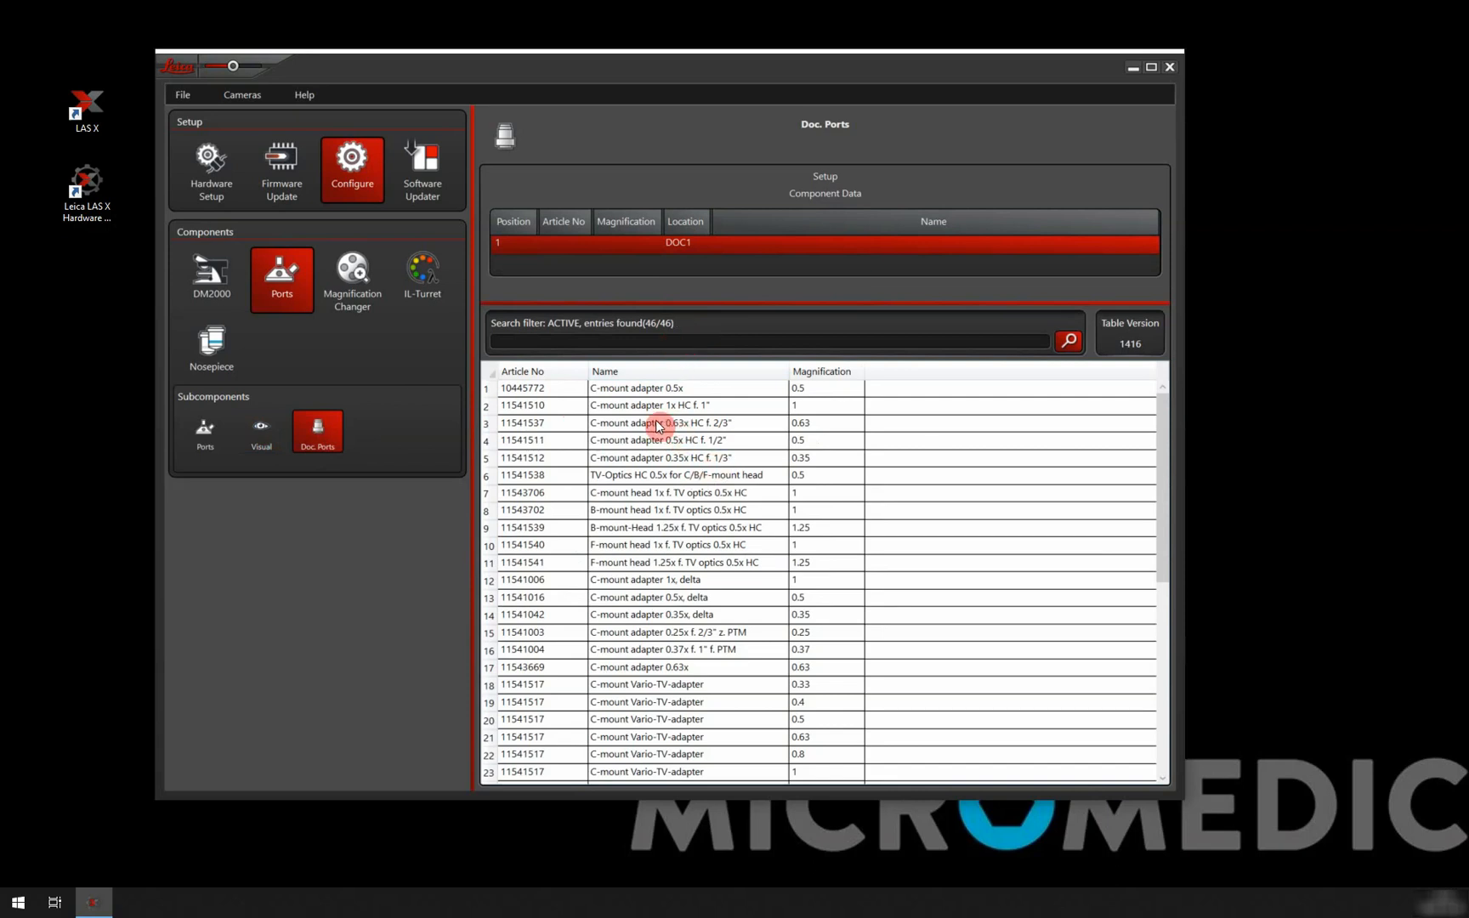
scroll("down", 3)
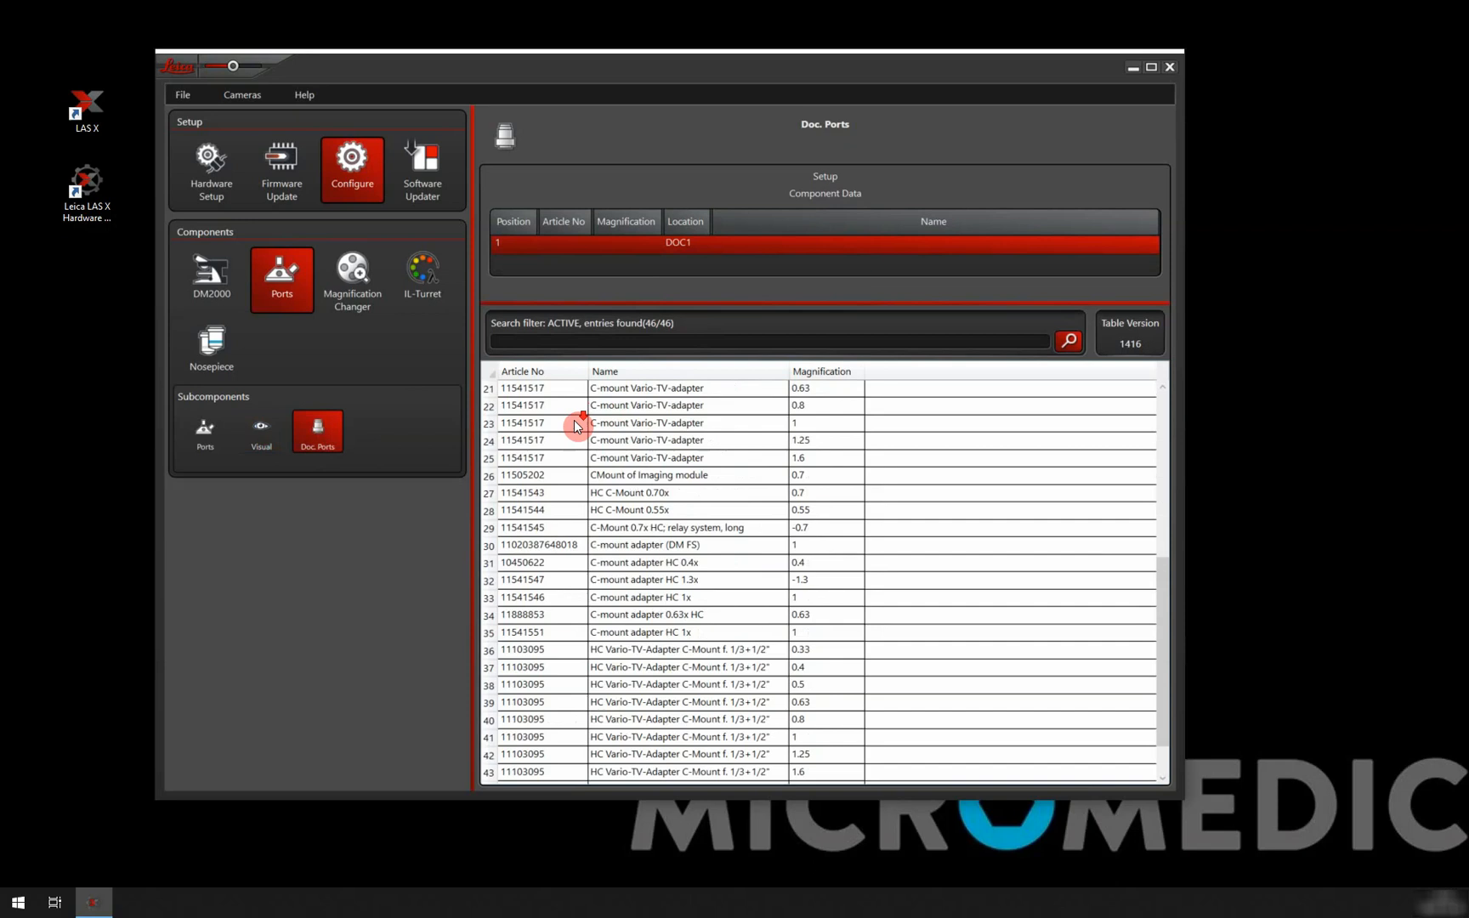
scroll("down", 3)
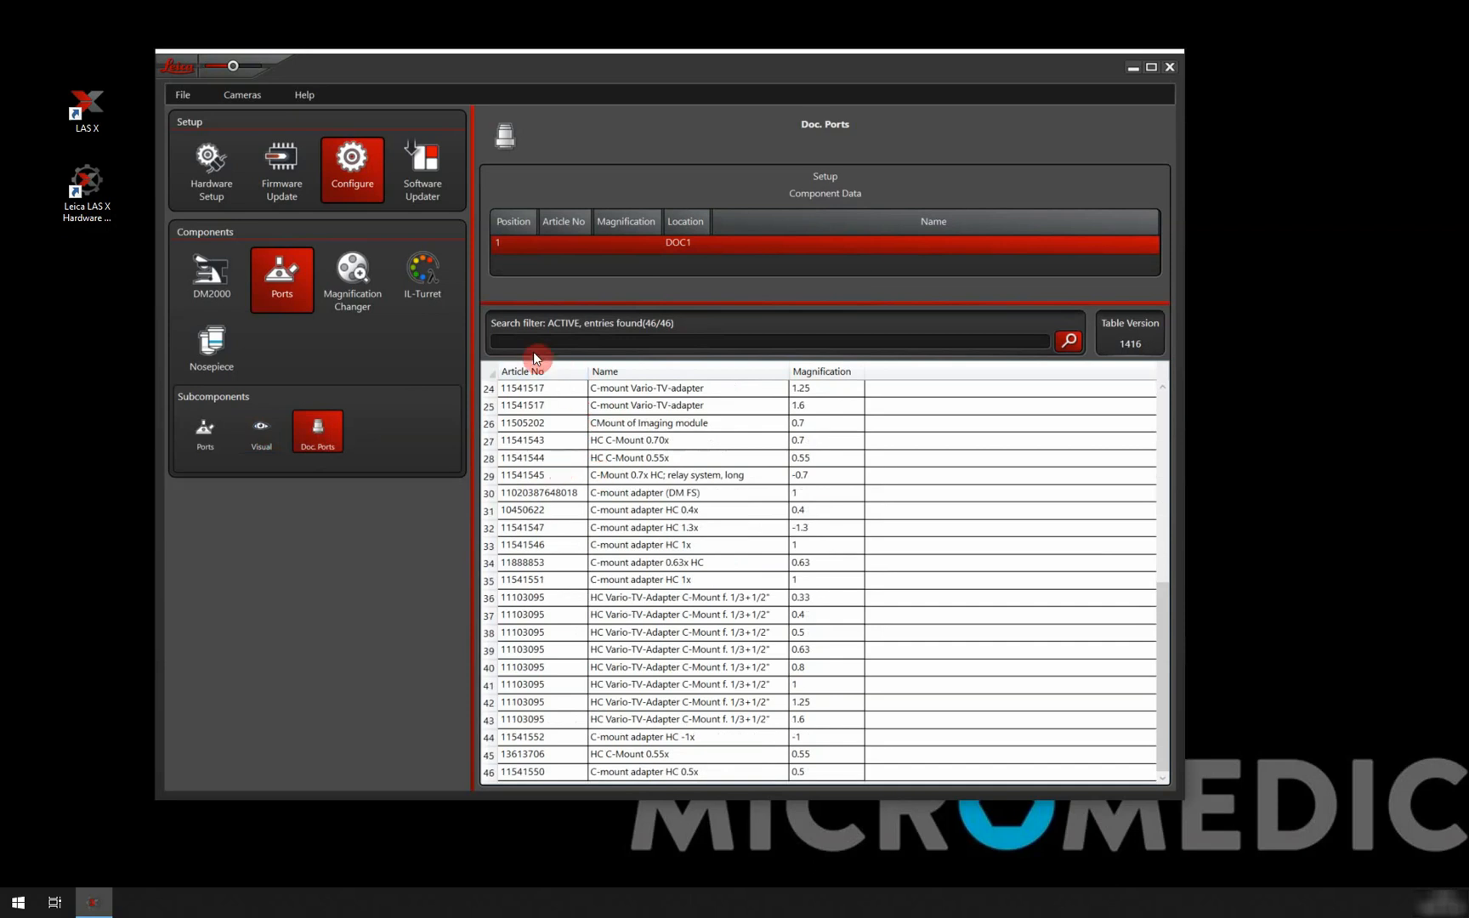
mouse_move(635, 465)
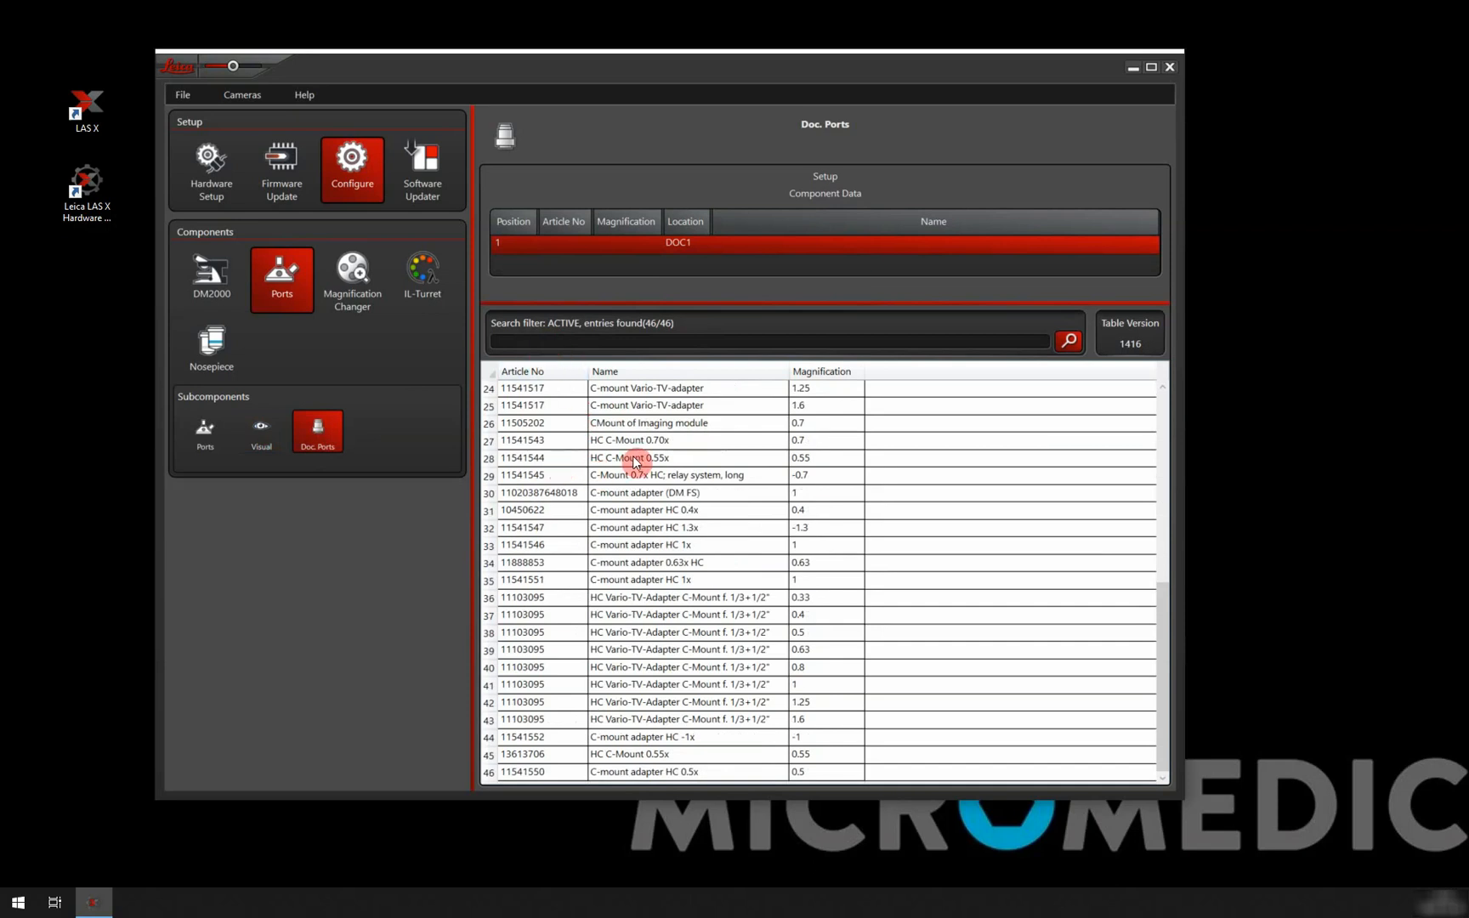
left_click(638, 457)
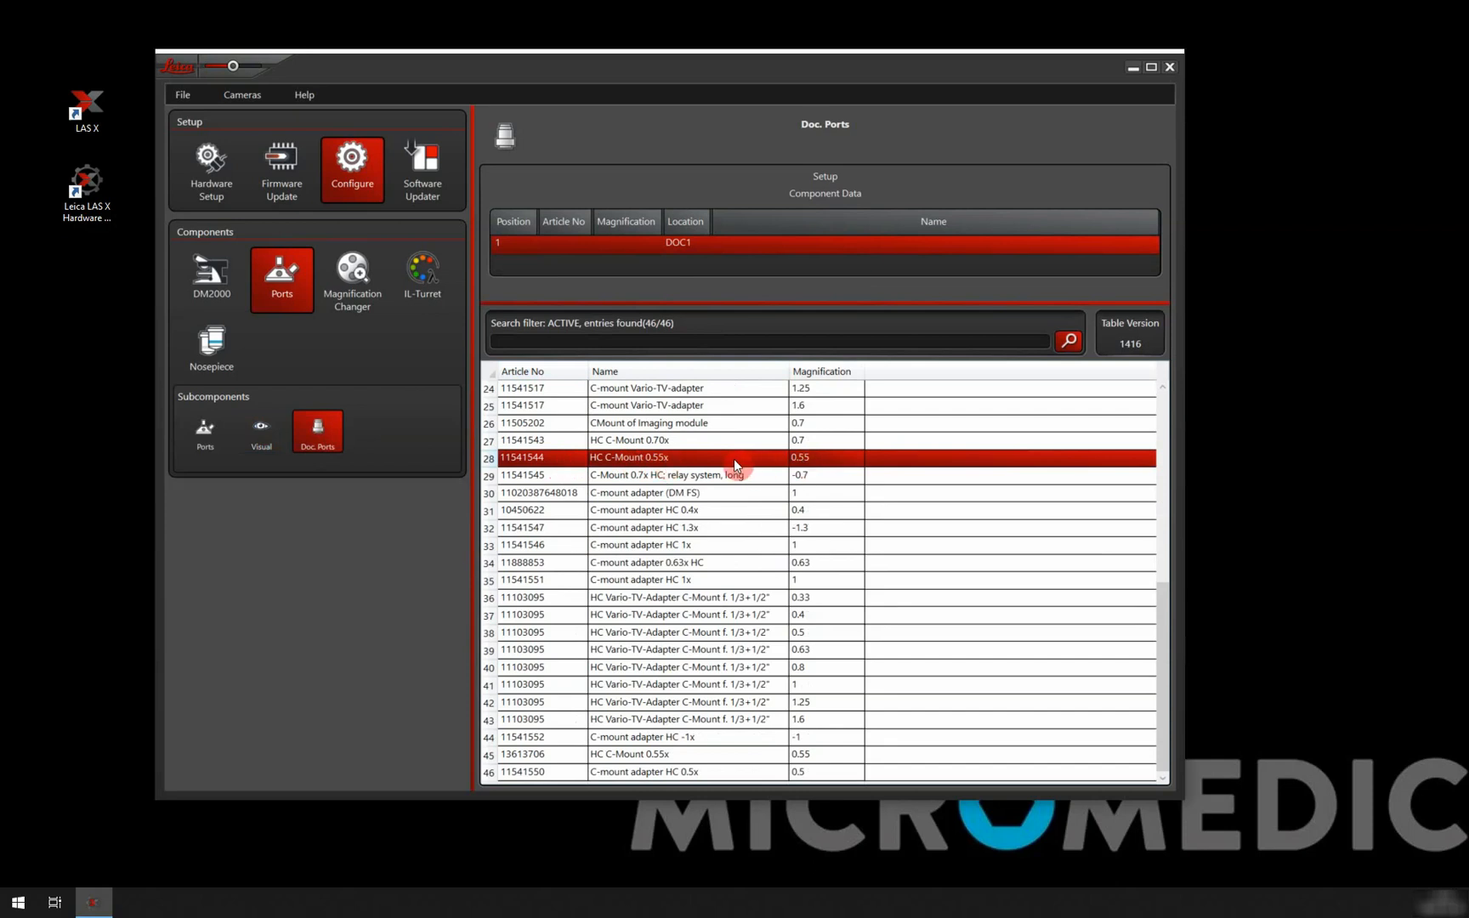
double_click(630, 458)
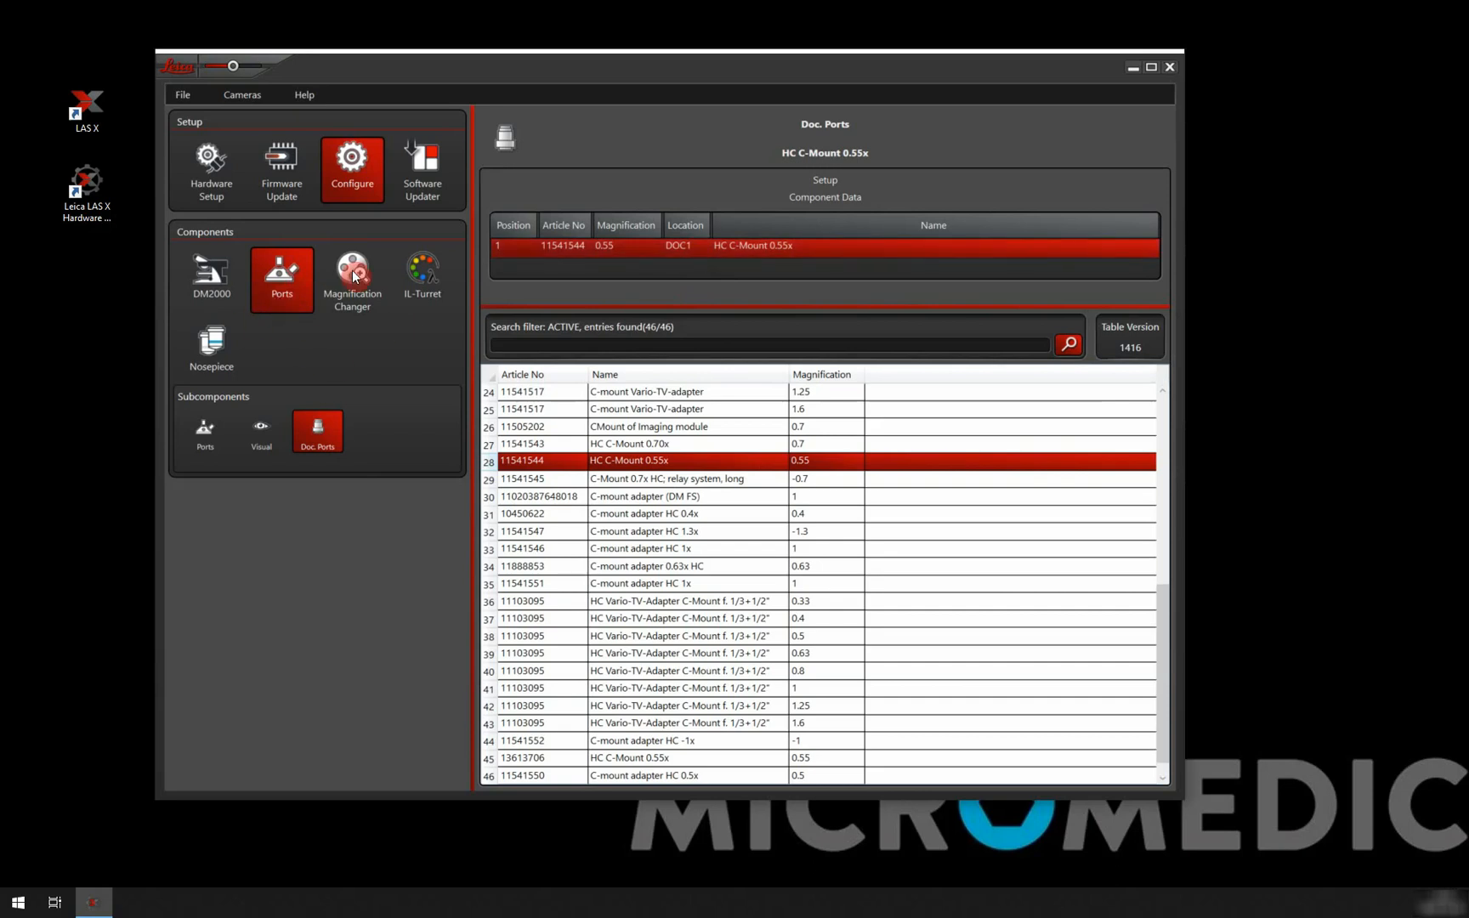
mouse_move(352, 272)
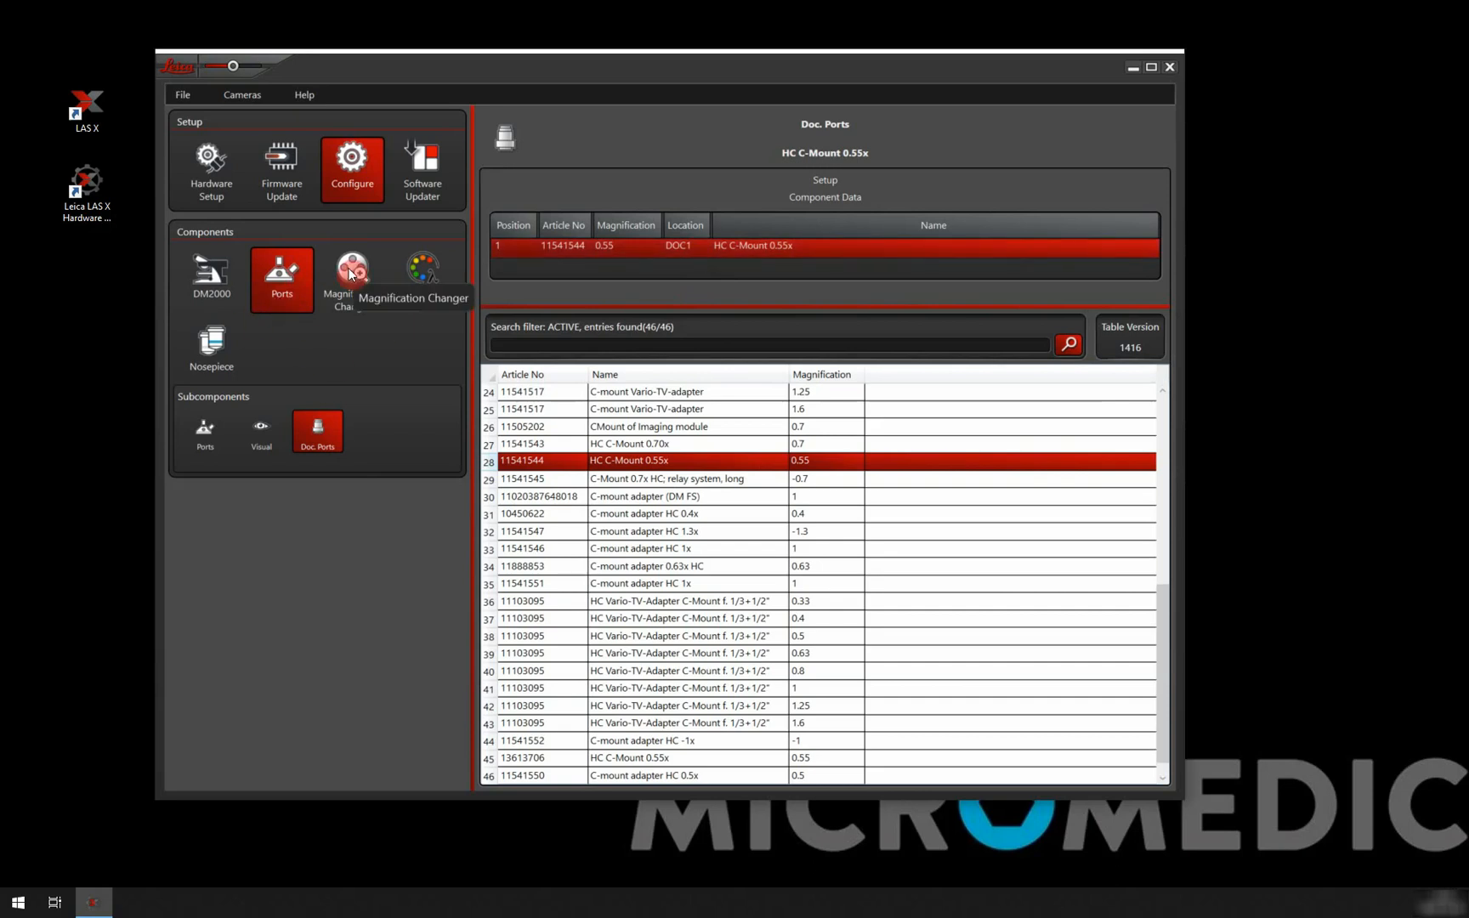
View the magnification changer, then the IL-Turret filter position settings.
left_click(352, 279)
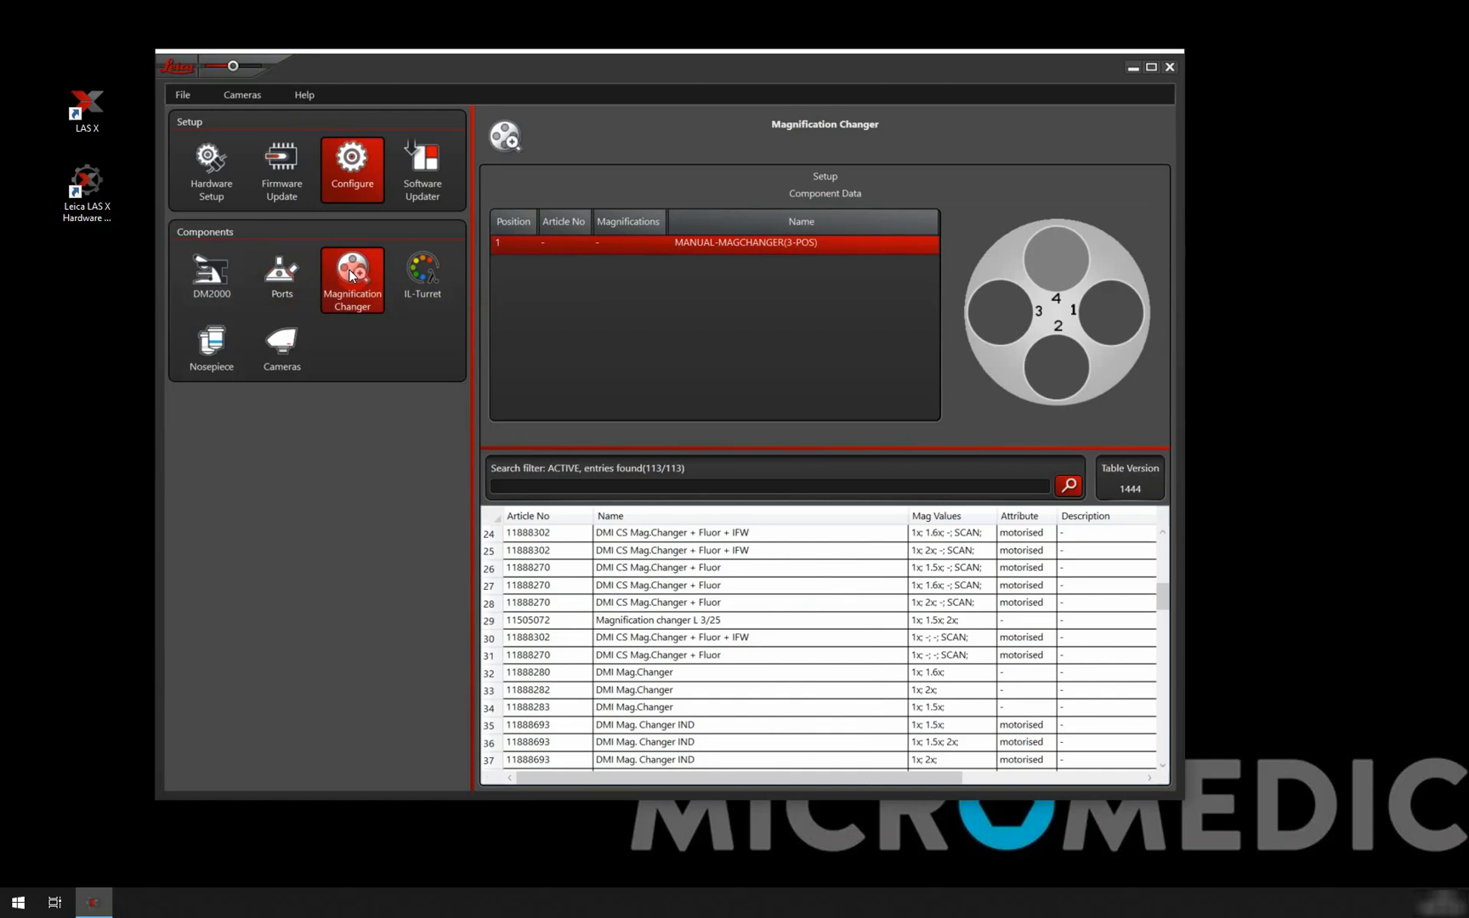
mouse_move(421, 272)
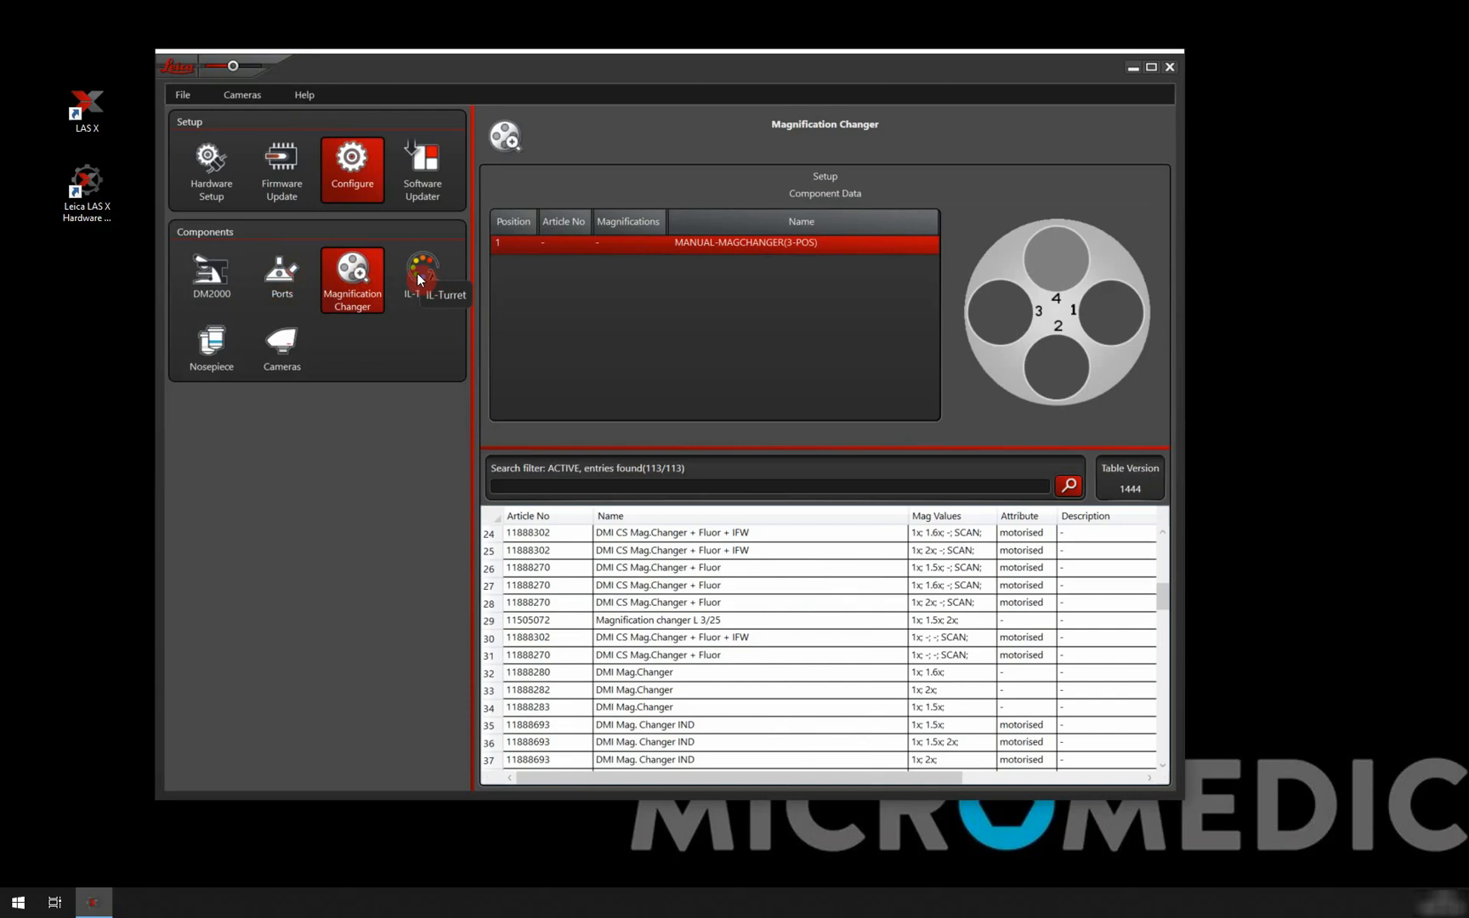
left_click(422, 279)
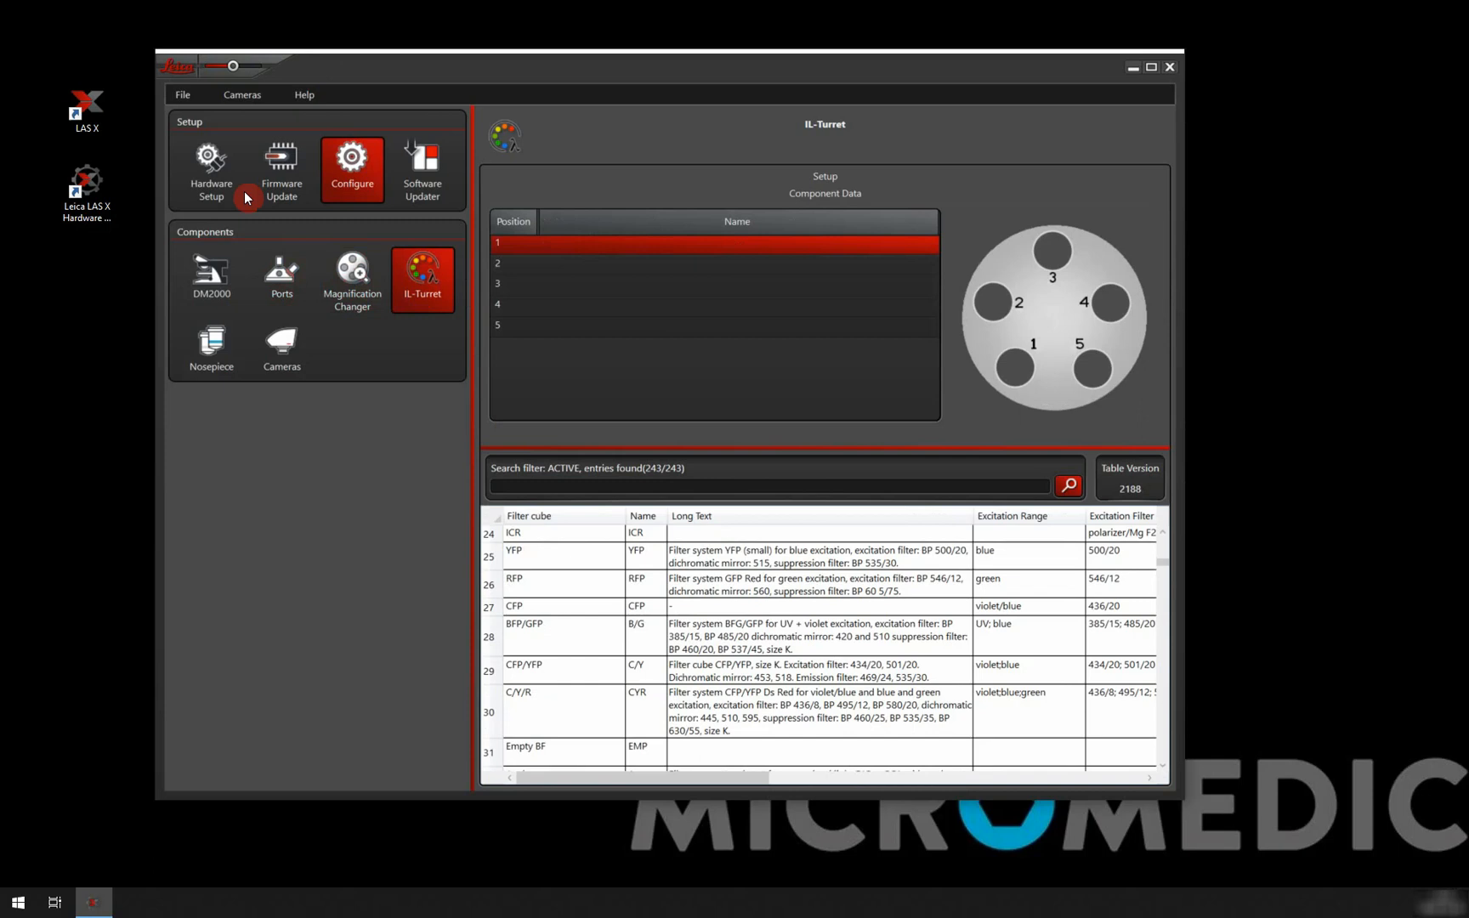
mouse_move(427, 285)
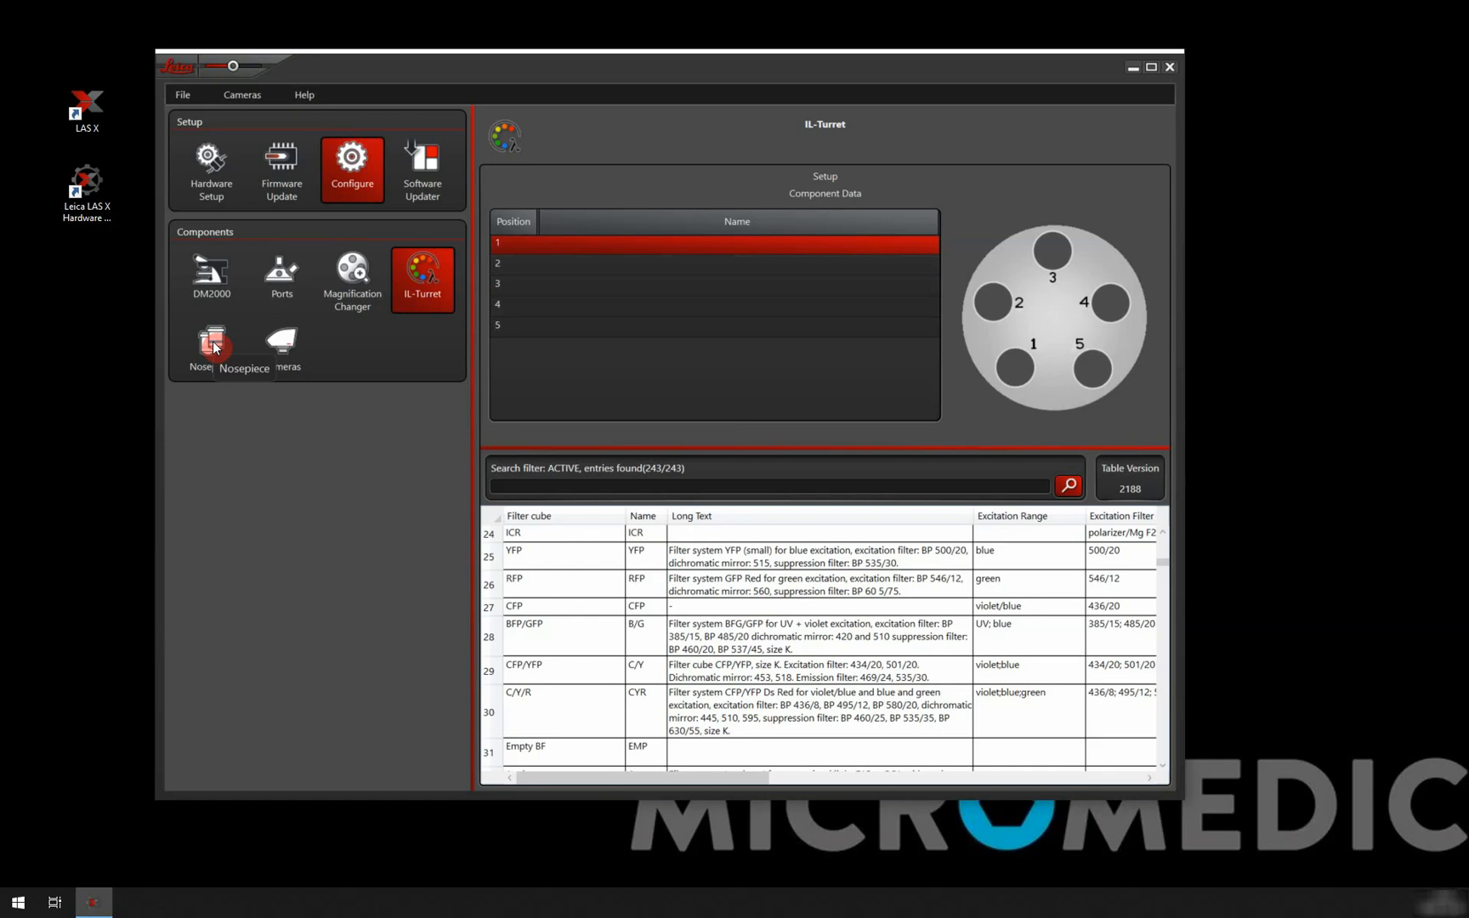
Select nosepiece position 1 and filter the objective catalogue to the 40x N PLAN entries.
left_click(211, 347)
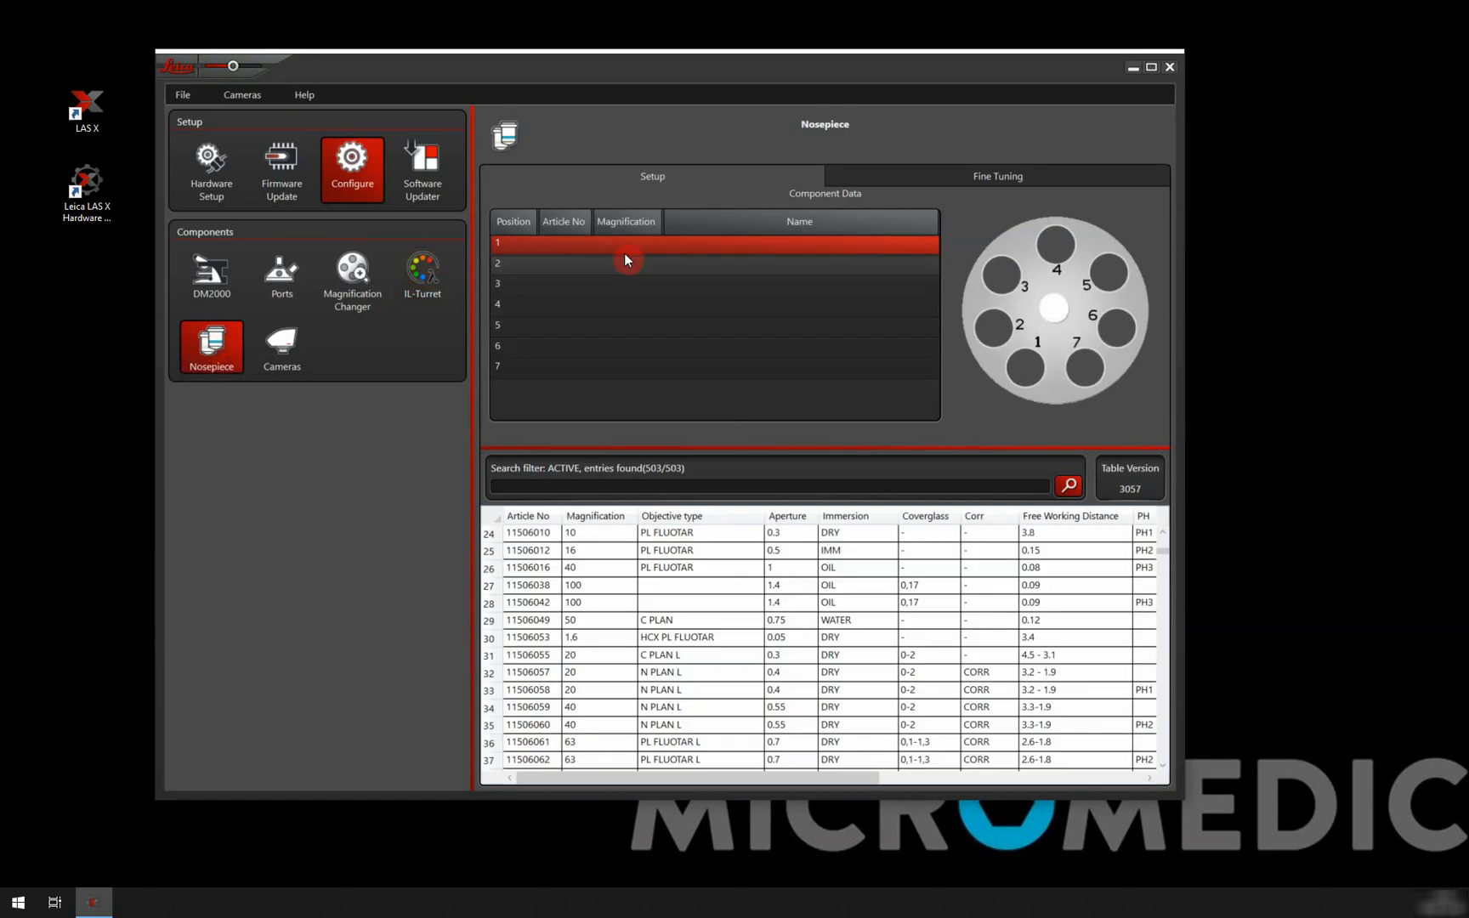
left_click(534, 366)
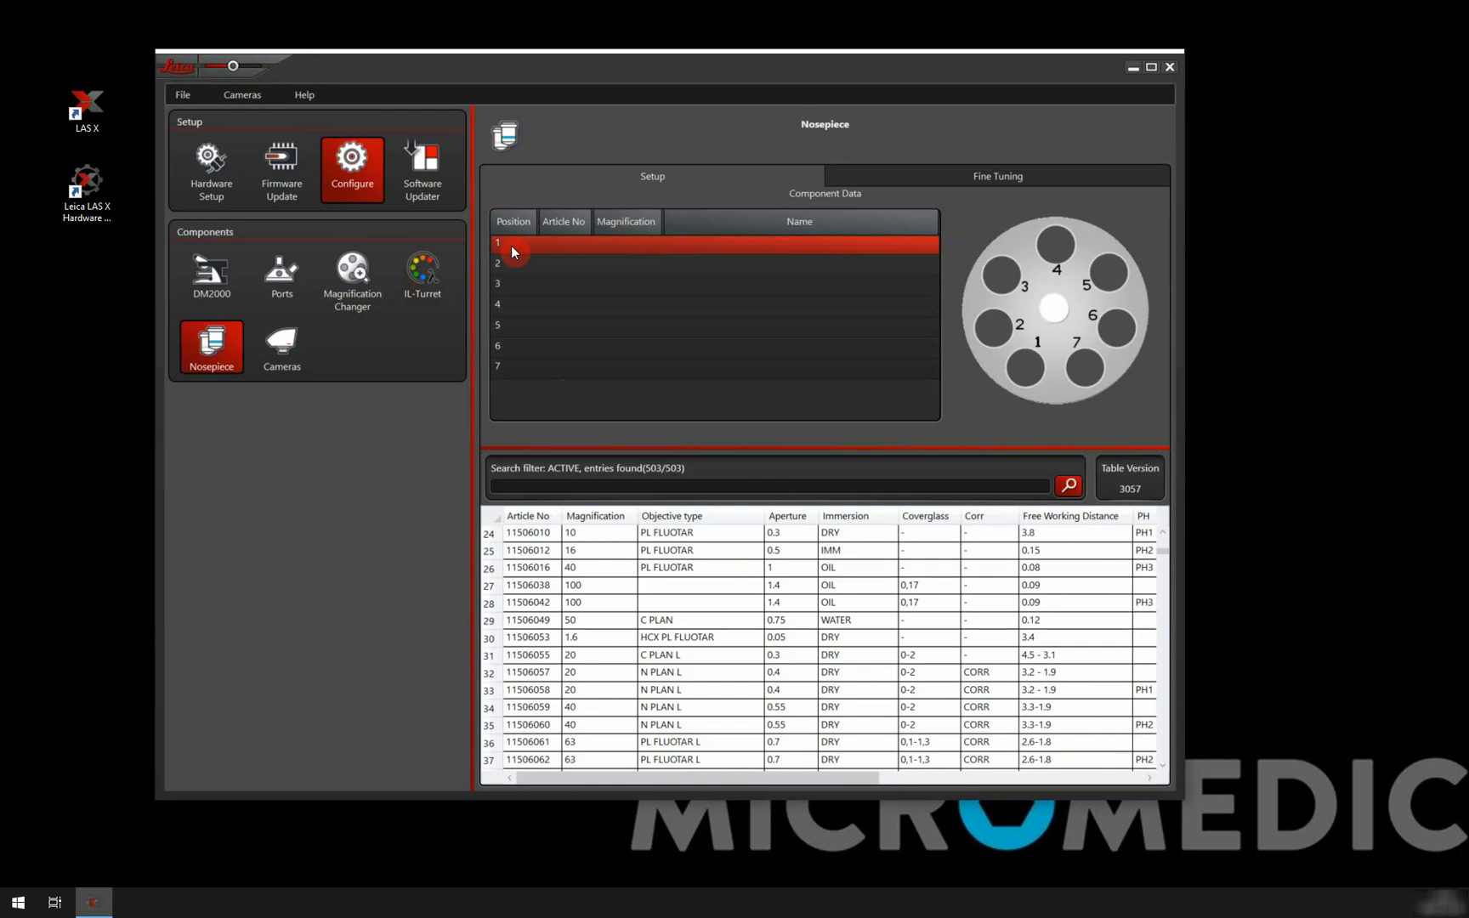
mouse_move(522, 252)
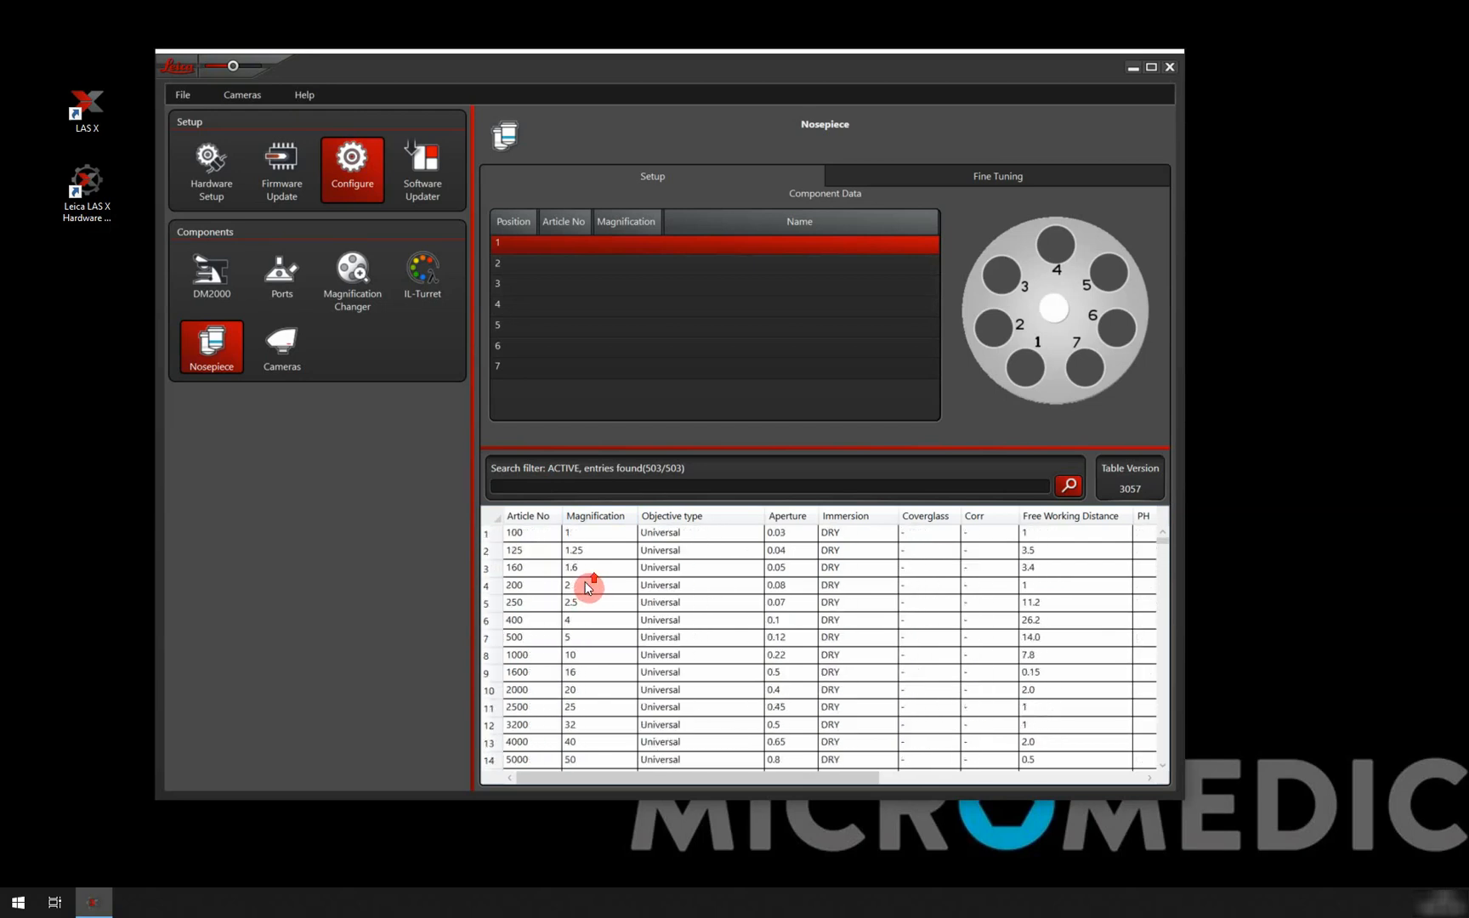
scroll("down", 3)
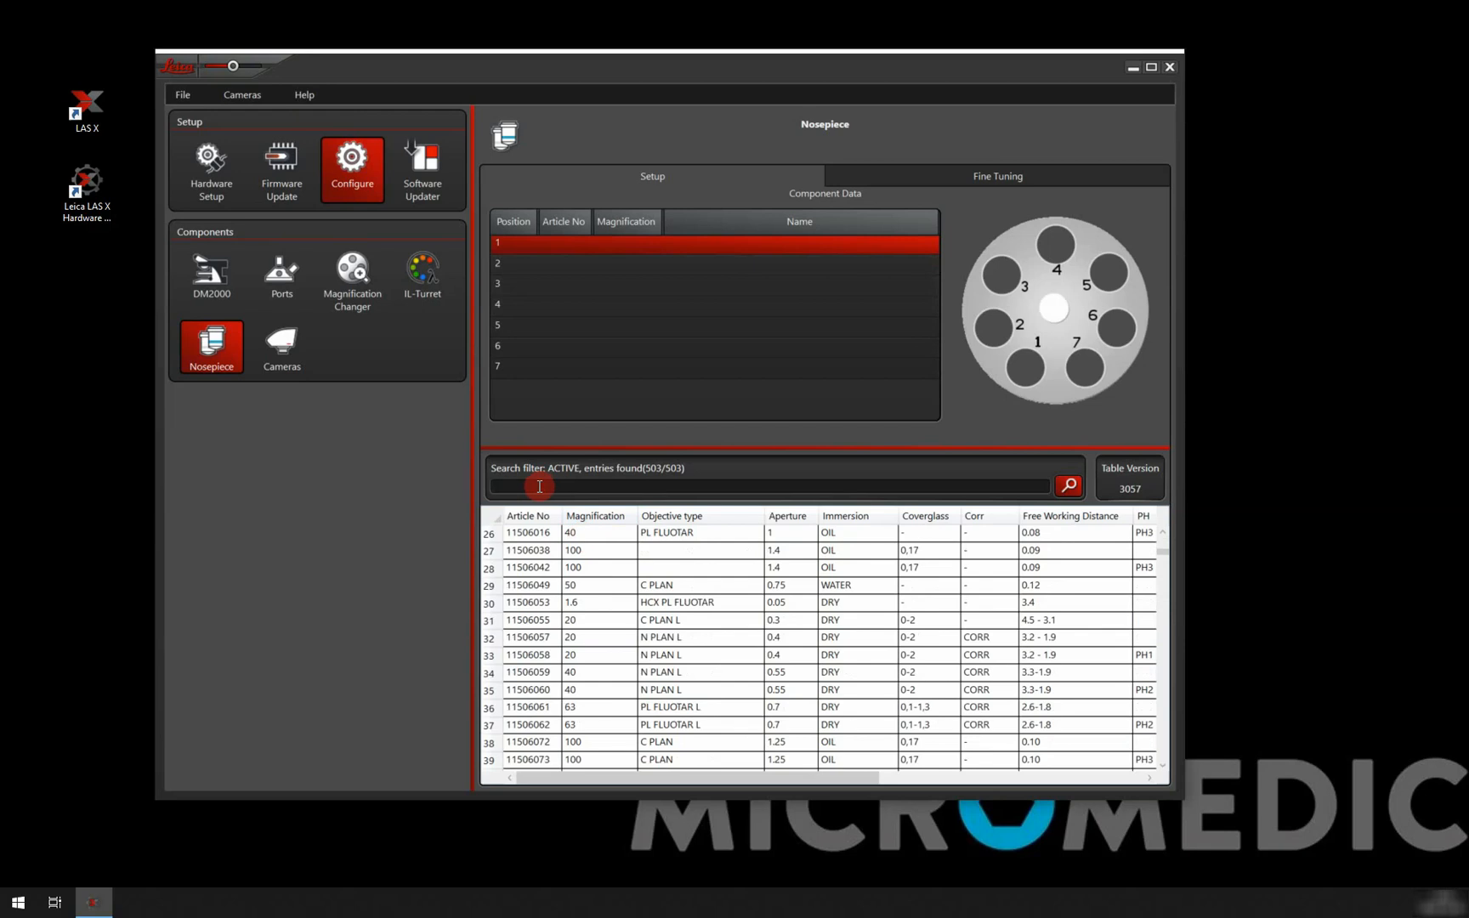
type("N PLAN")
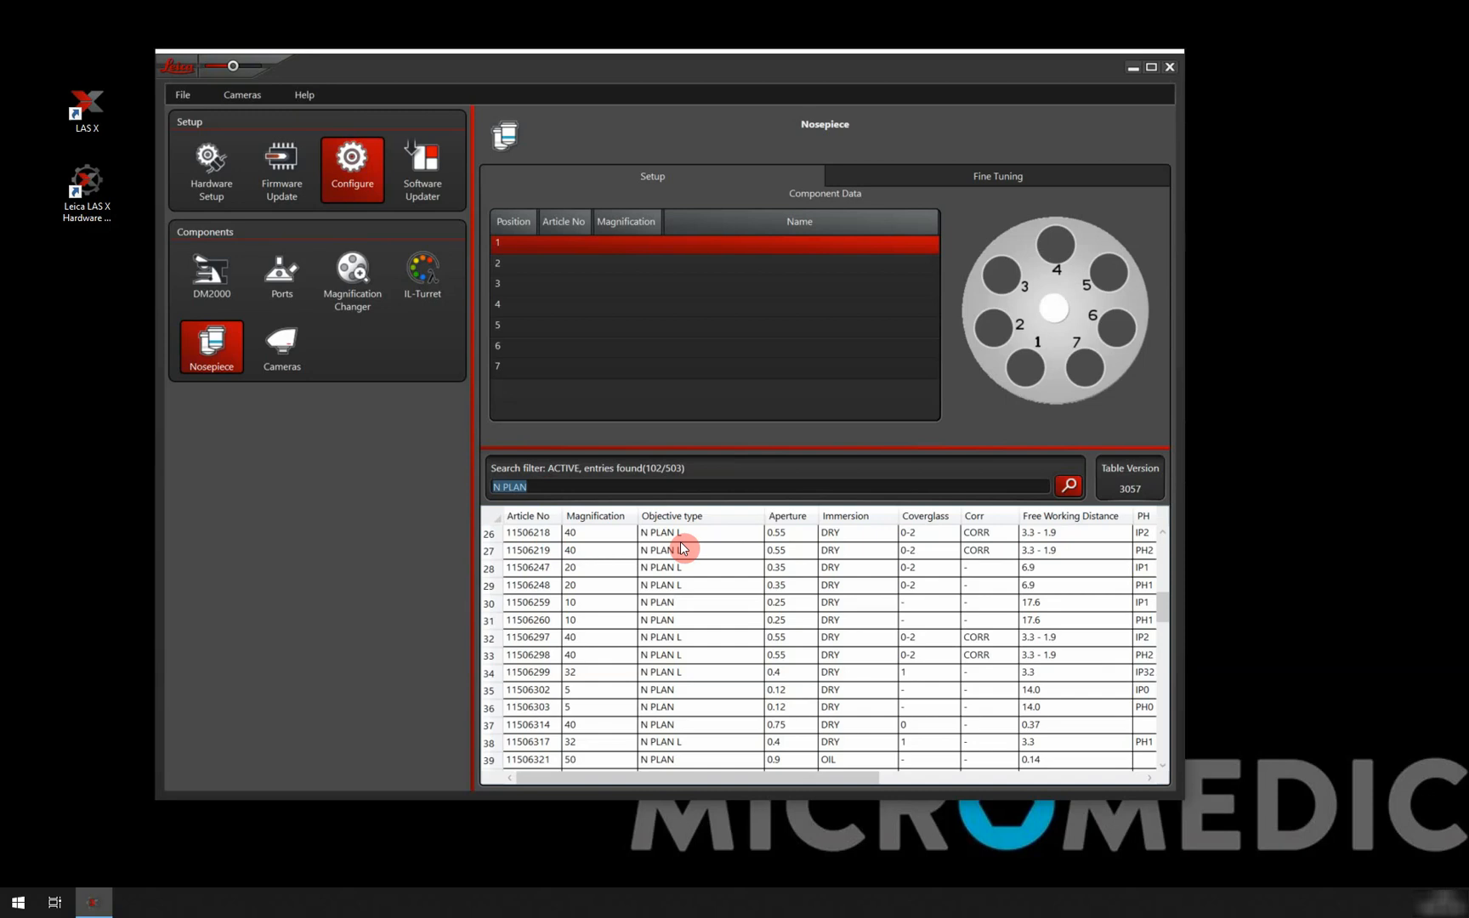
type("4")
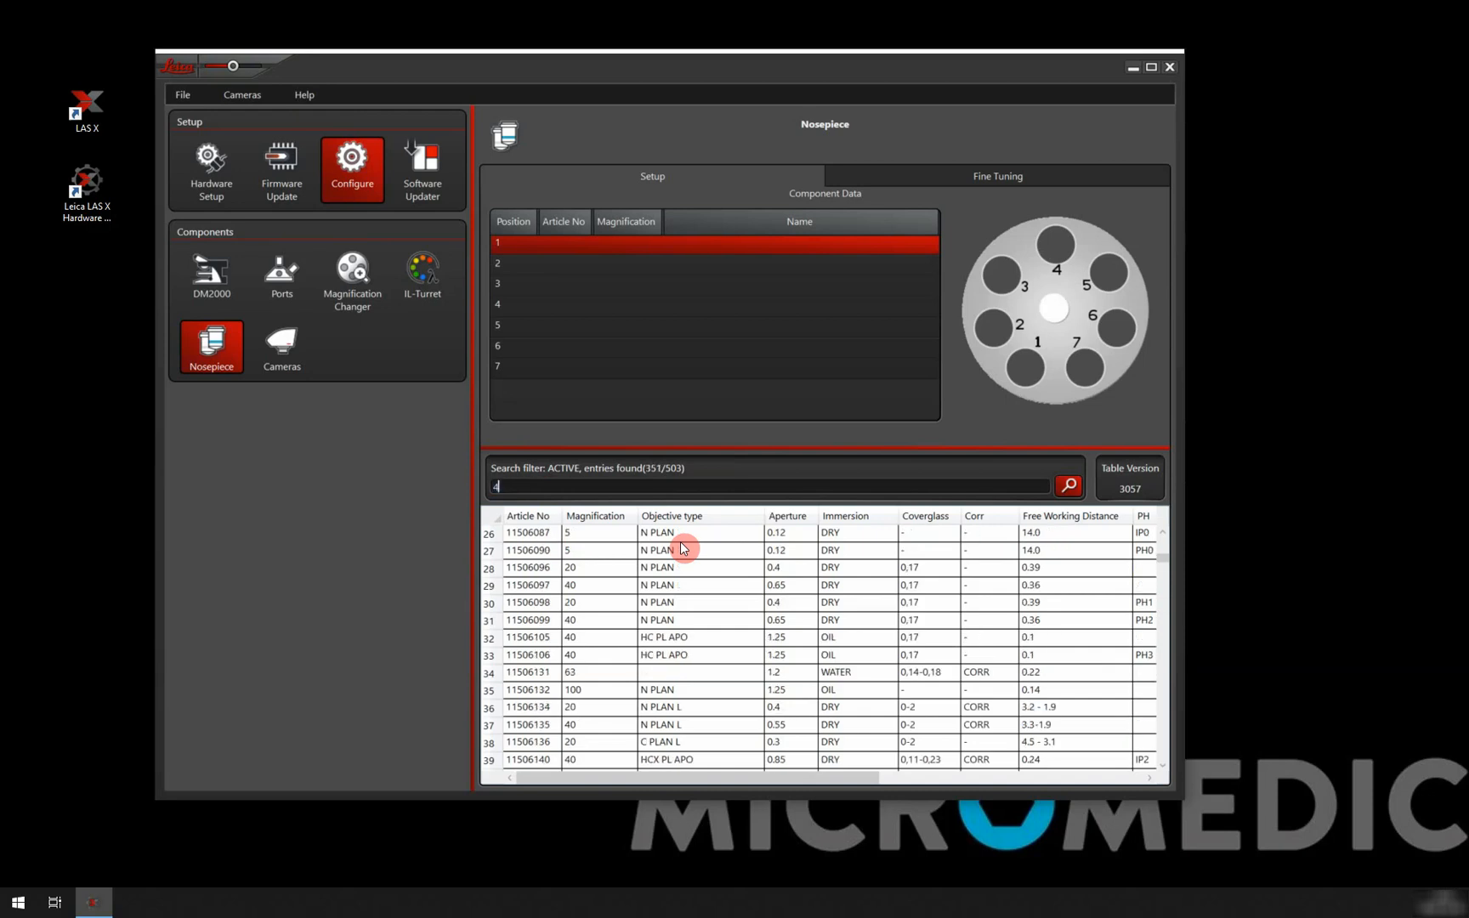
type("0")
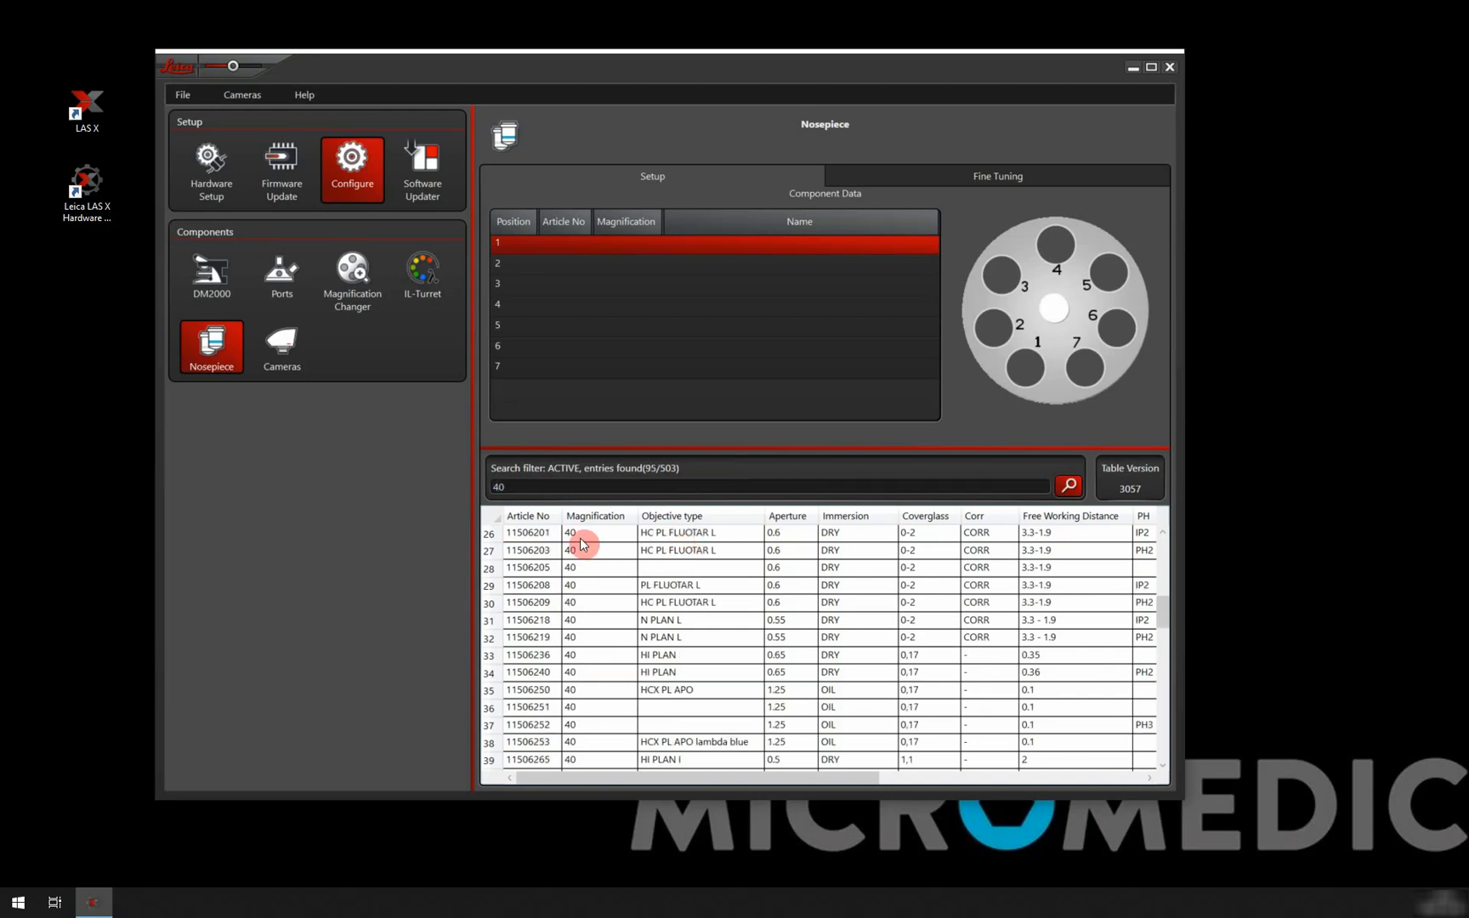
mouse_move(604, 674)
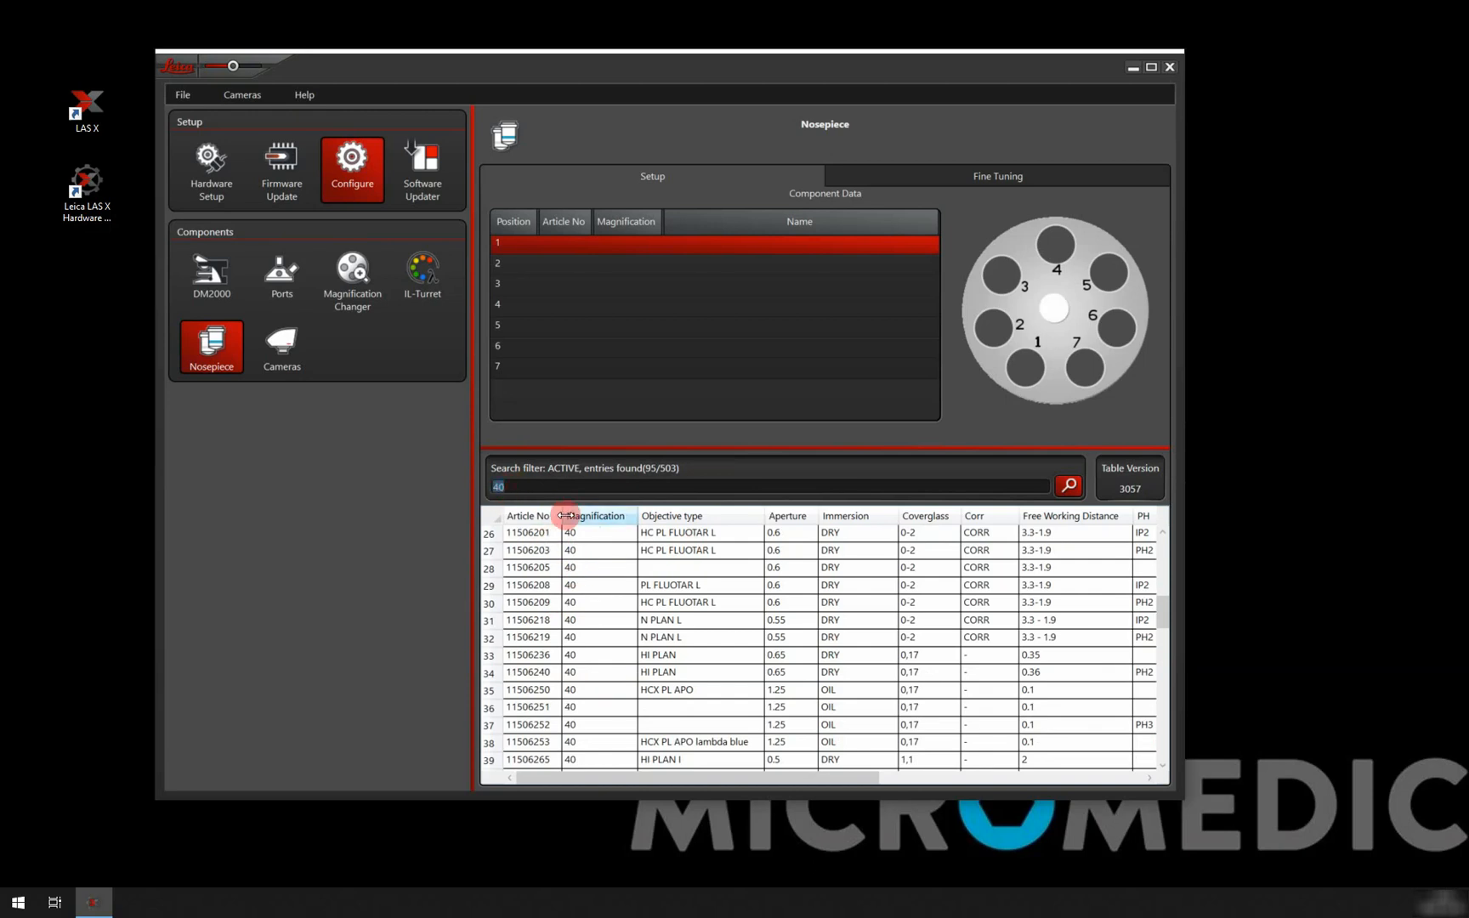
Narrow the objective list to article 11506088, the 10x/0.25 N PLAN.
type("11506088")
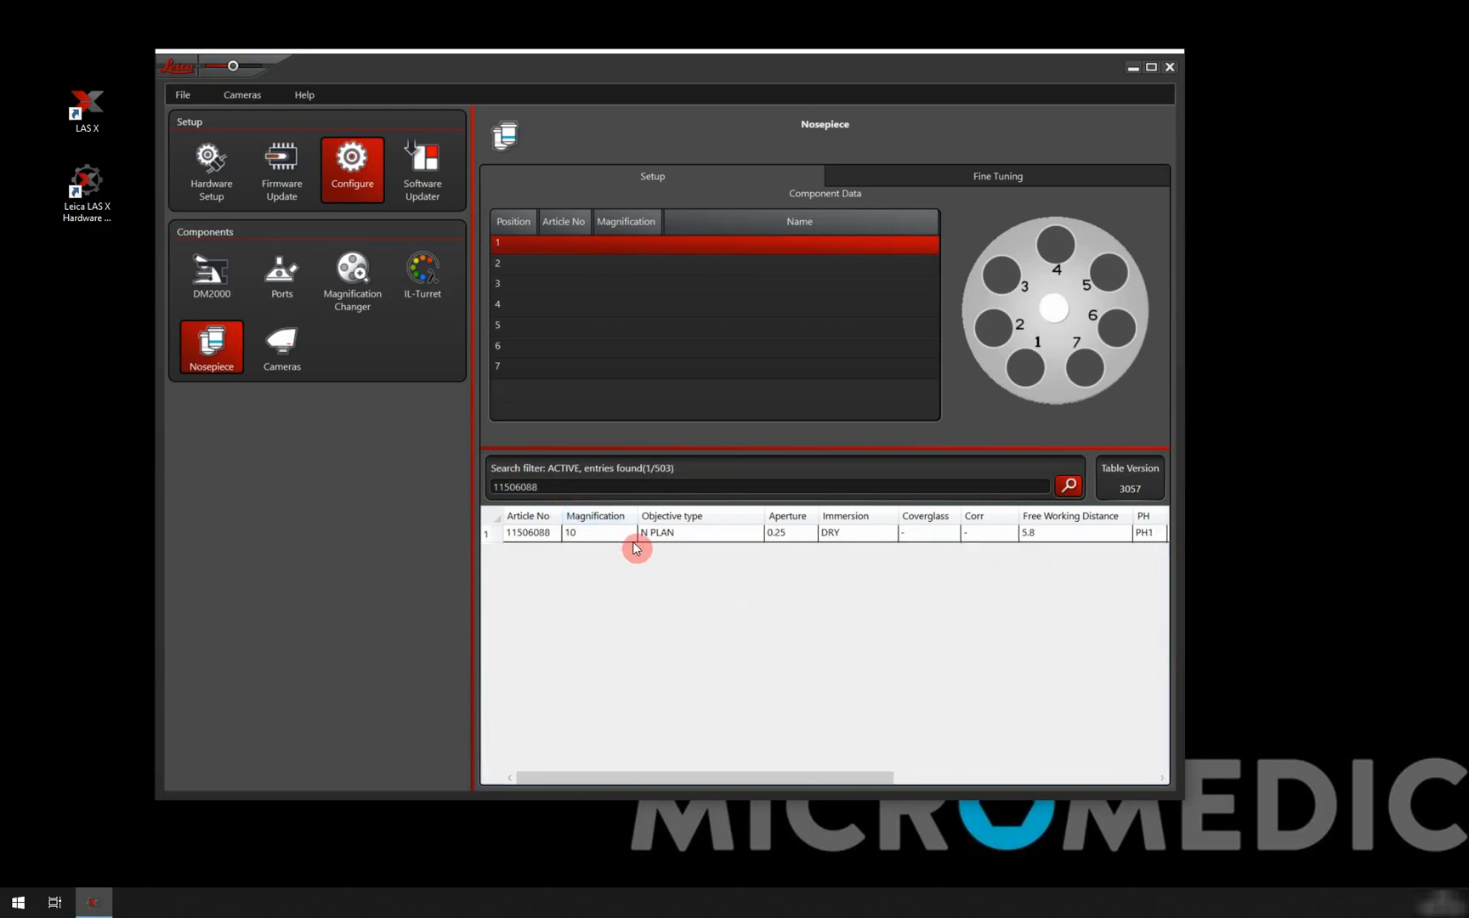
mouse_move(516, 506)
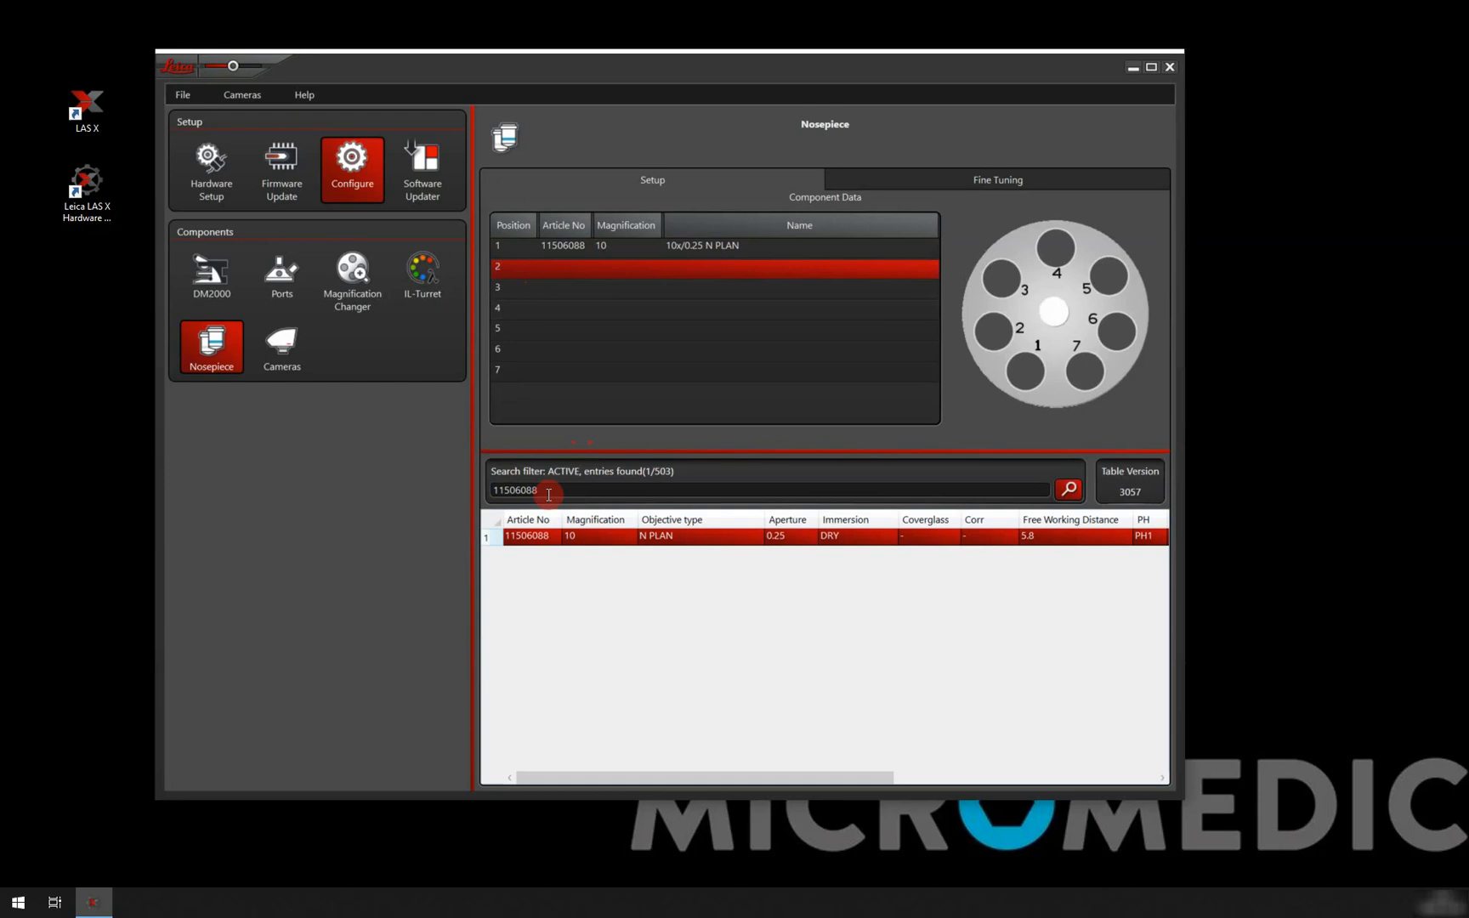
Clear the search and assign the 20x/0.4 and 40x/0.65 N PLAN objectives to positions 2 and 3.
triple_click(539, 490)
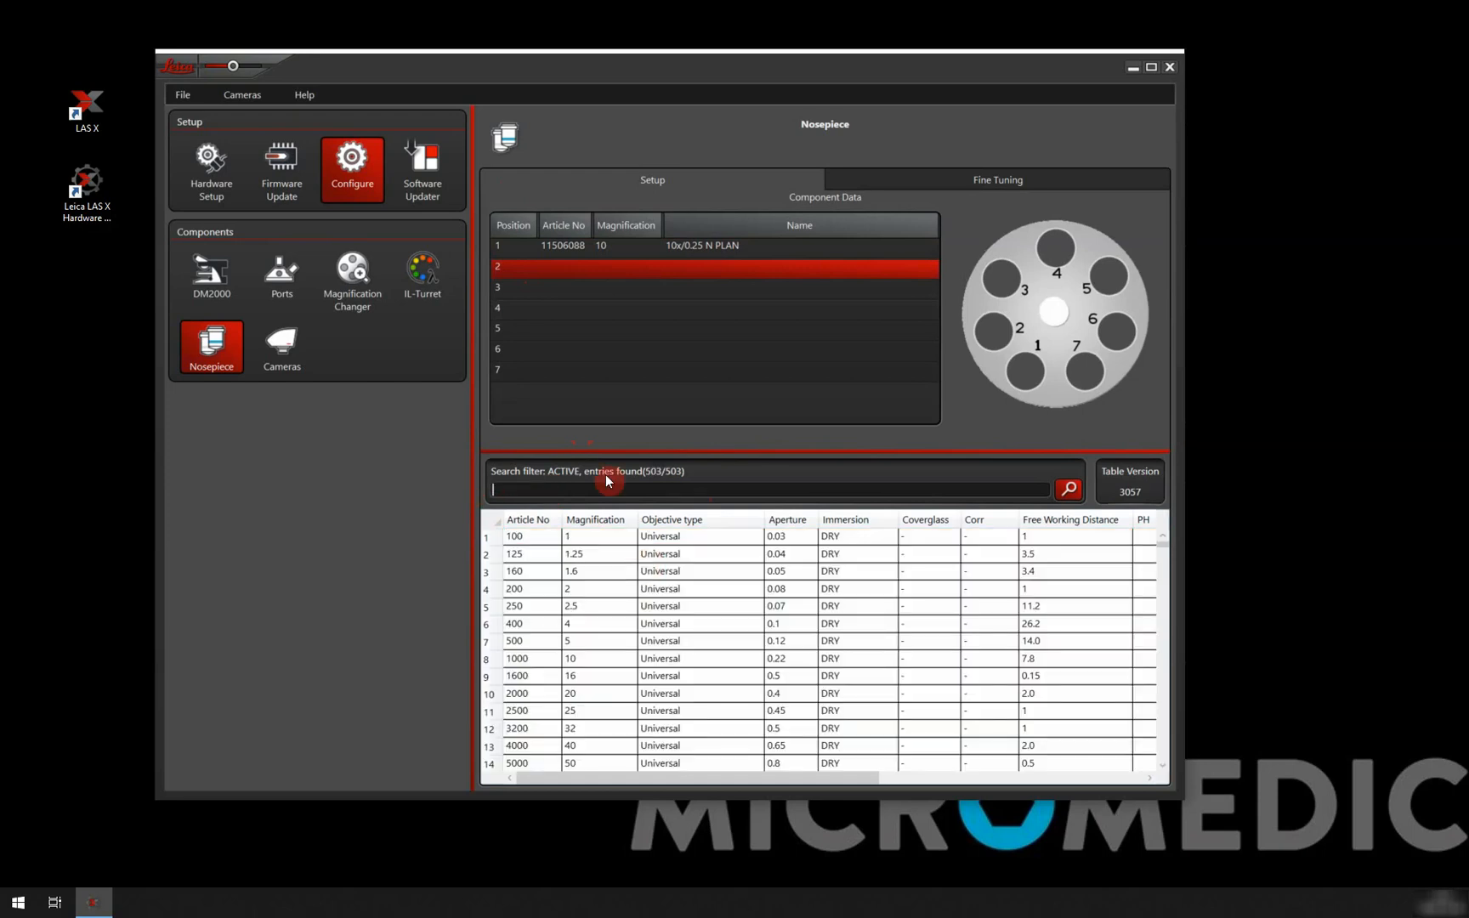
scroll("down", 3)
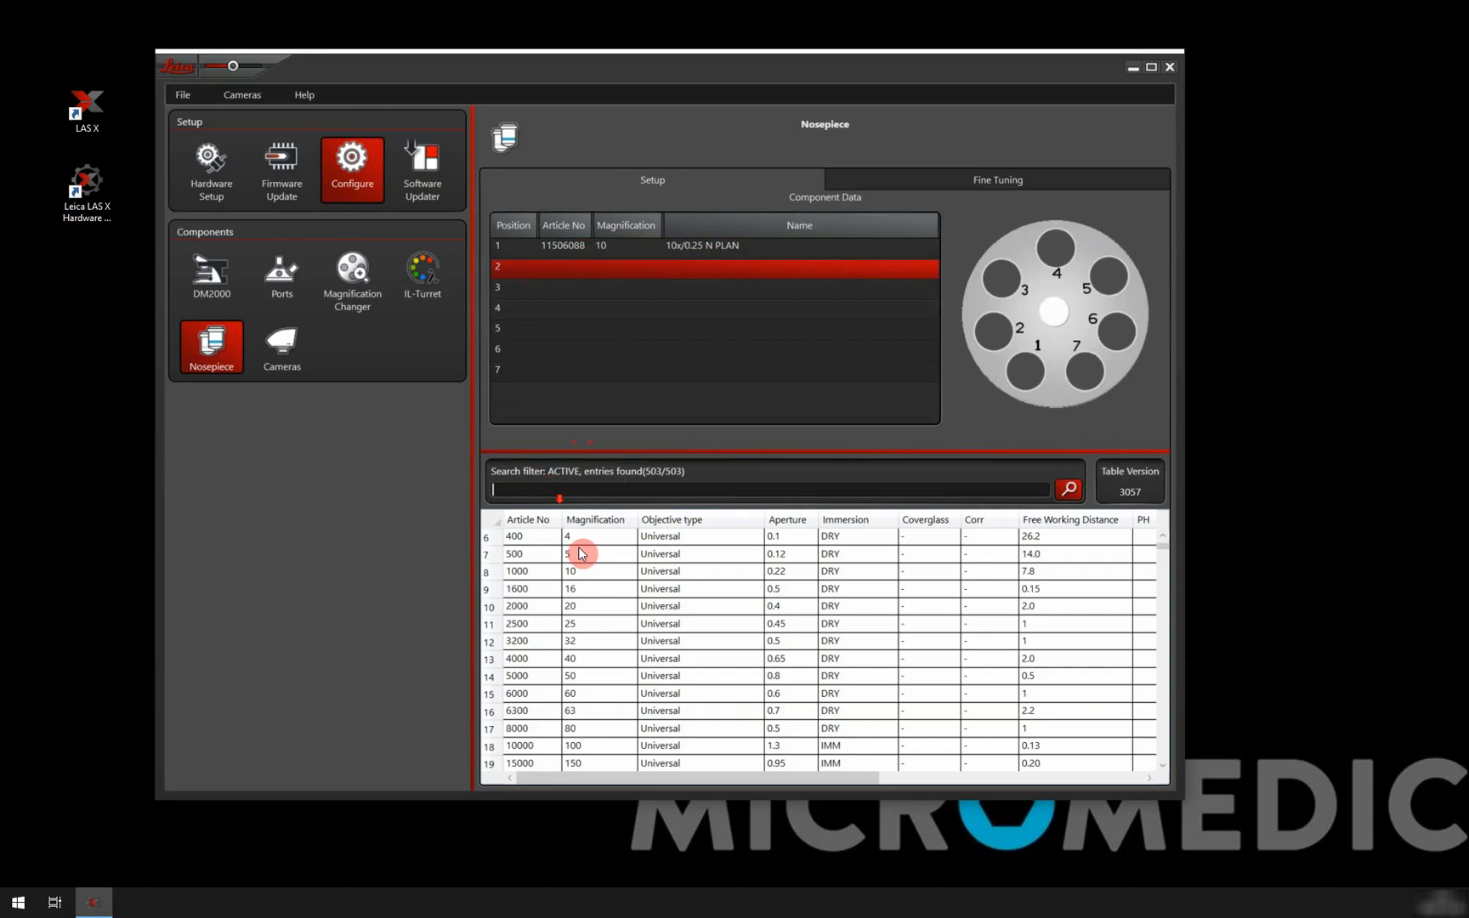
scroll("down", 3)
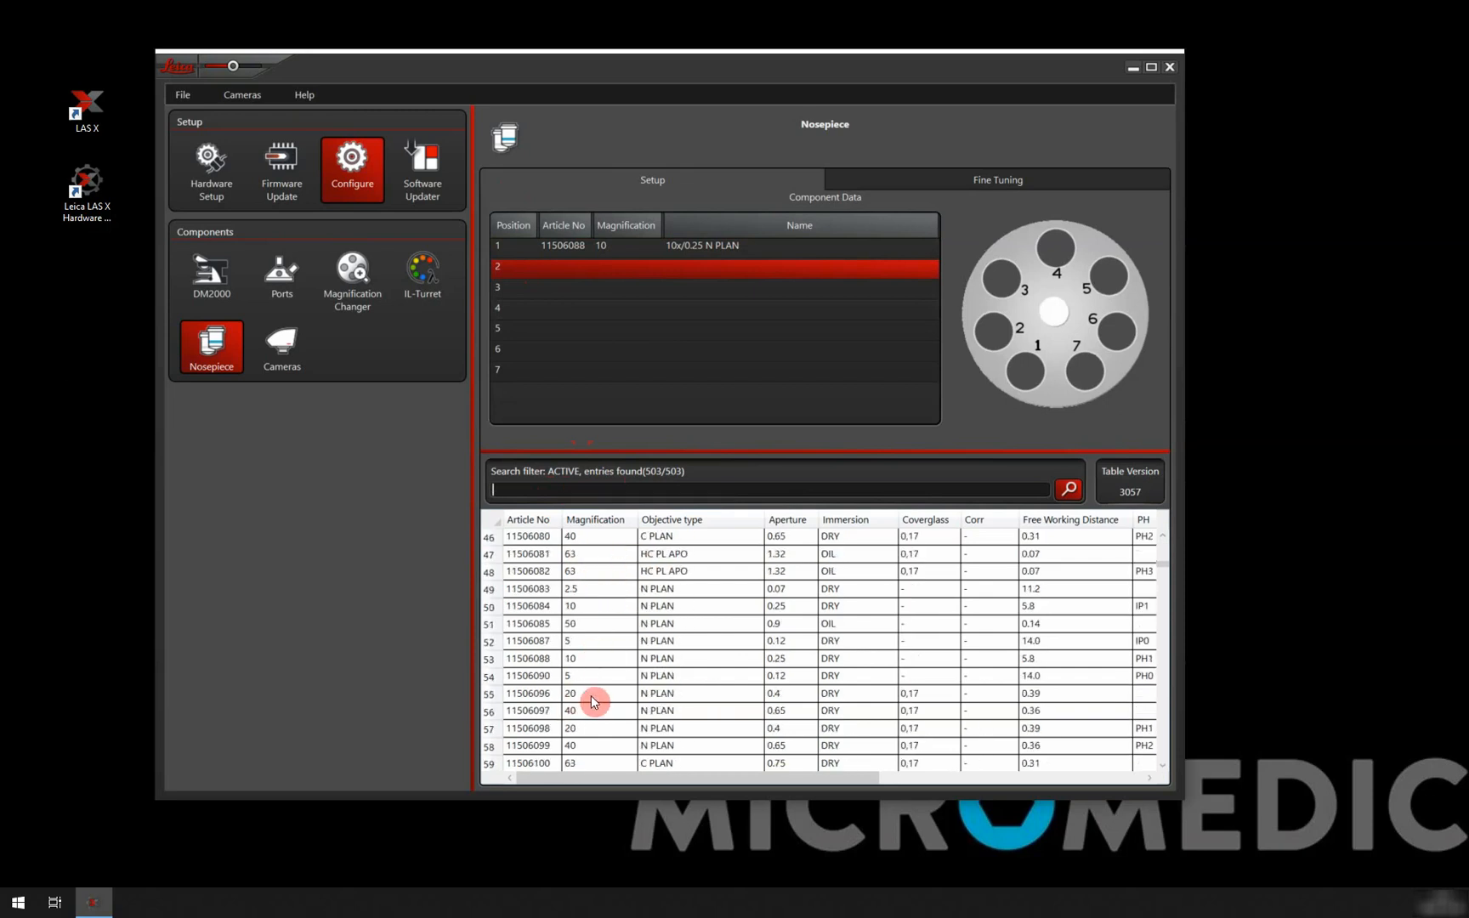
double_click(594, 694)
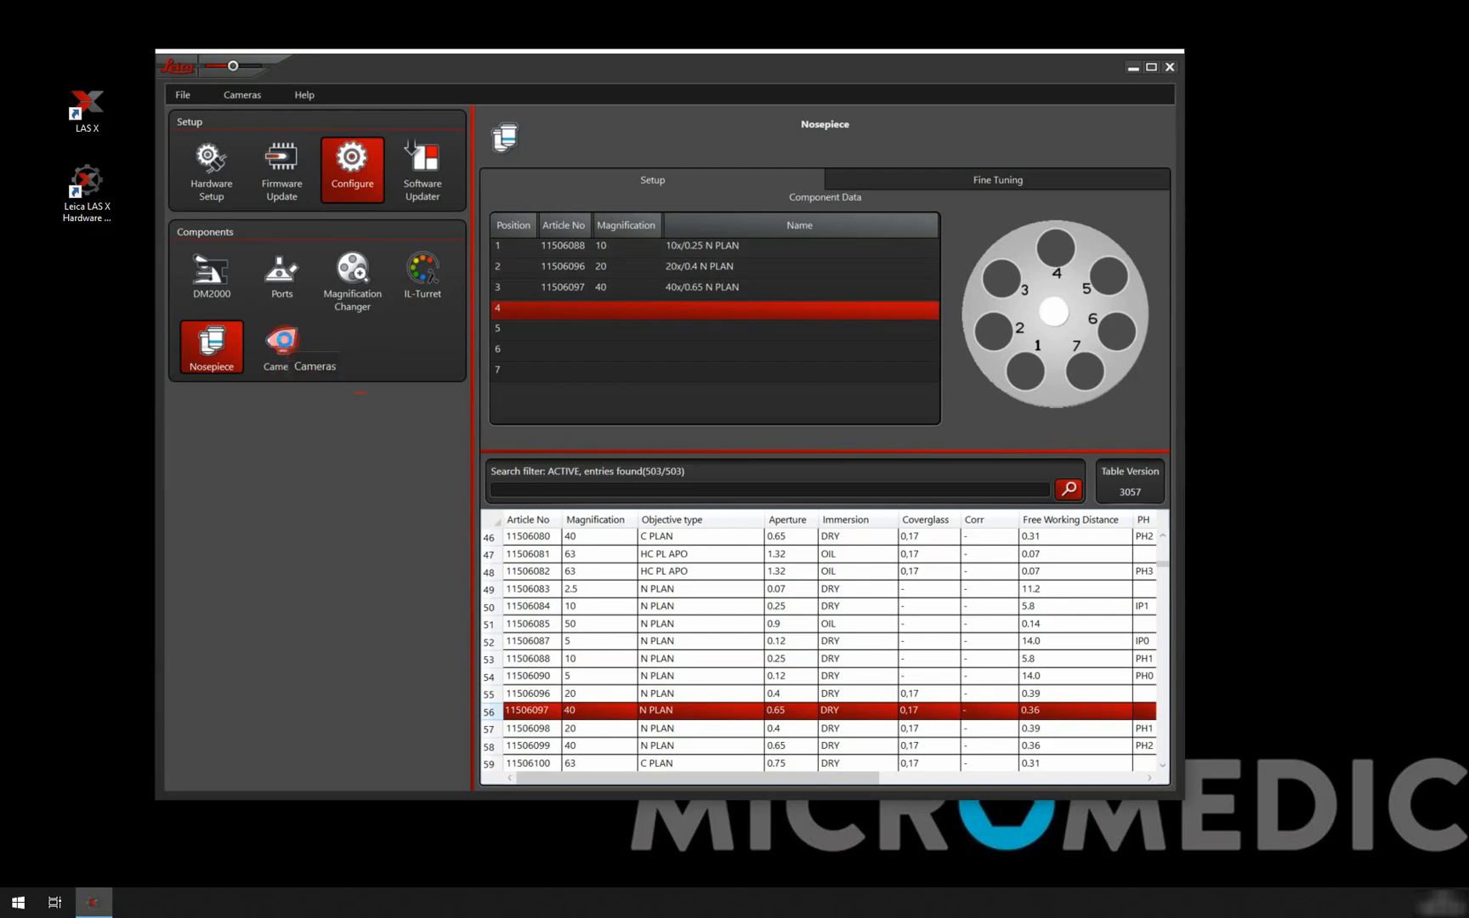
Assign Demo-Camera-000001 to the 0.55 DOC1 camera position and close the configurator.
left_click(280, 347)
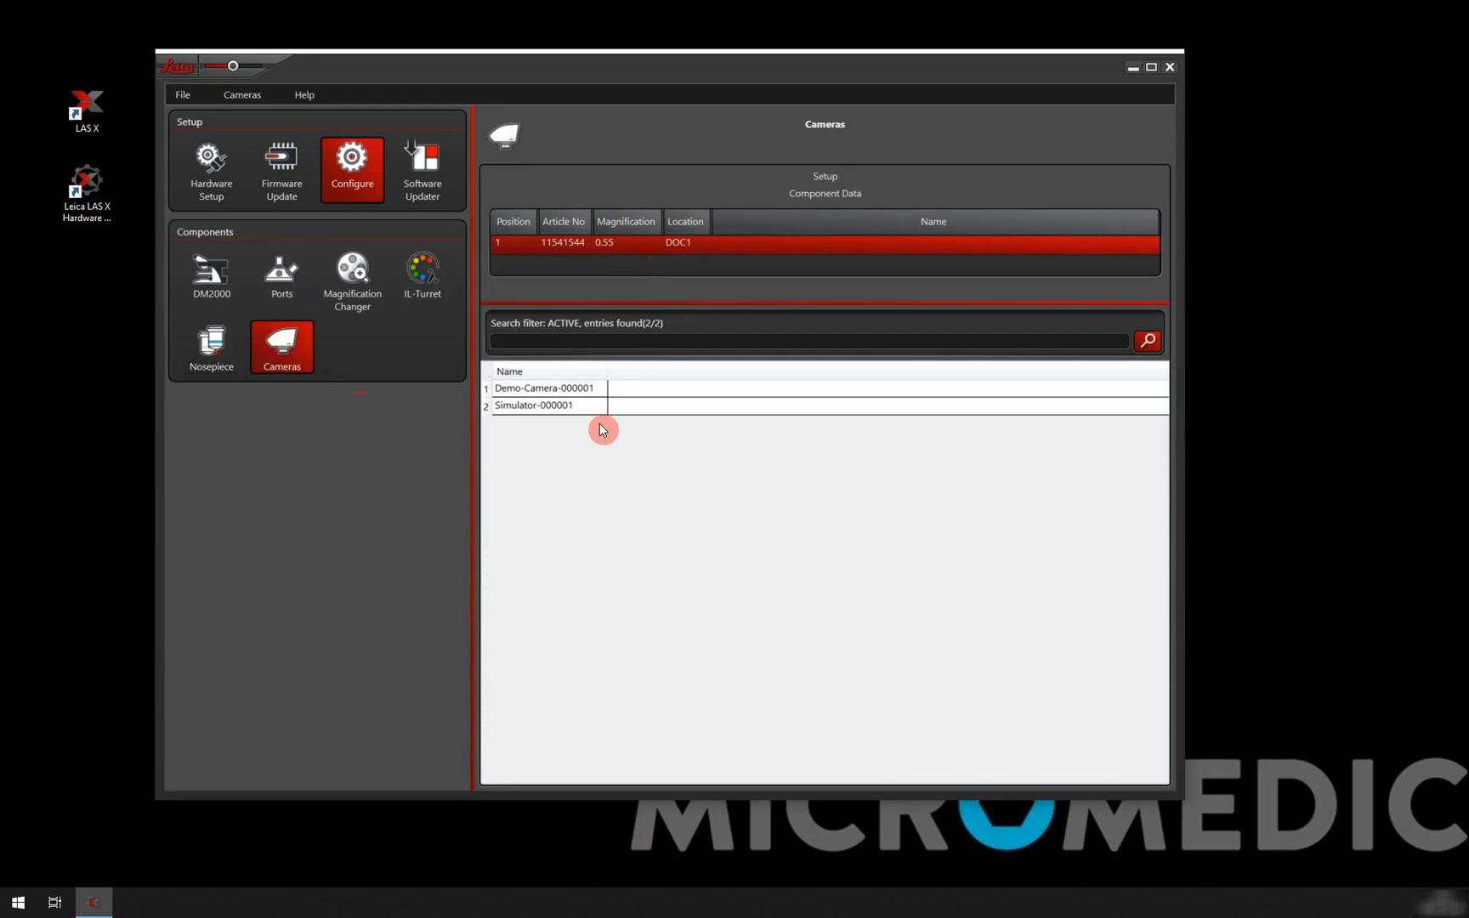
mouse_move(551, 410)
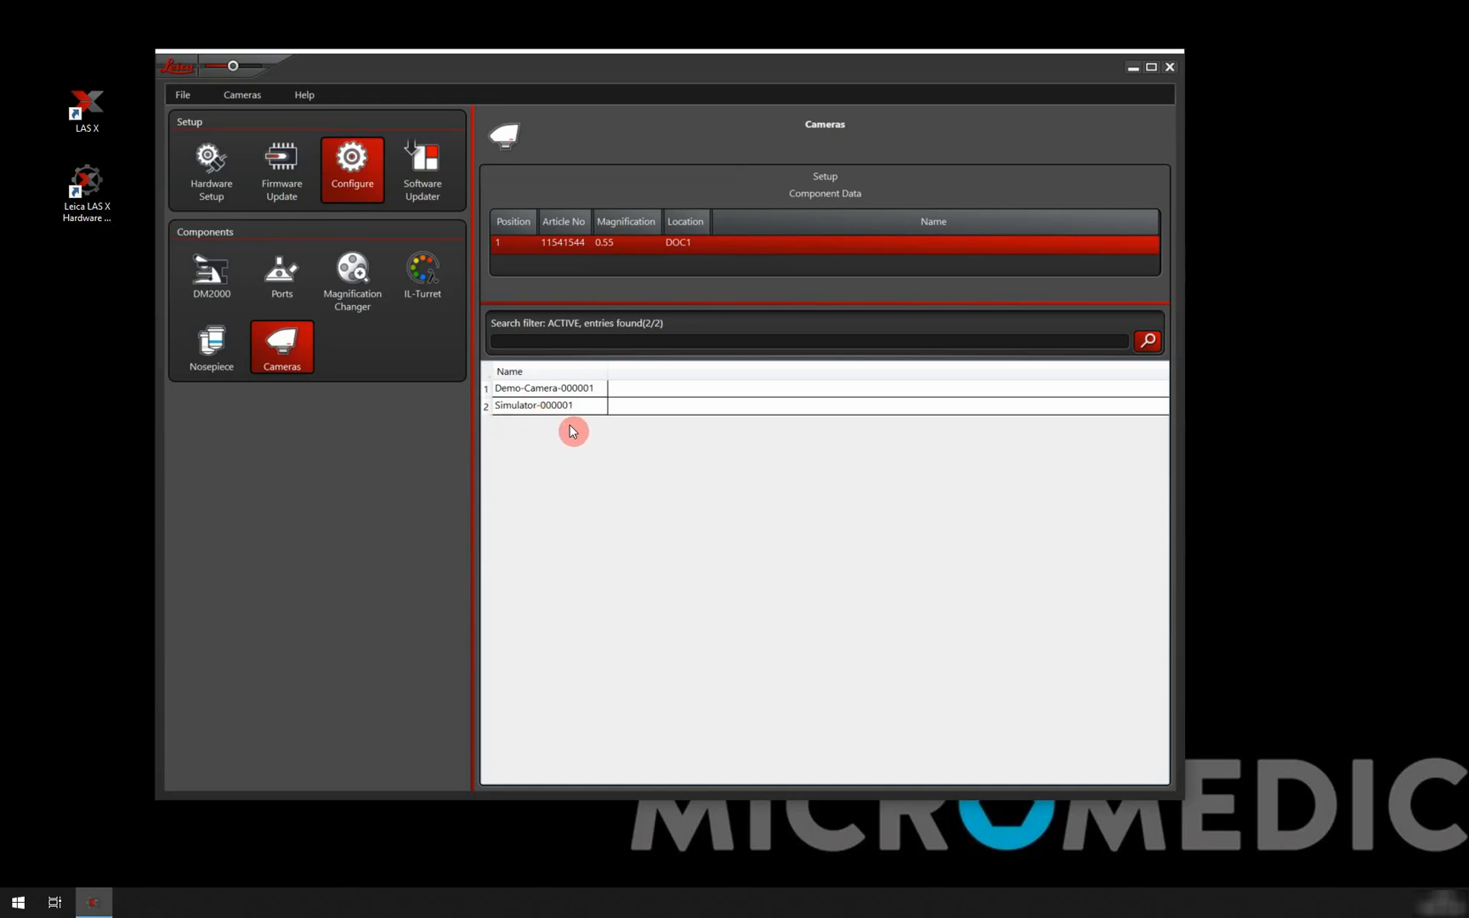
mouse_move(609, 407)
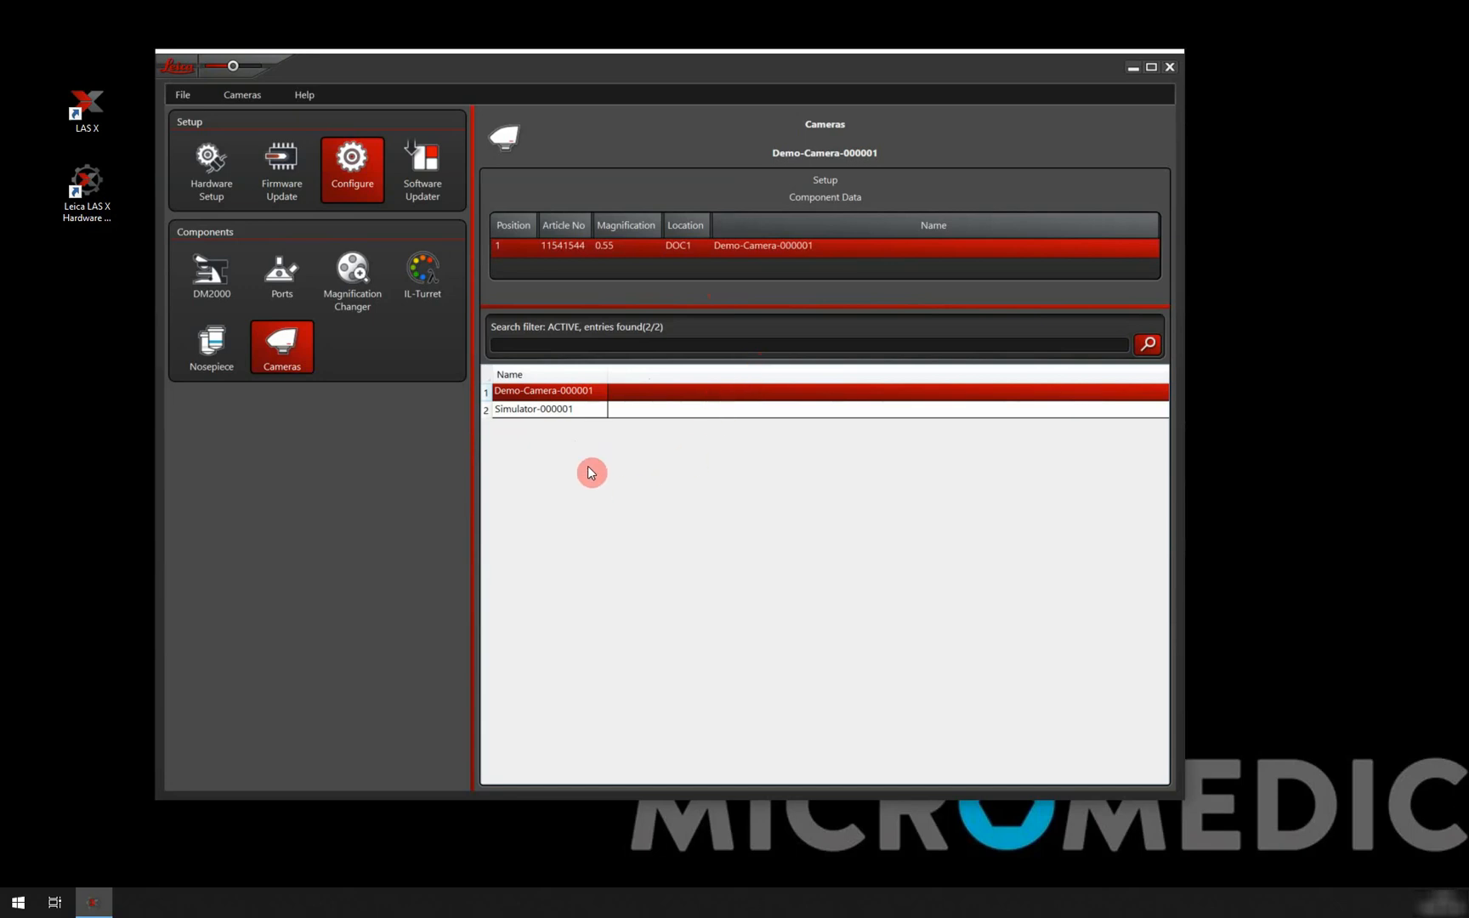
mouse_move(1170, 68)
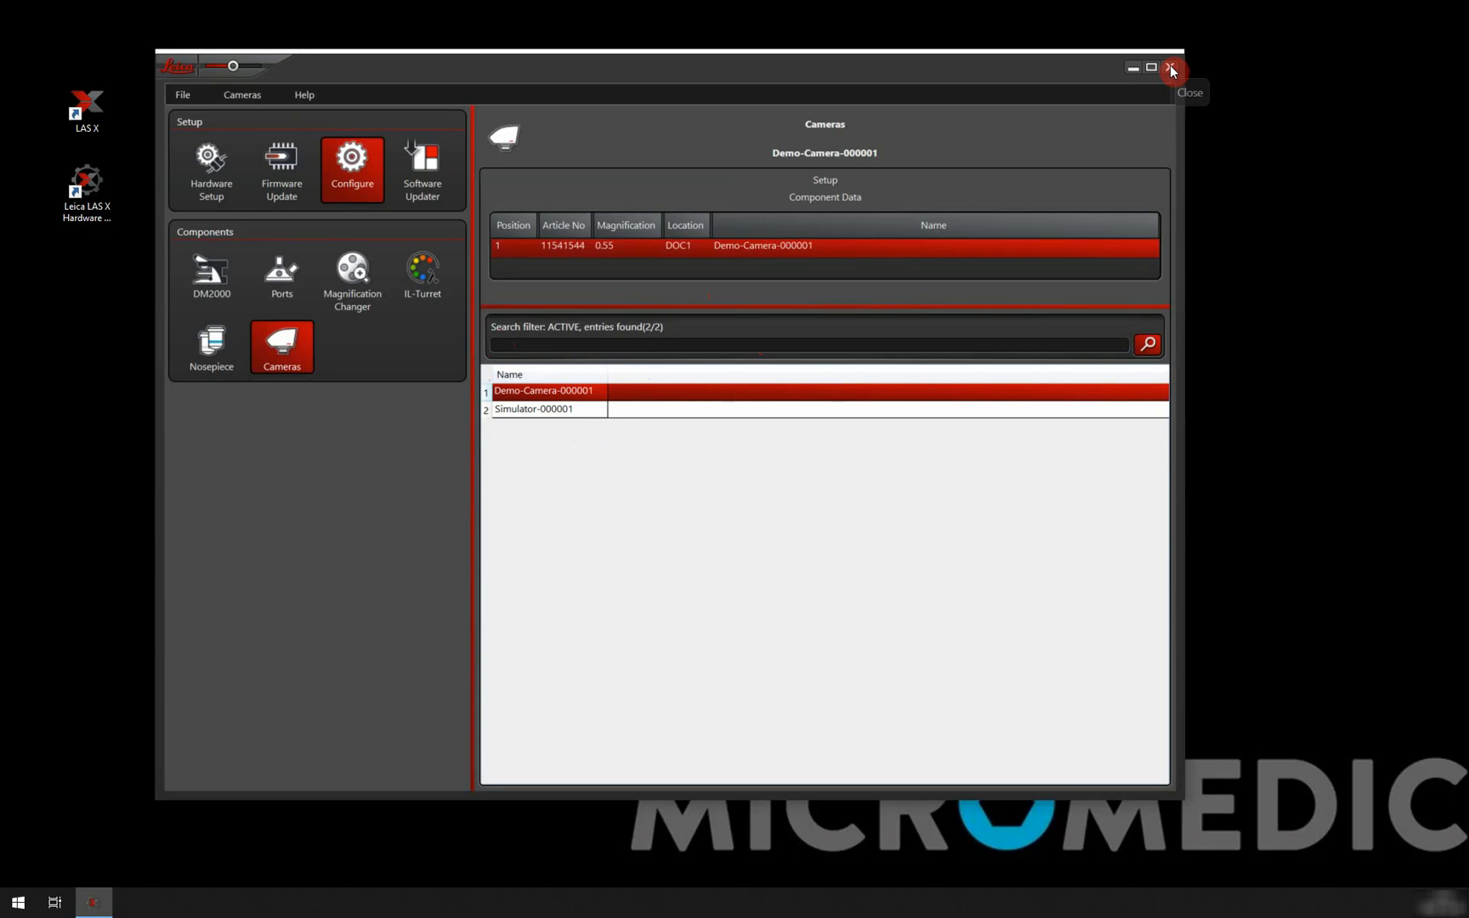
left_click(1170, 68)
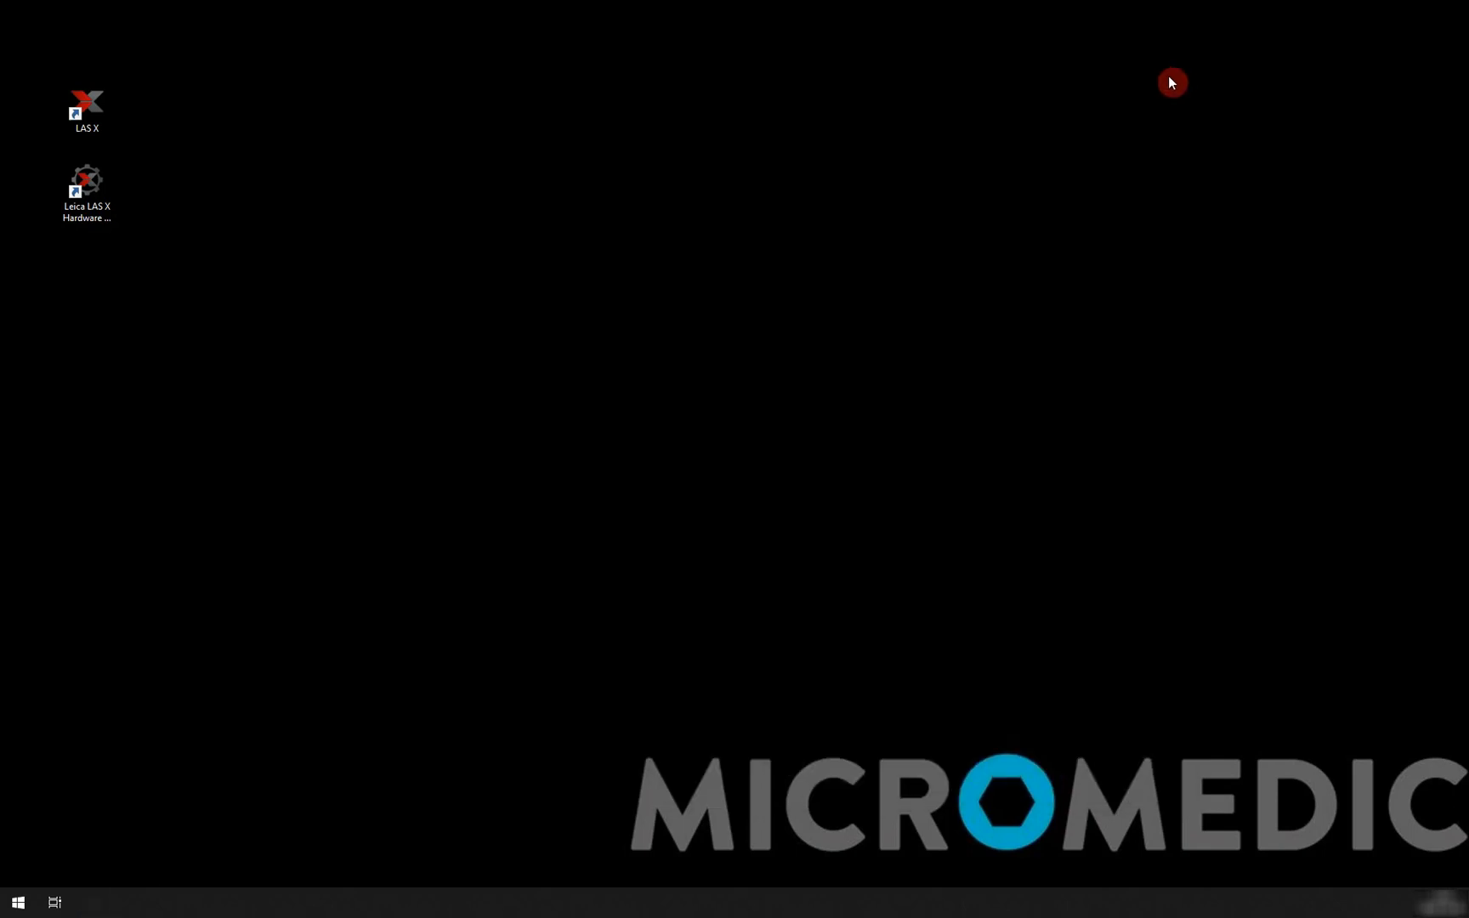